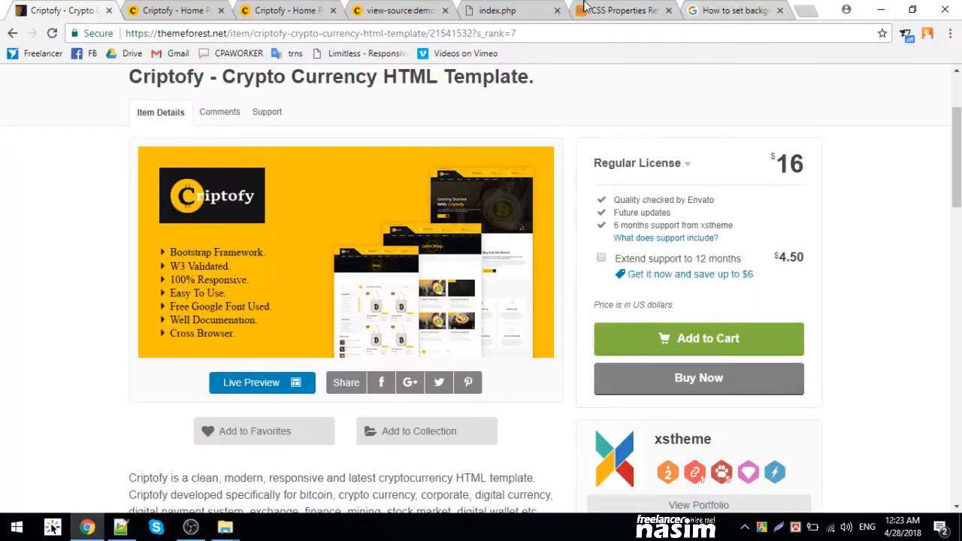
- Switch to the Criptofy demo tab showing the Covered By Insurance feature card
left_click(620, 9)
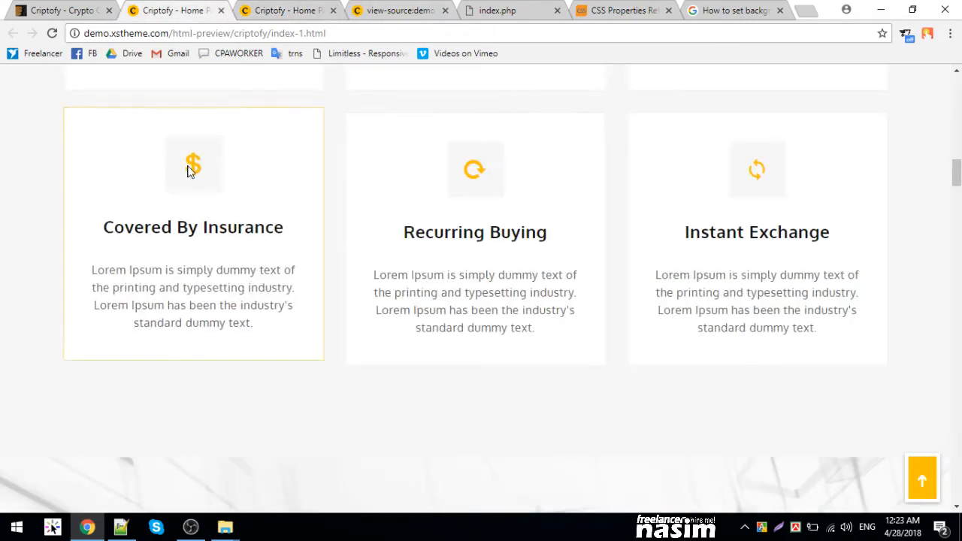
mouse_move(166, 188)
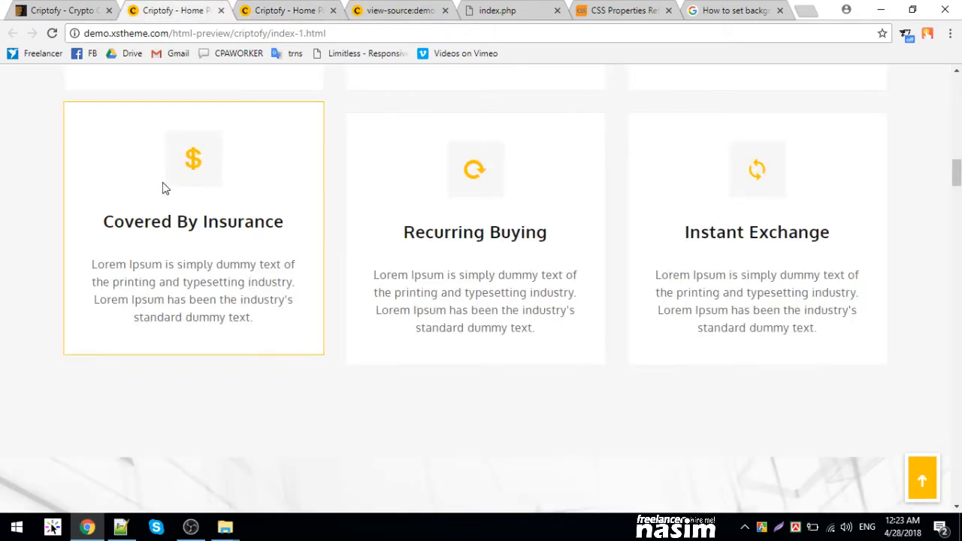
mouse_move(217, 346)
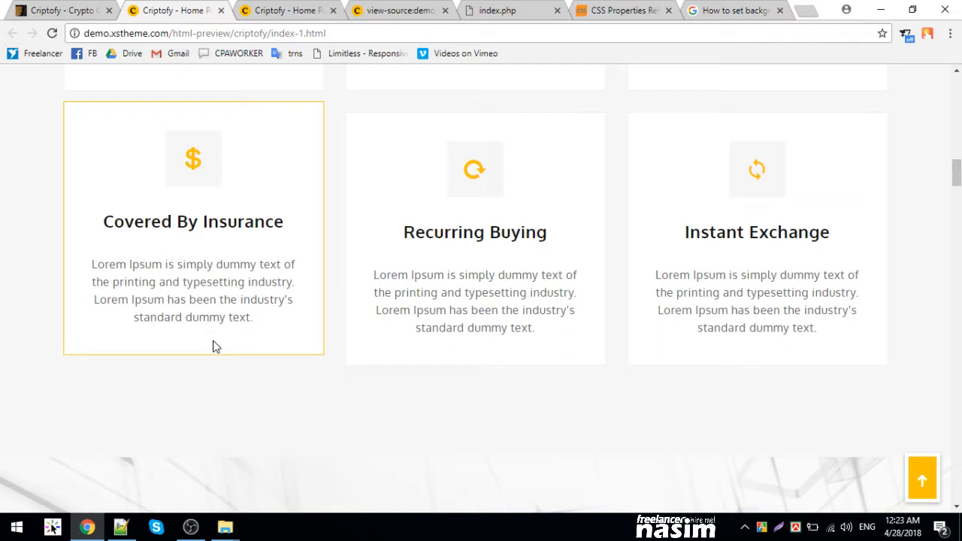
mouse_move(102, 233)
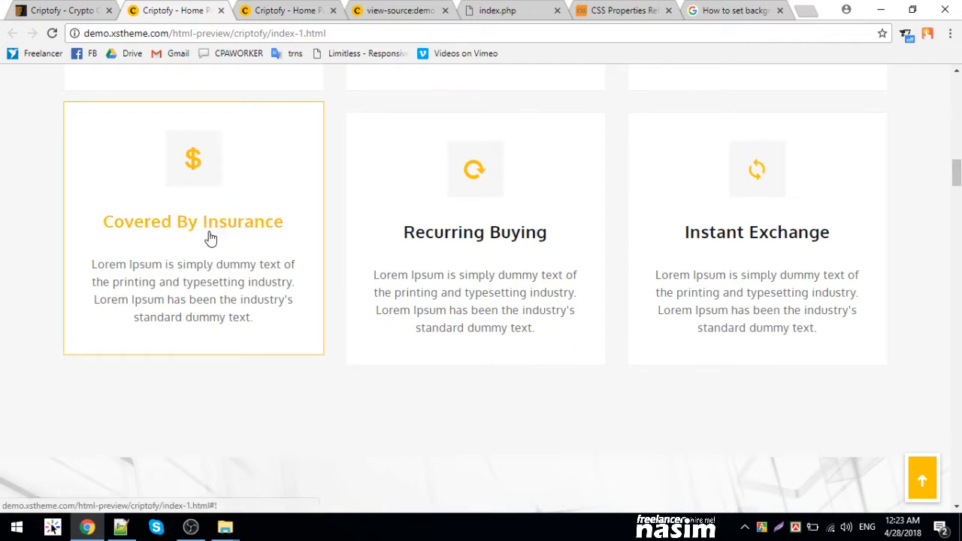
mouse_move(148, 289)
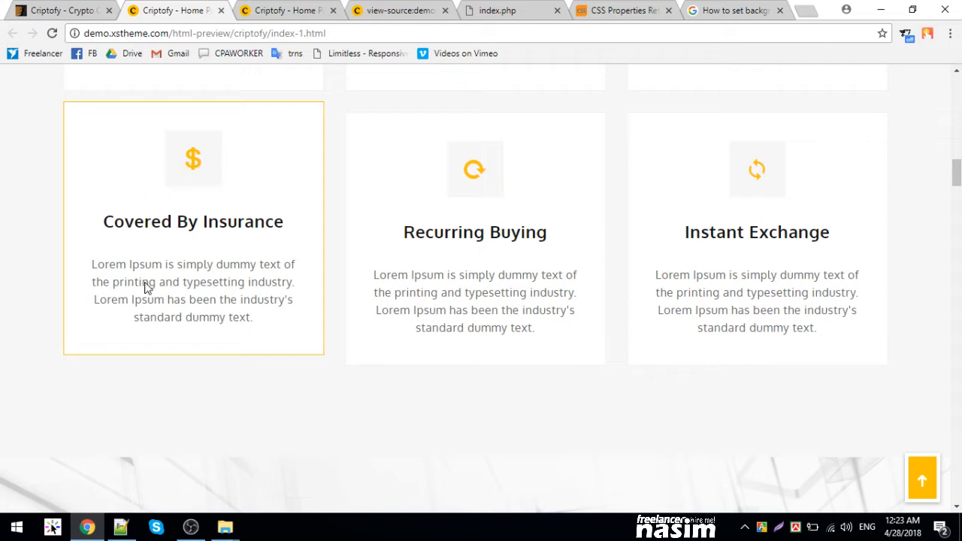
mouse_move(123, 526)
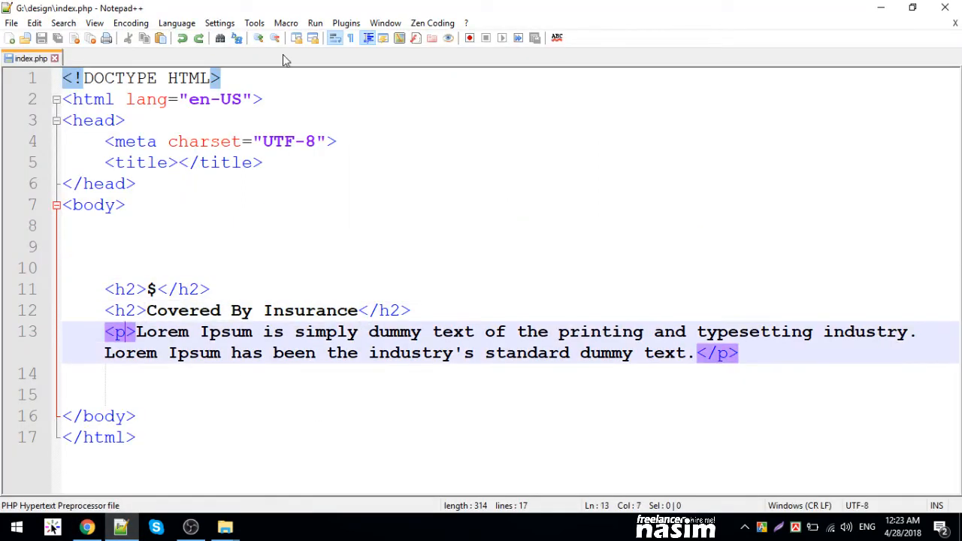
- Launch index.php in Chrome via Run, view the unstyled page, then return to Notepad++
left_click(314, 23)
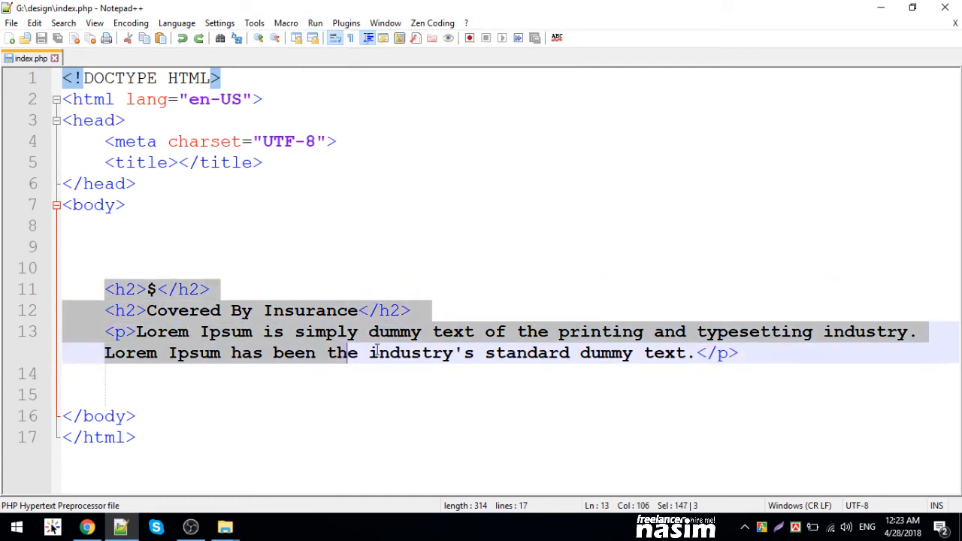
left_click(315, 23)
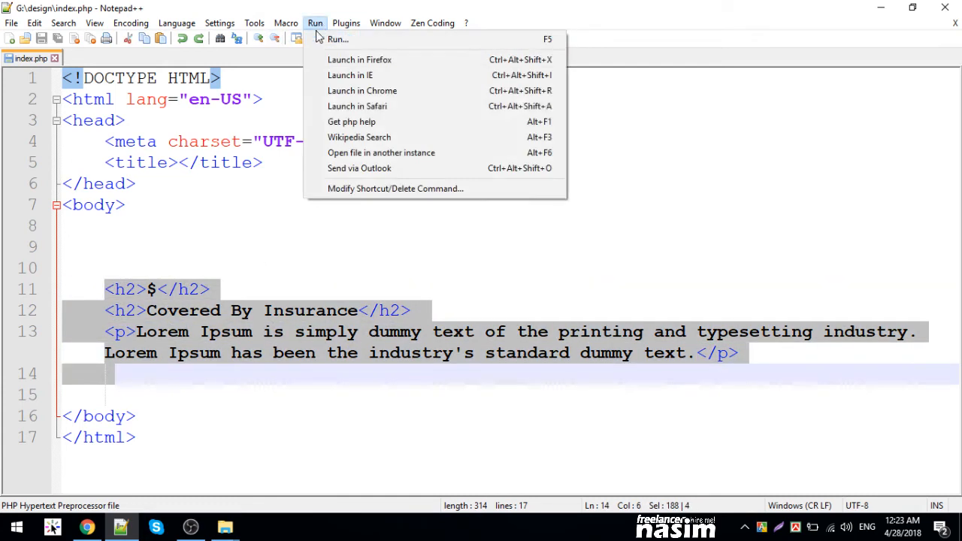
left_click(363, 90)
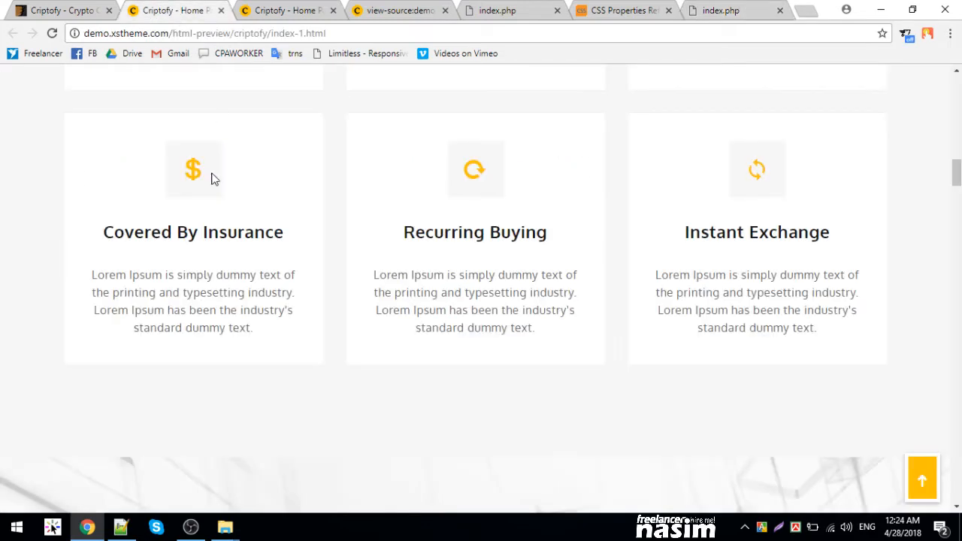
left_click(722, 9)
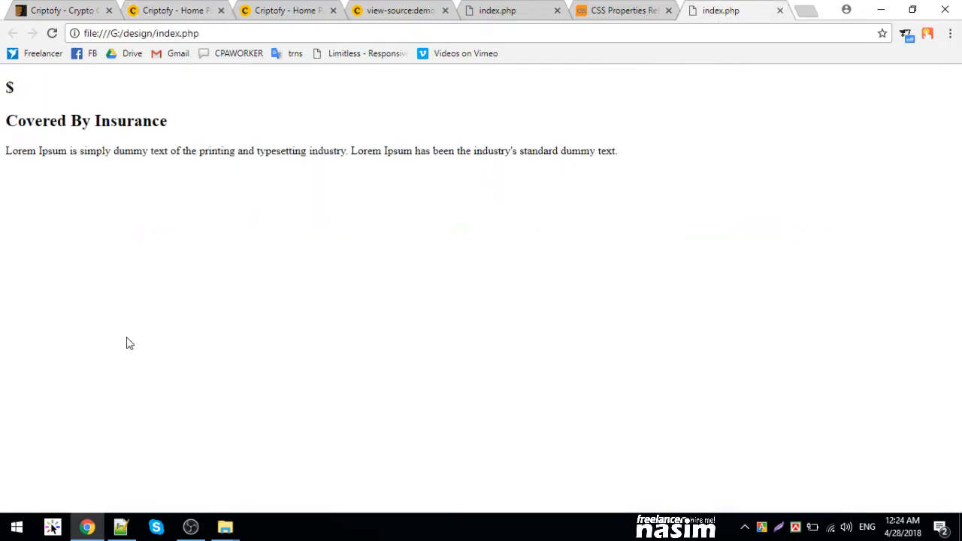
left_click(120, 526)
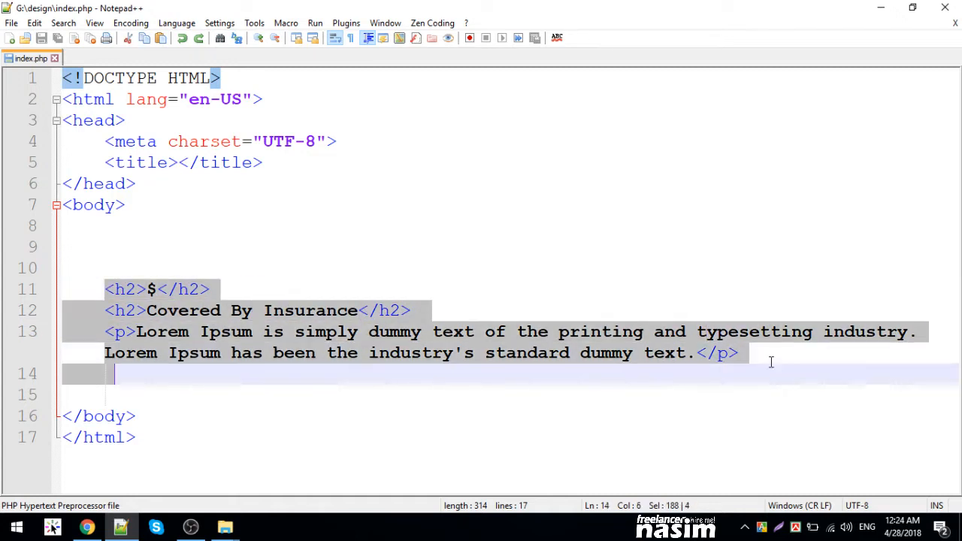
- Wrap the $ heading, Covered By Insurance heading and paragraph in <div>...</div>
left_click(740, 354)
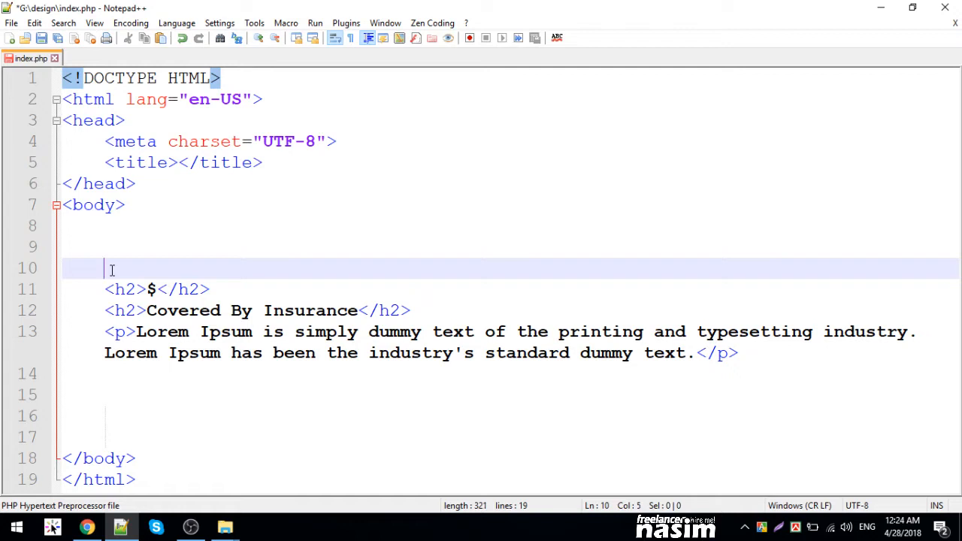
type("<div>")
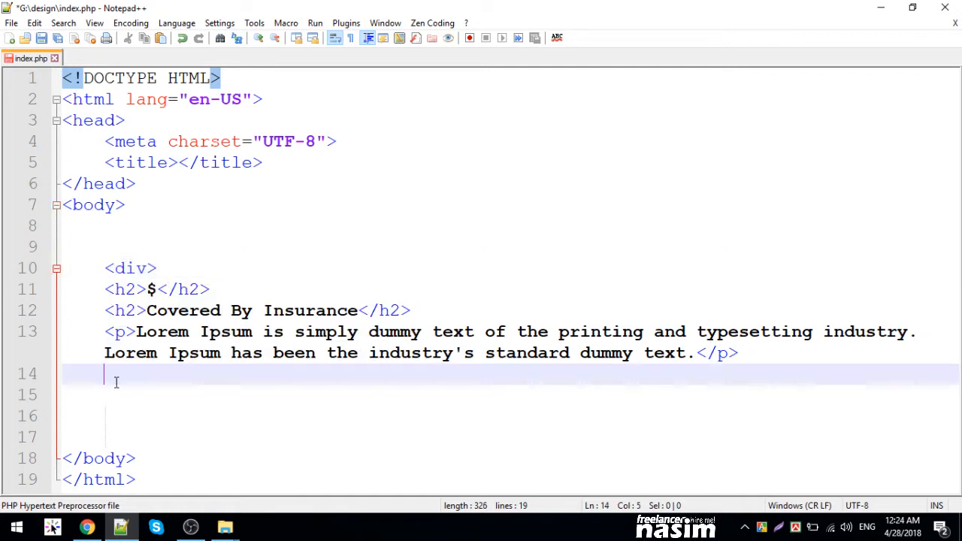
type("</>")
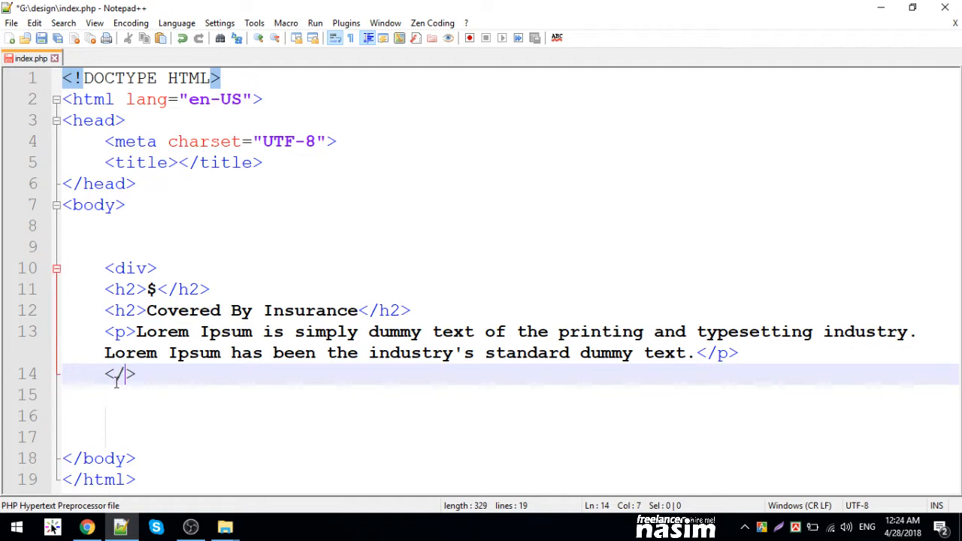
type("div")
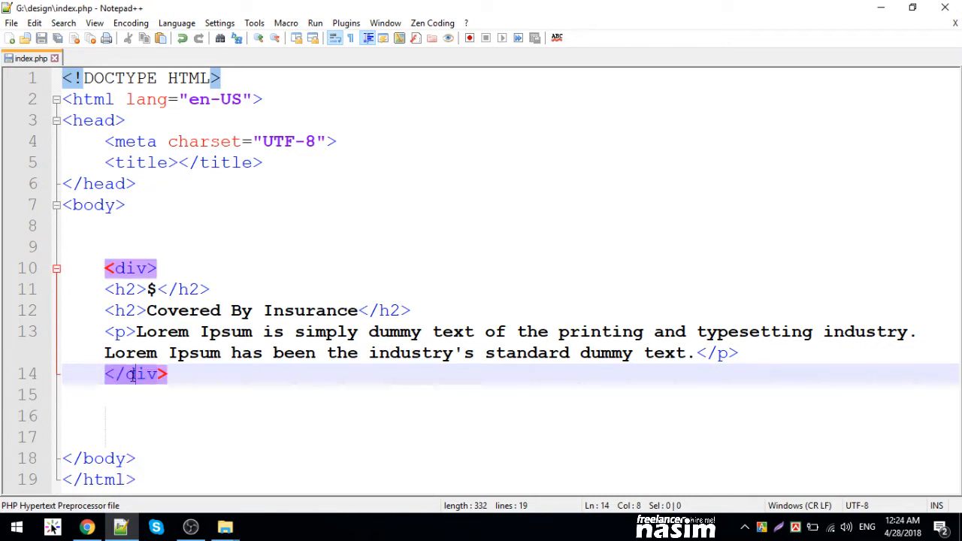
- Add style="width: 300px" to the opening div tag
left_click(129, 268)
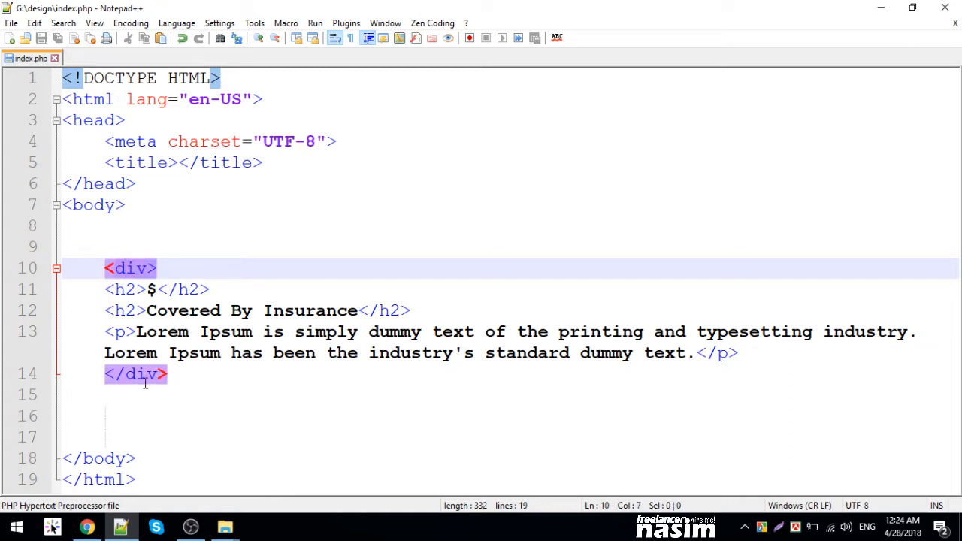
left_click(144, 268)
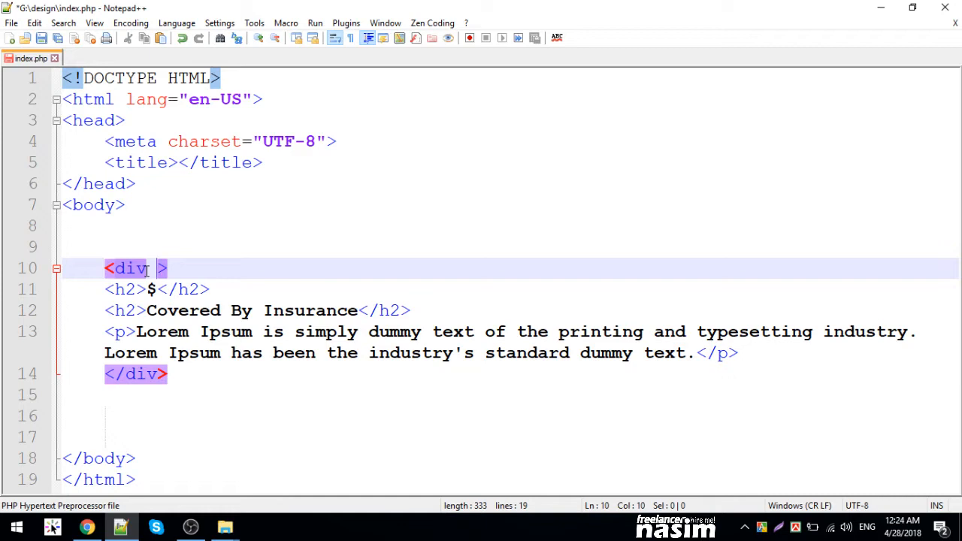
type("style=\"")
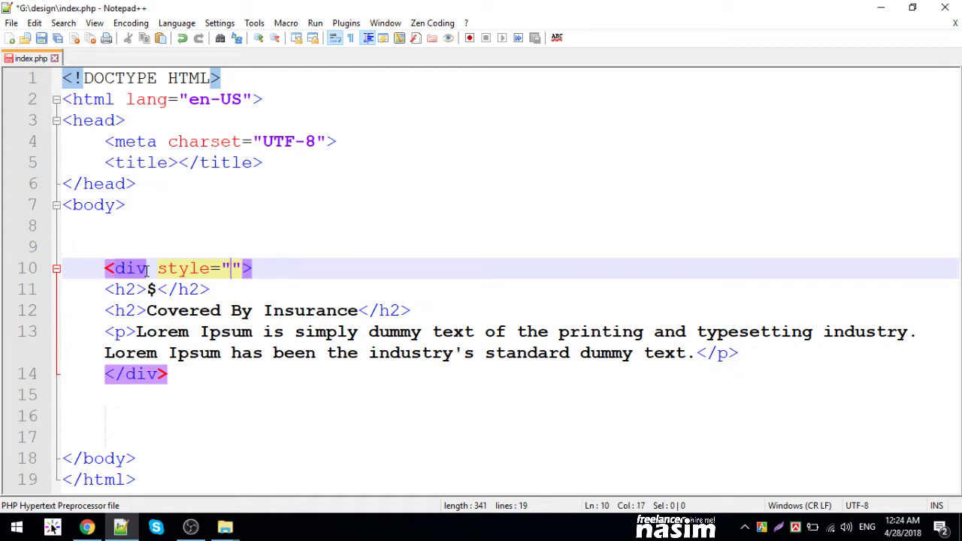
type("width")
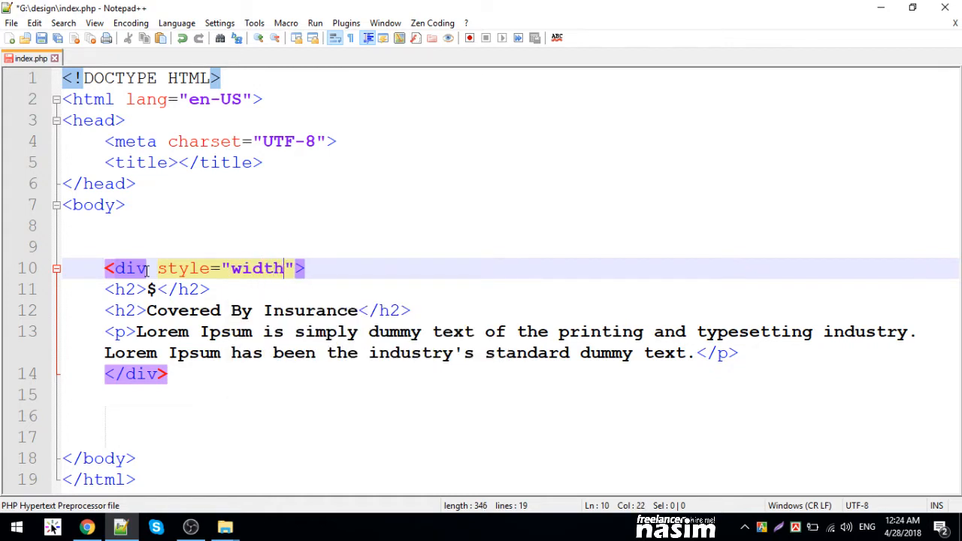
type(":")
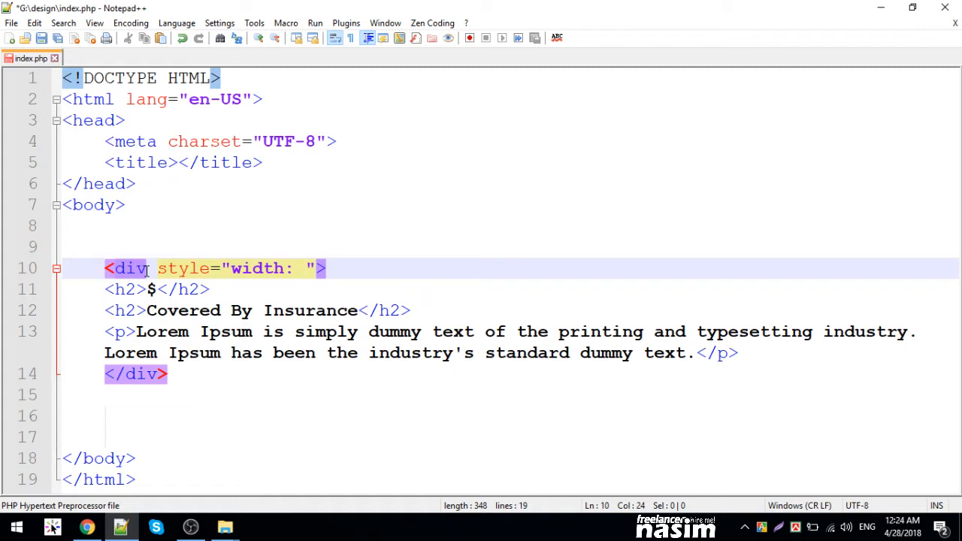
type("300p")
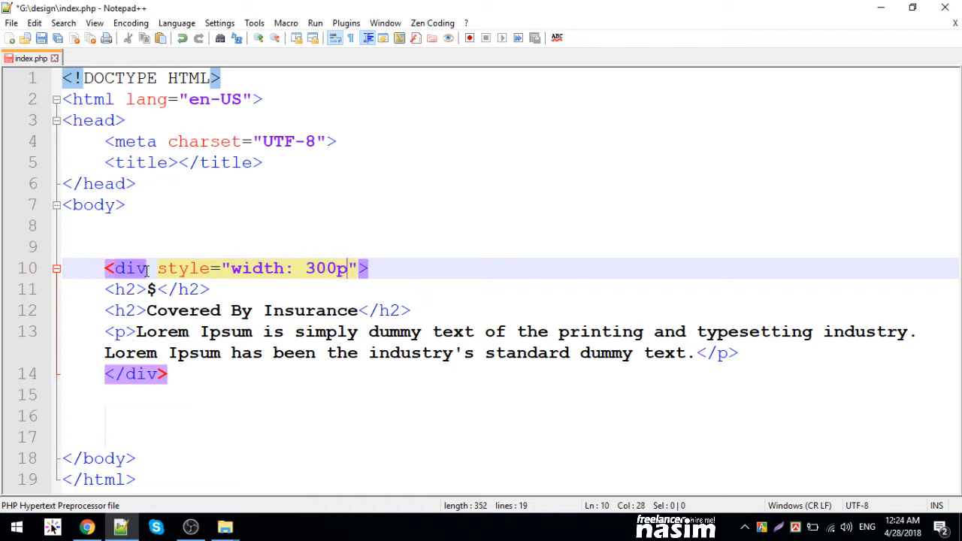
type("x")
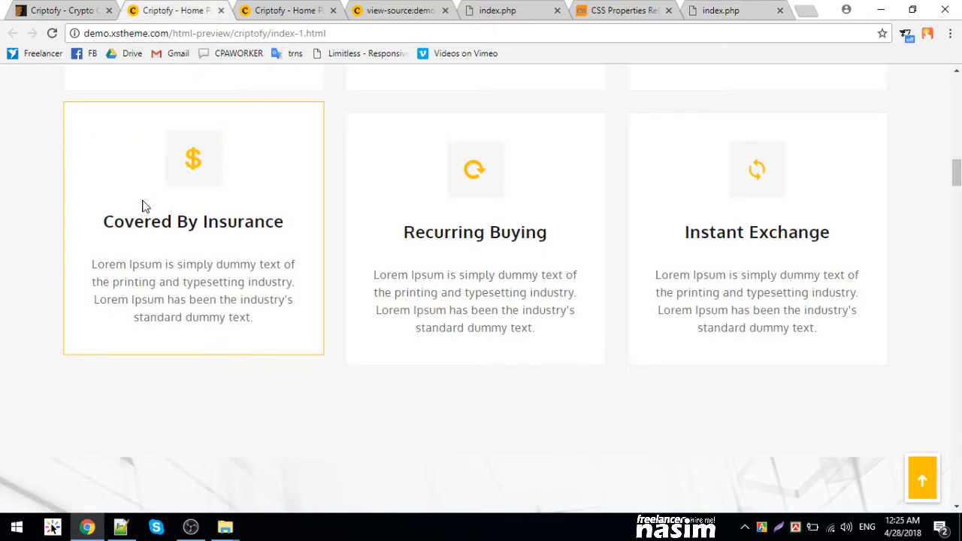
mouse_move(124, 308)
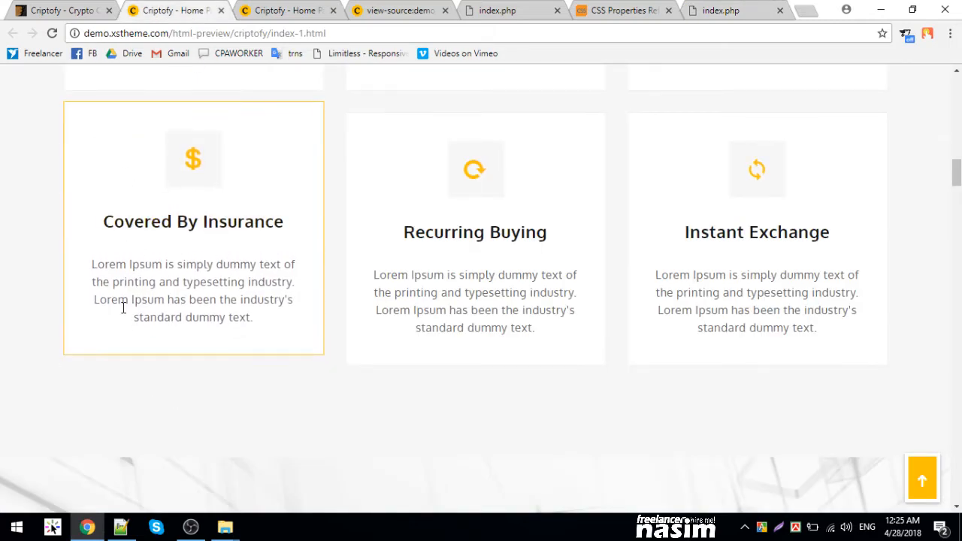
mouse_move(279, 131)
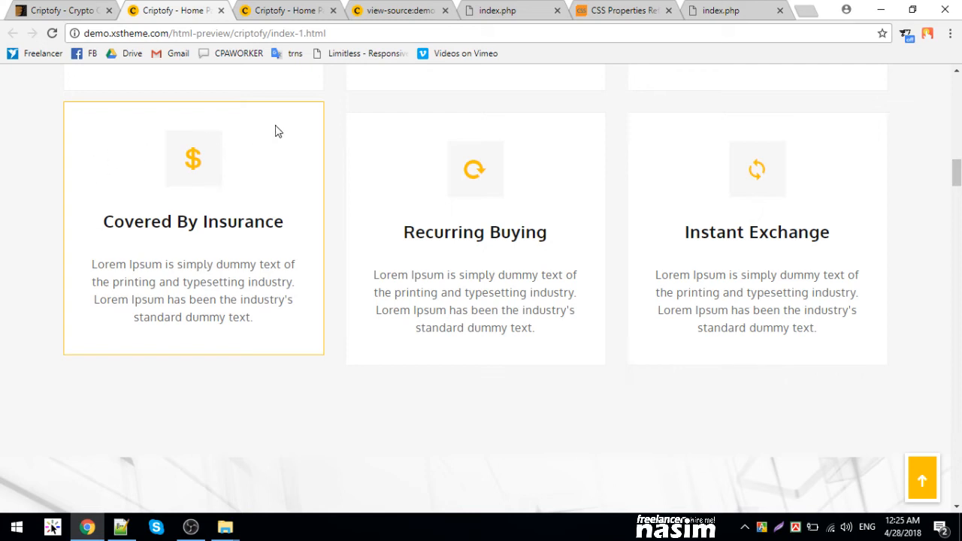
mouse_move(102, 186)
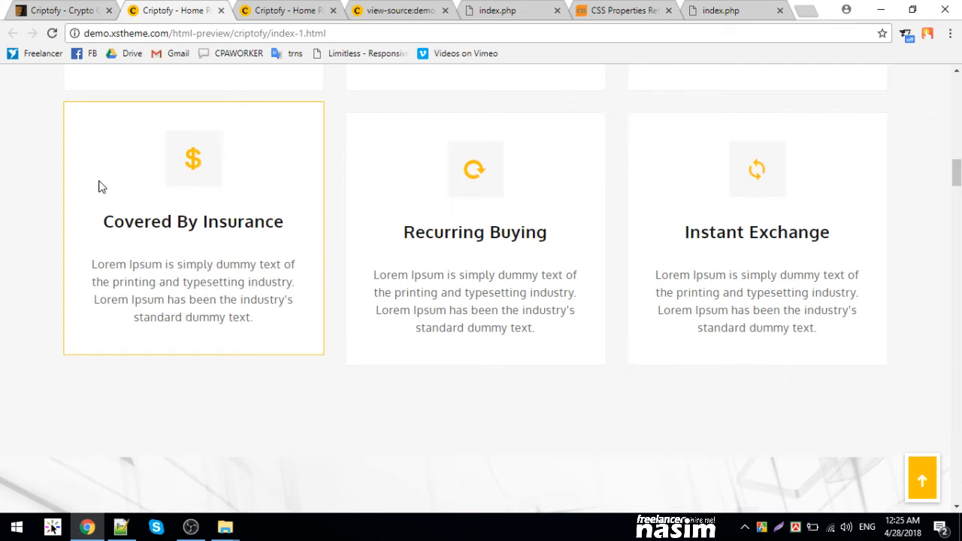
mouse_move(246, 277)
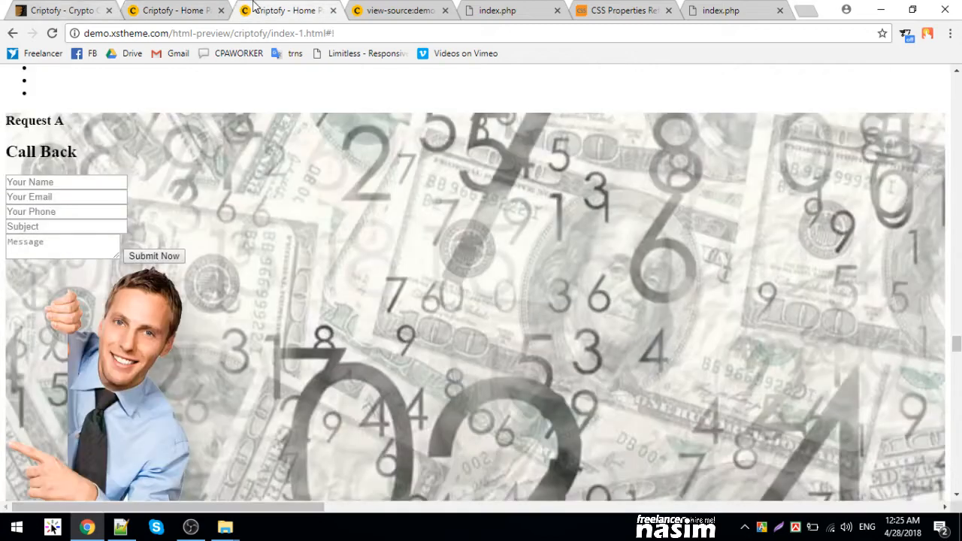
left_click(721, 9)
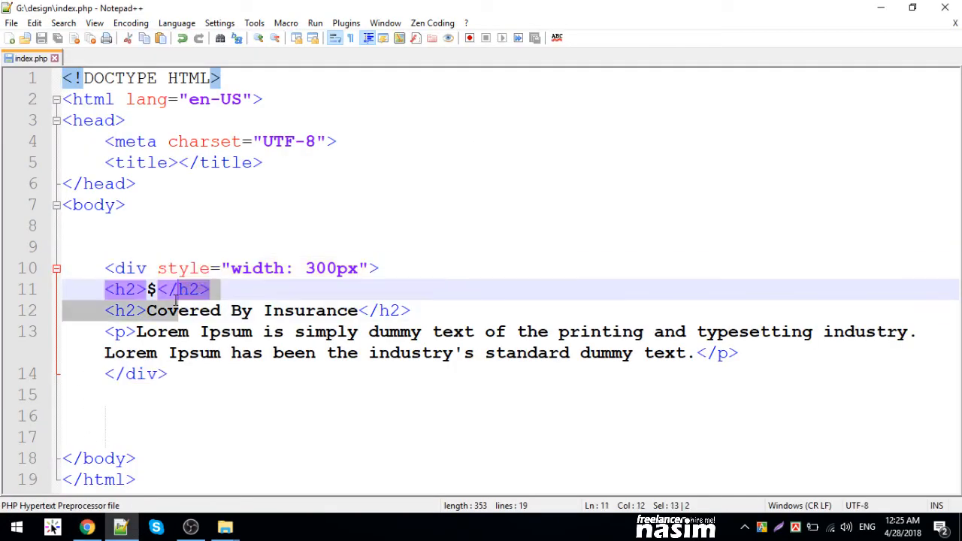
- Write Bengali notes below the div explaining Width and Font-size
left_click(186, 373)
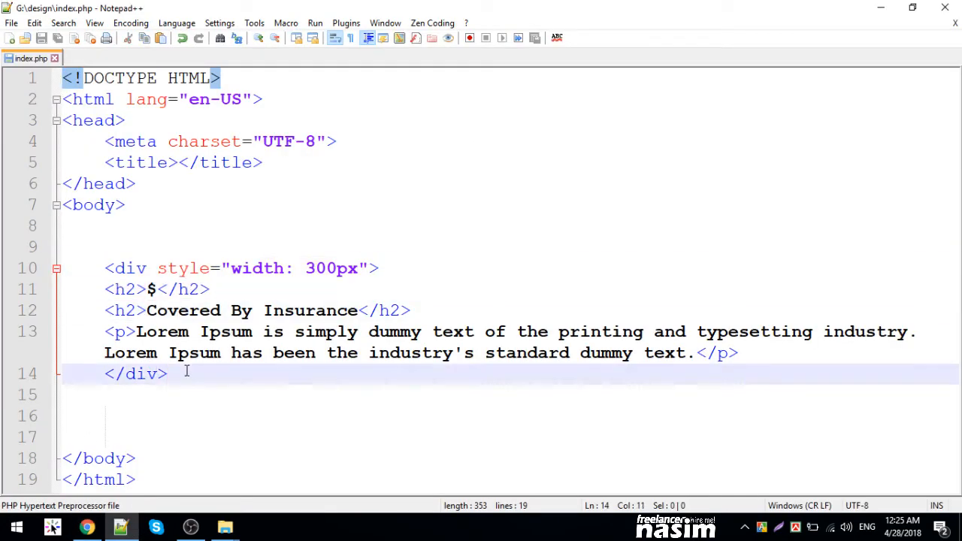
type("W")
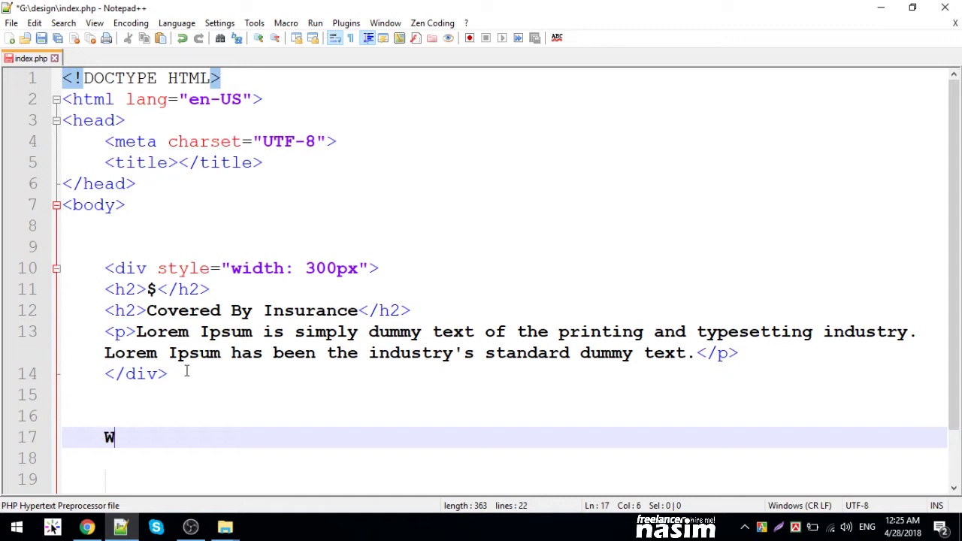
type("idth -")
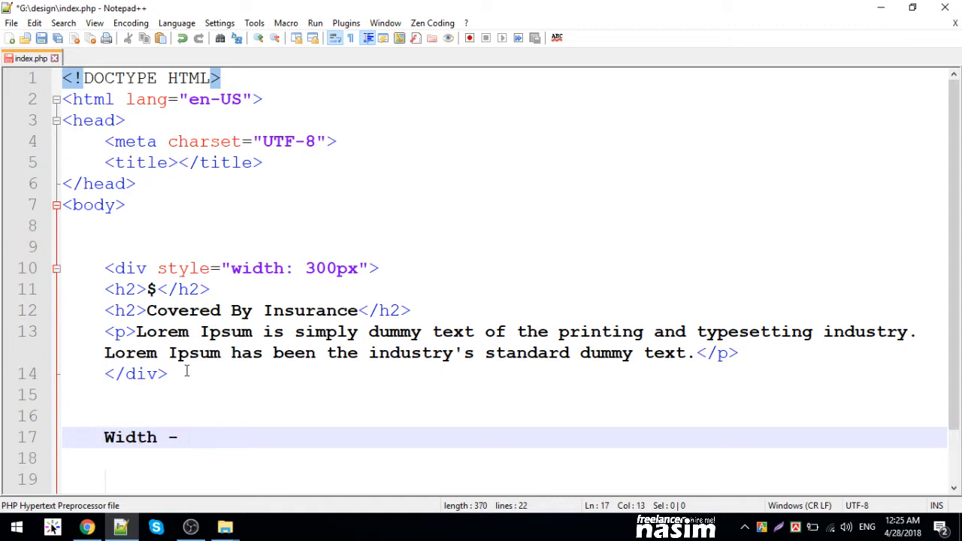
key("Backspace")
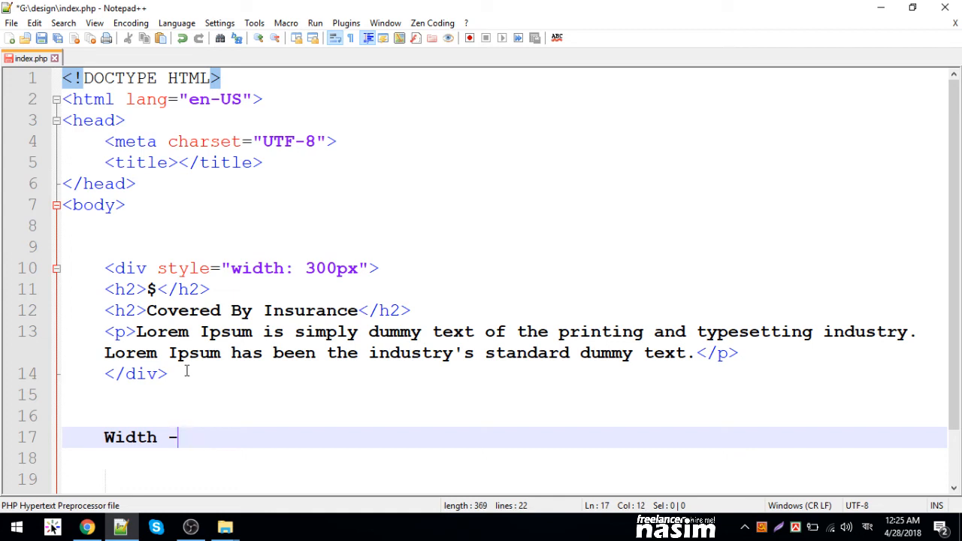
type("রো")
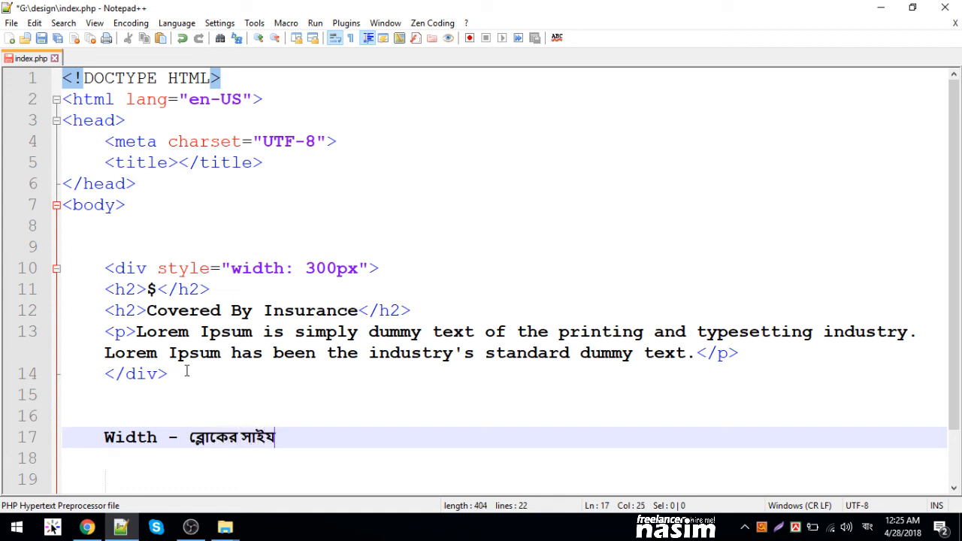
type("নির্ধারন করা হয়")
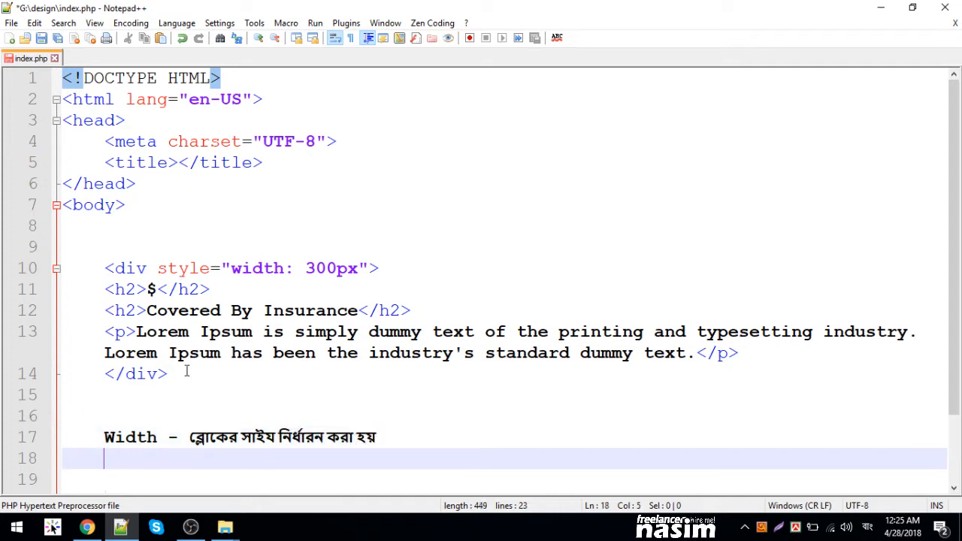
type("Font")
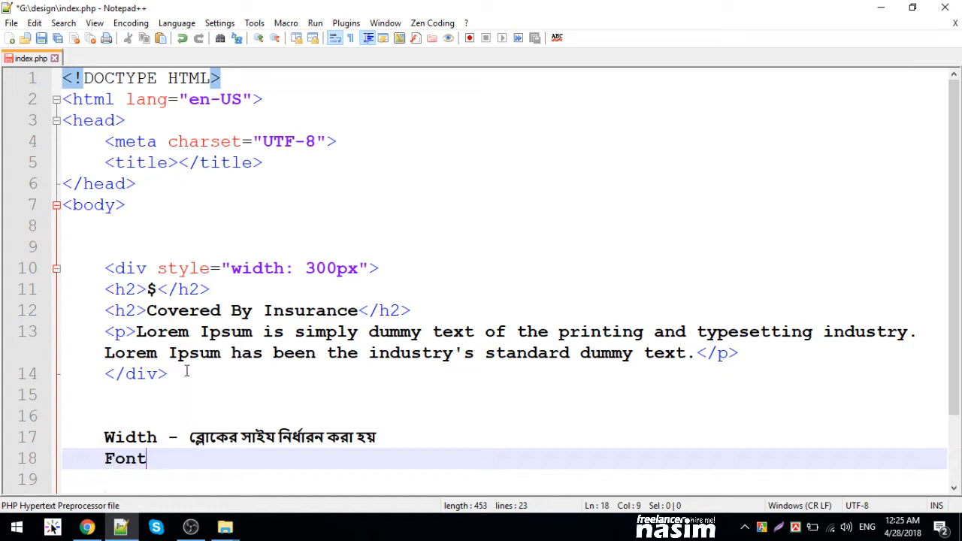
type("-size")
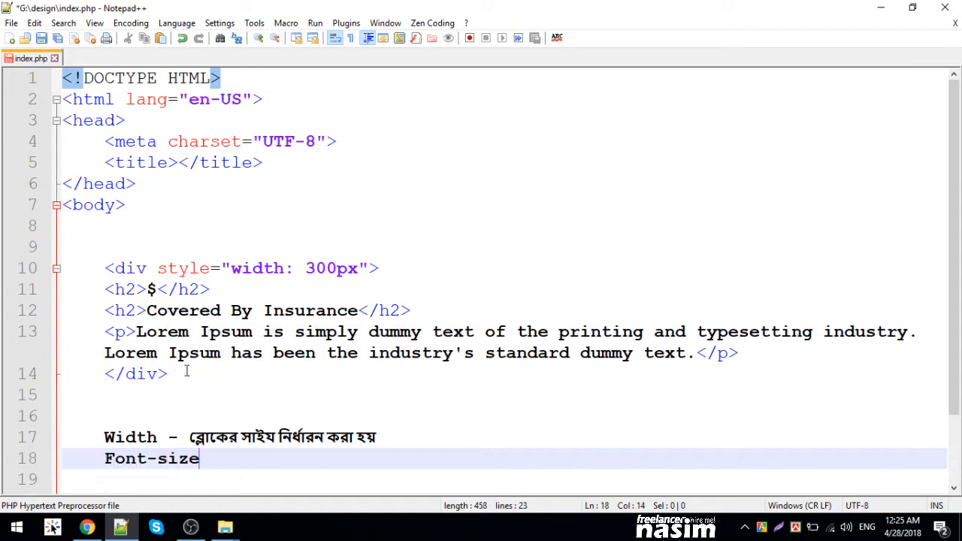
type("-")
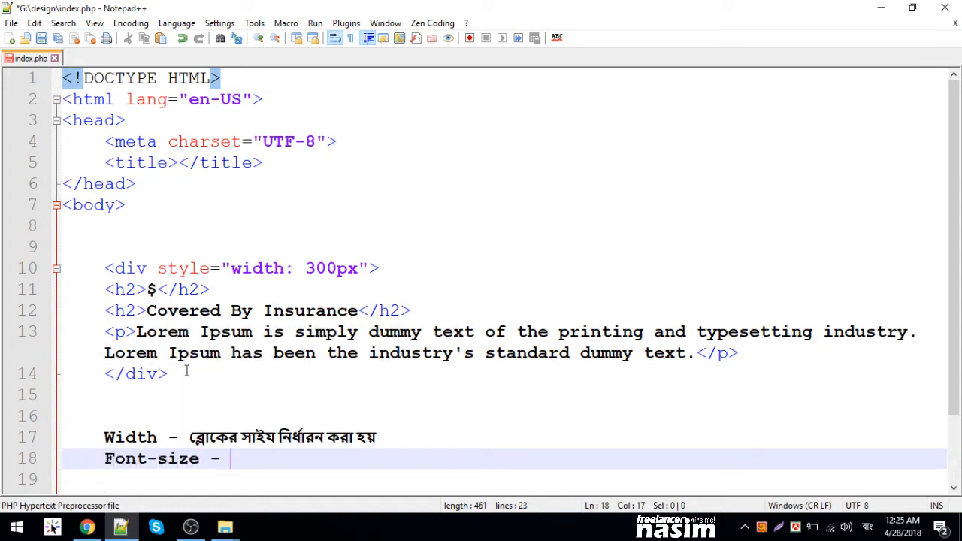
type("লেখার সাইয")
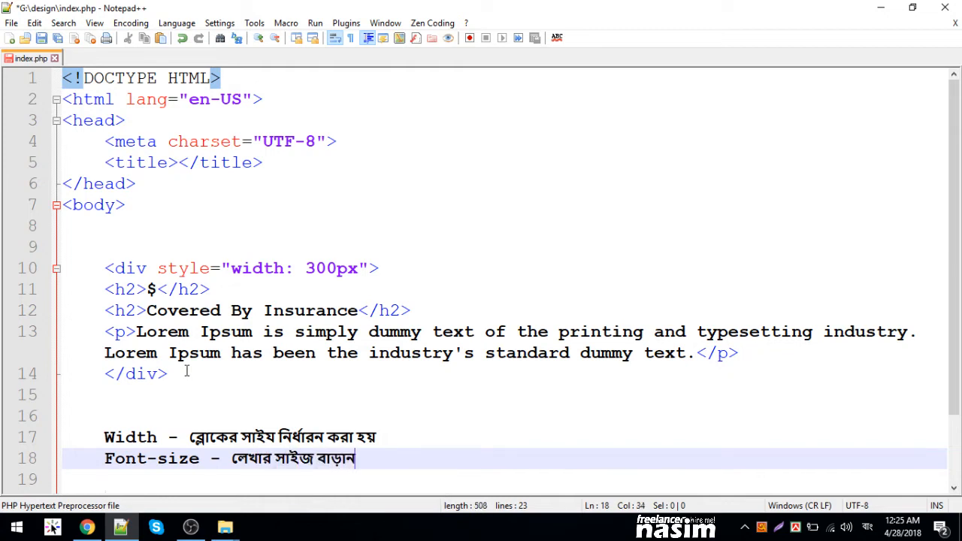
type("নো যায়।")
left_click(506, 479)
type("Background -")
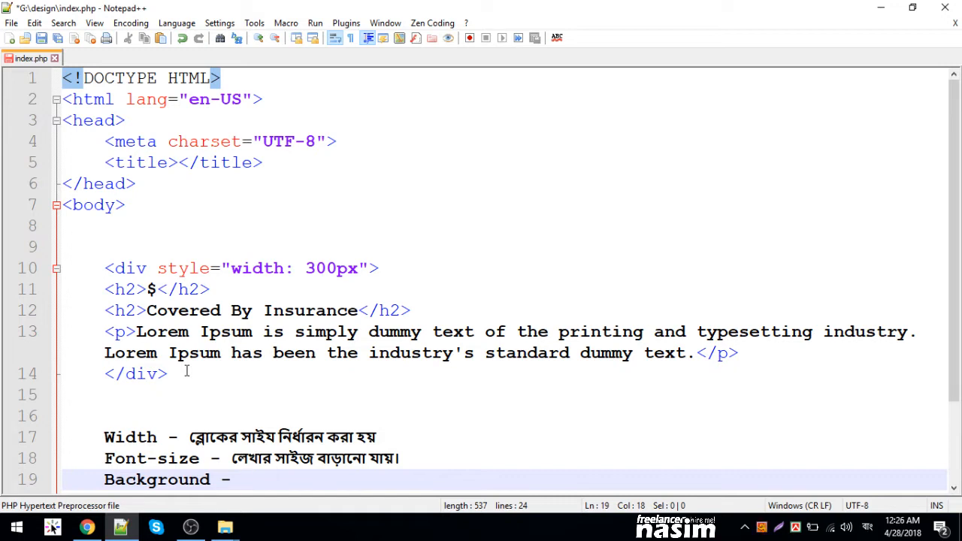
- Add Bengali notes explaining Background, border and margin
type("ব্লোকে বেকগ্রাউন্ড দেয়")
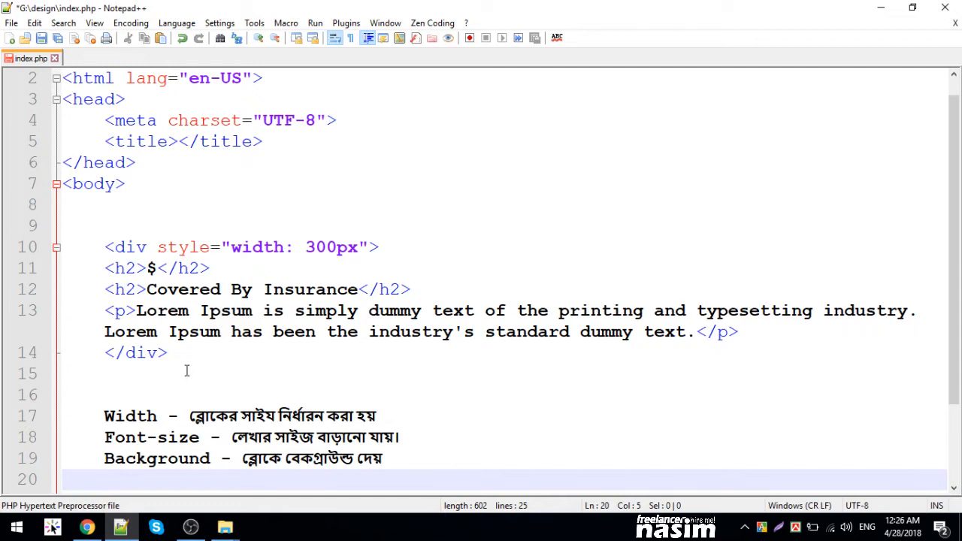
type("border - ব্লোকের চার")
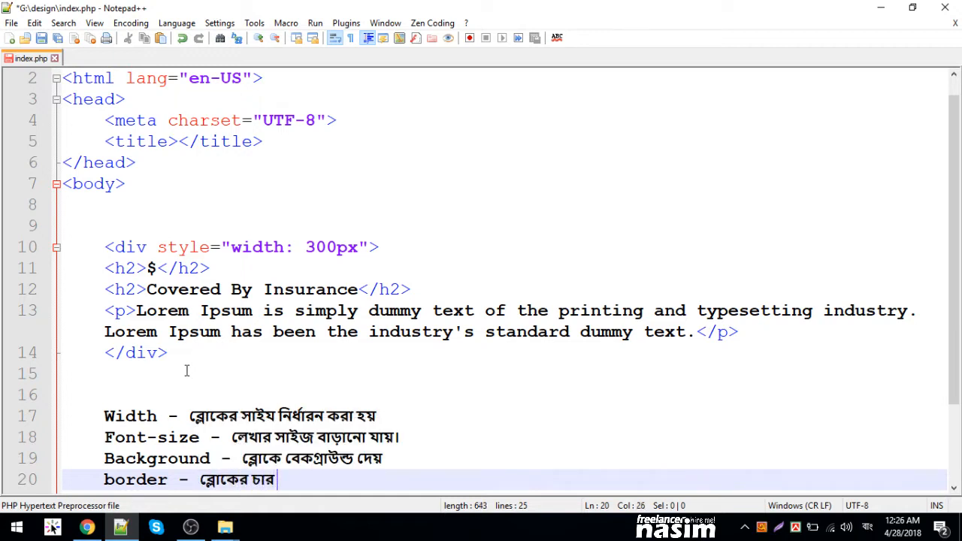
type("পাশে একটি")
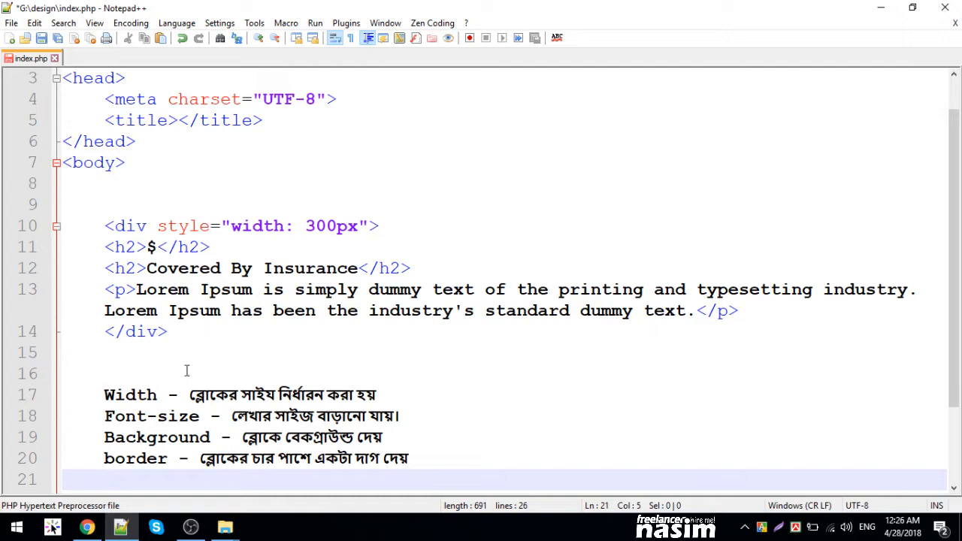
type("margi")
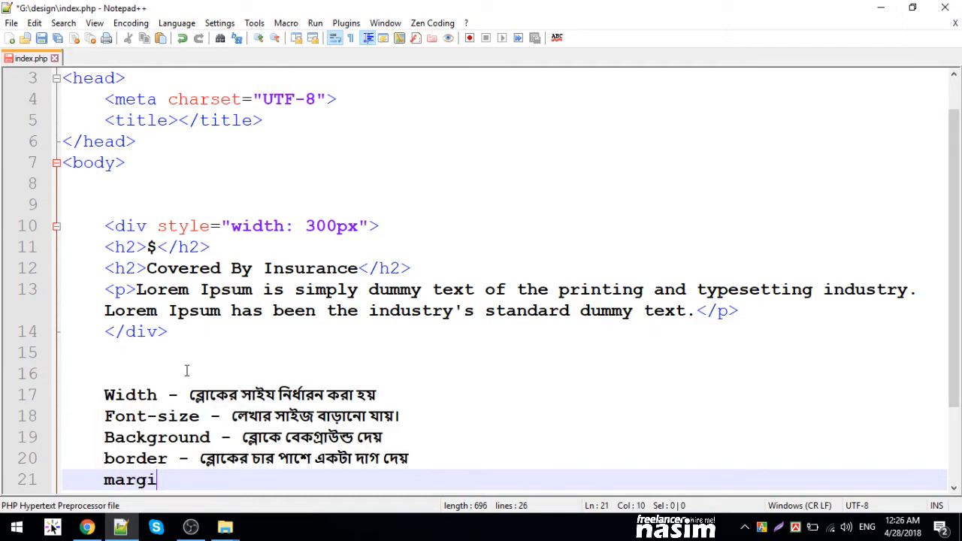
type("n - ব্লোকের চার পাশে")
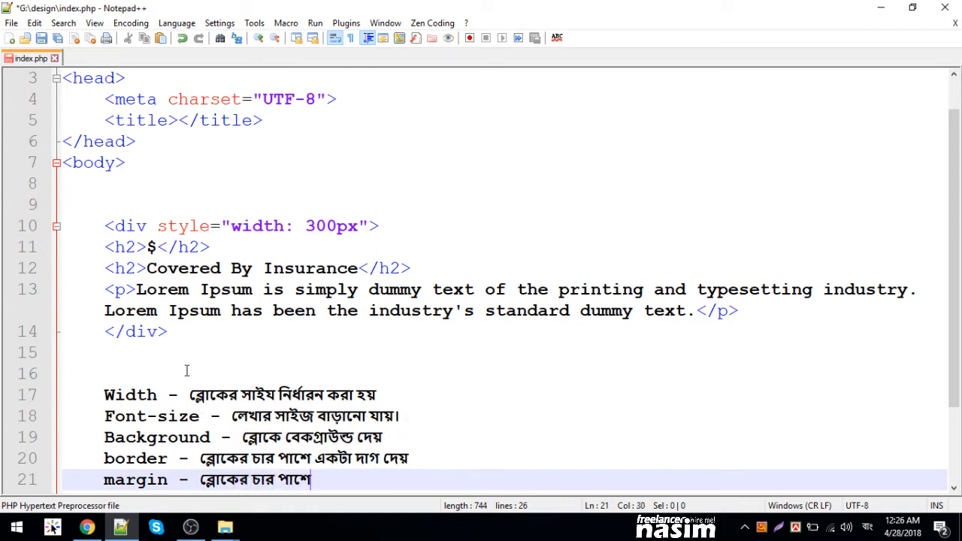
type("যায়গা")
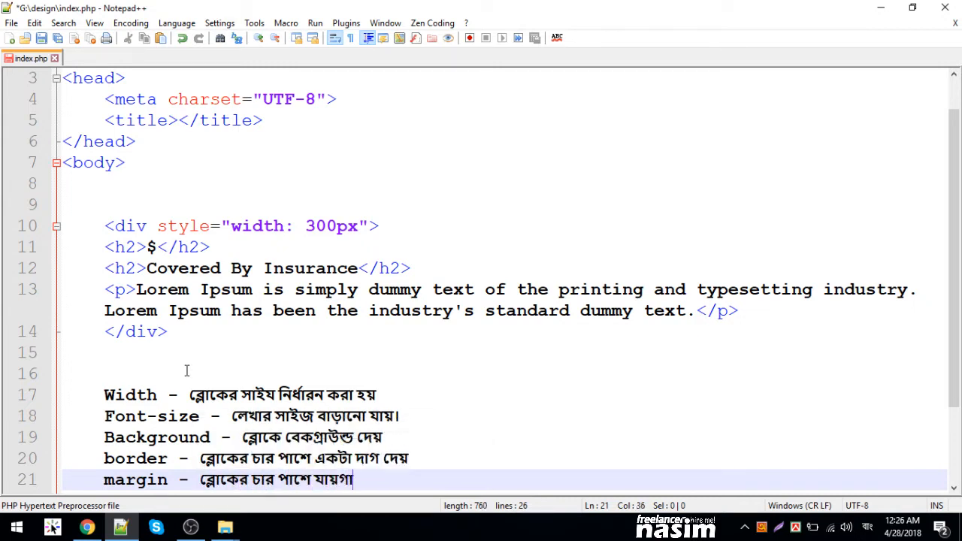
type("ছেড়ে")
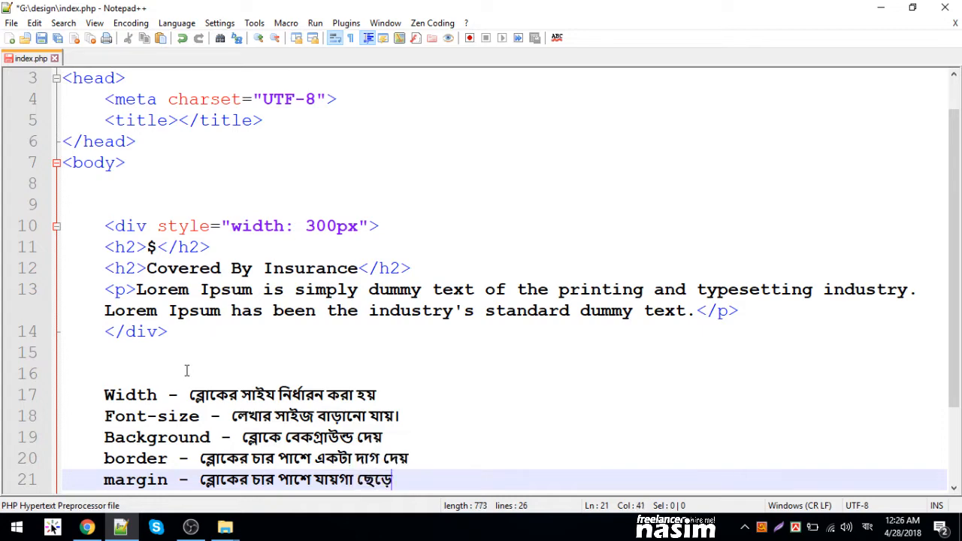
type("দেয়।")
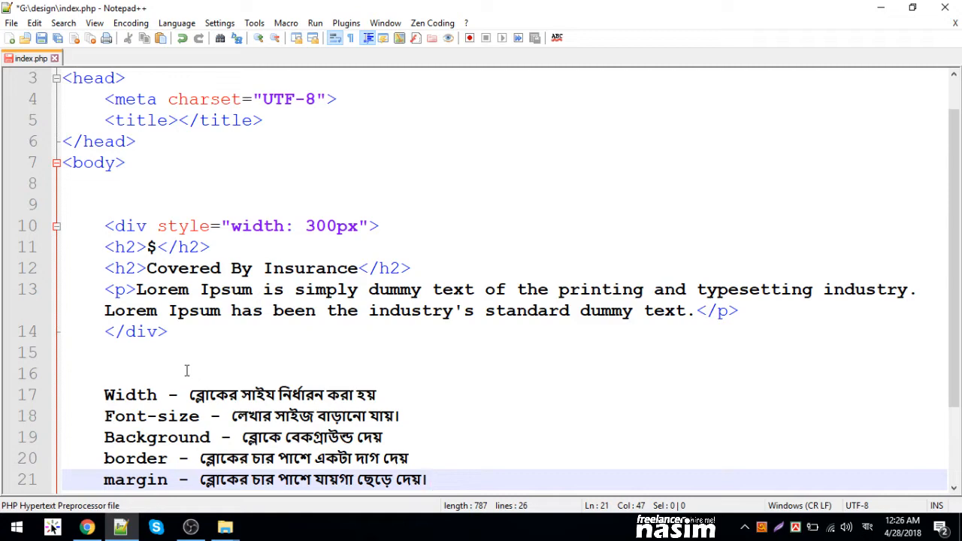
mouse_move(3, 222)
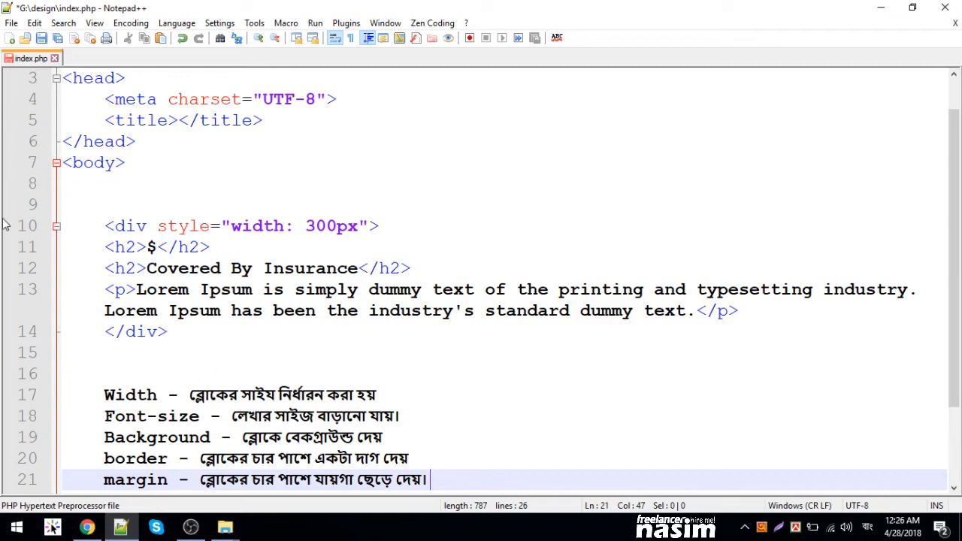
mouse_move(66, 270)
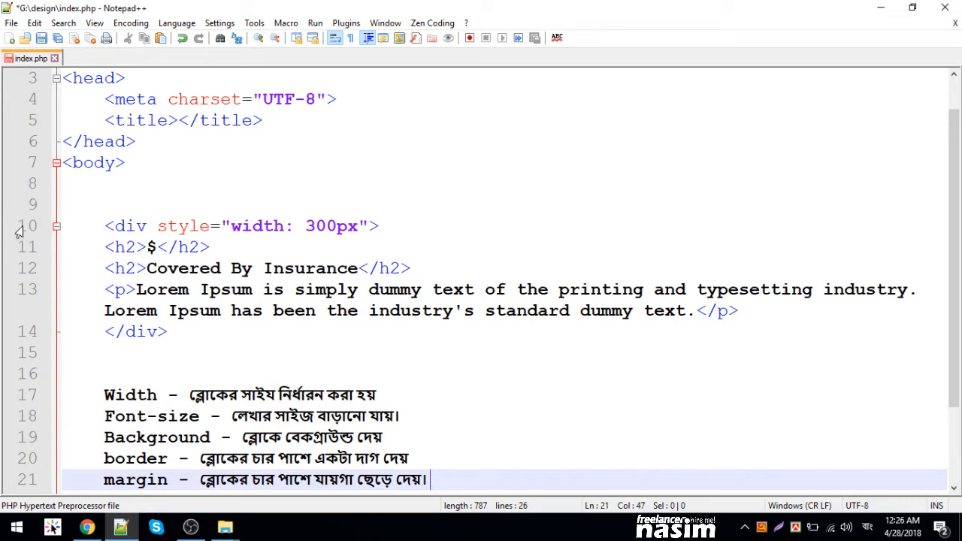
- Add a Bengali padding note saying padding adds space around the content
key("enter")
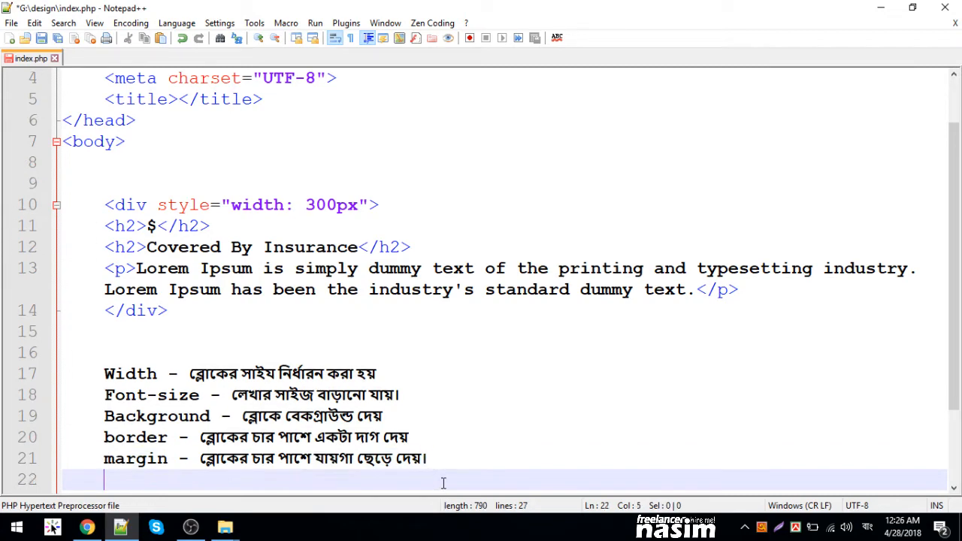
type("padding")
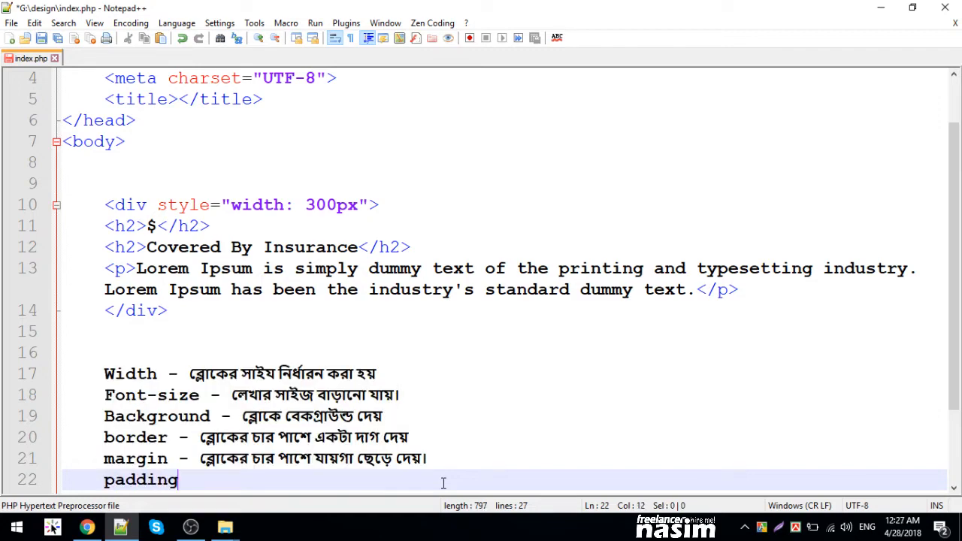
type("- ব্র")
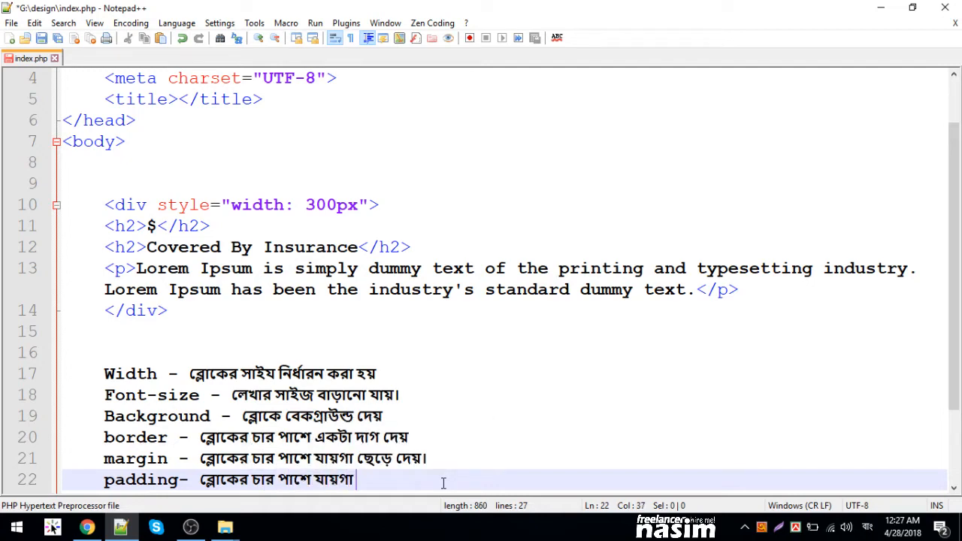
type("বাড়ায়। কিন্তু সেখানে")
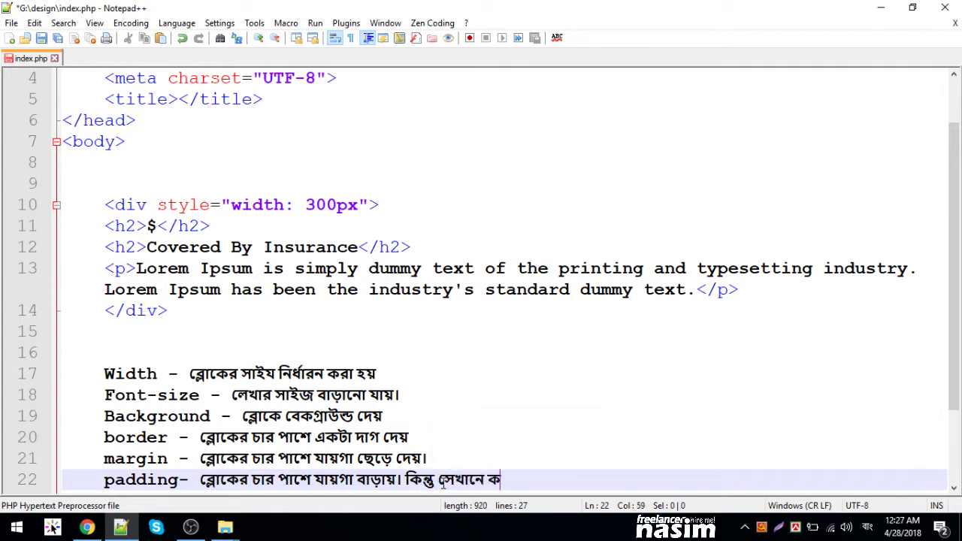
type("কোন্টেন্ট")
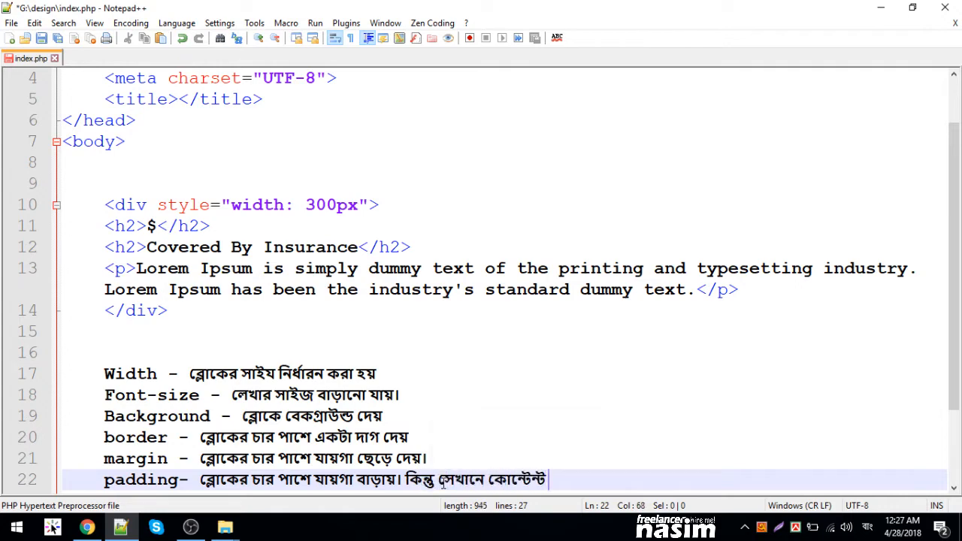
type("থাকেনা")
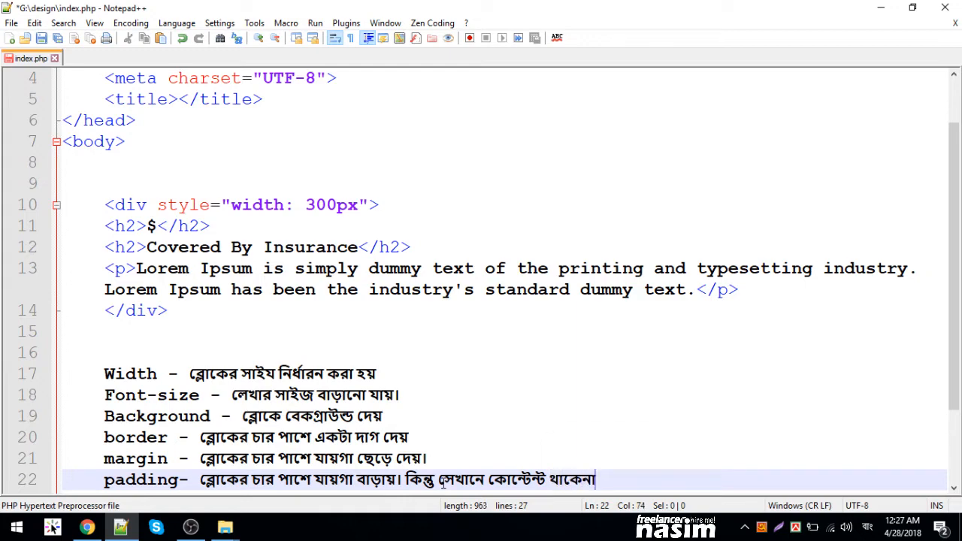
type("।")
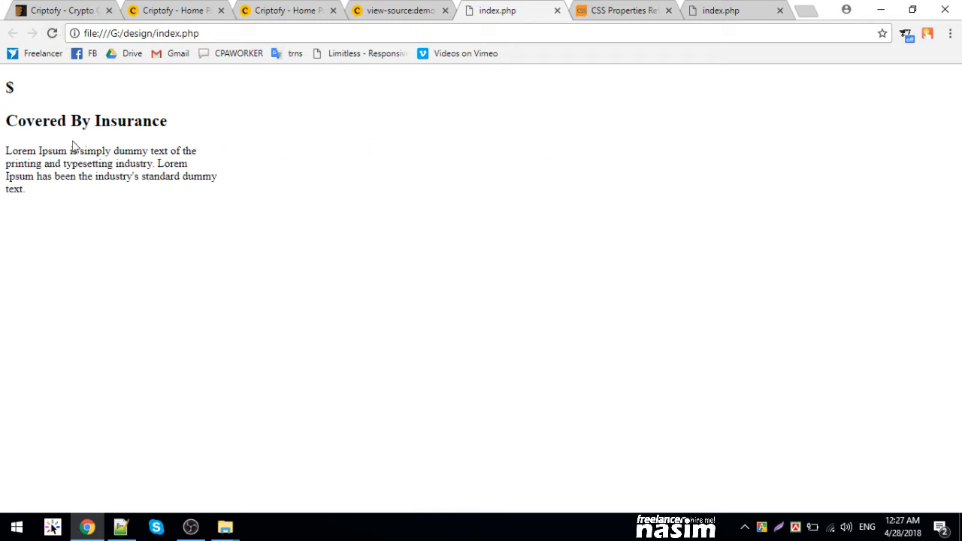
mouse_move(213, 136)
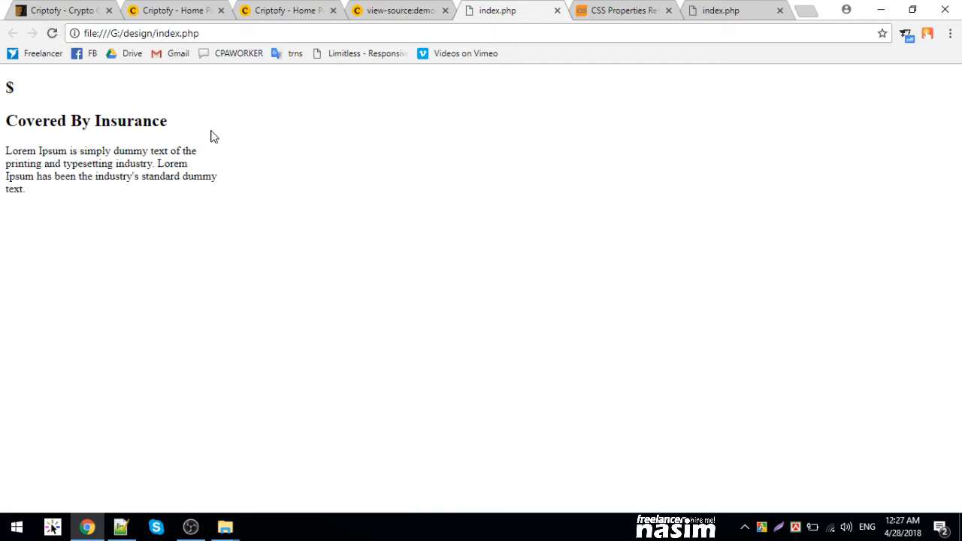
- Review the rendered index.php in Chrome with the narrow 300px Lorem Ipsum paragraph
left_click_drag(6, 163, 25, 190)
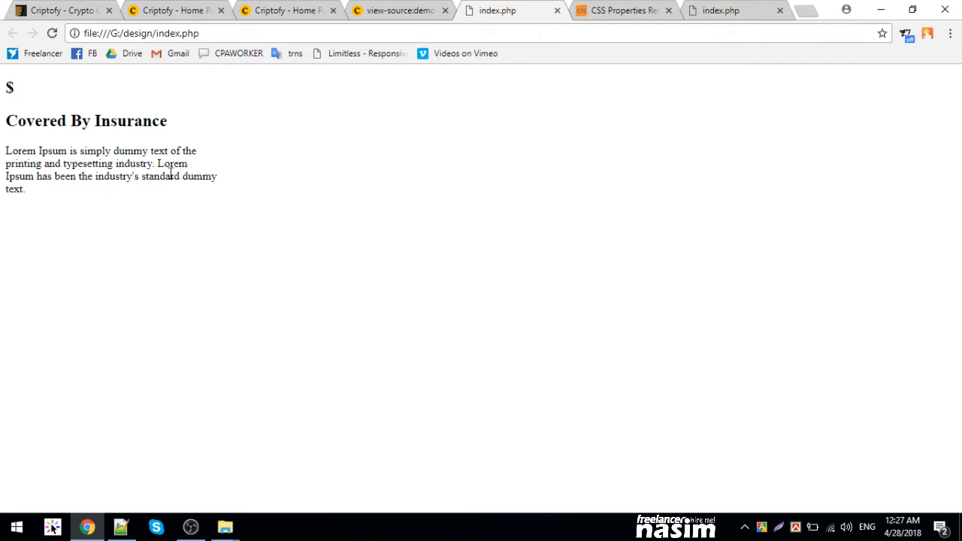
mouse_move(232, 180)
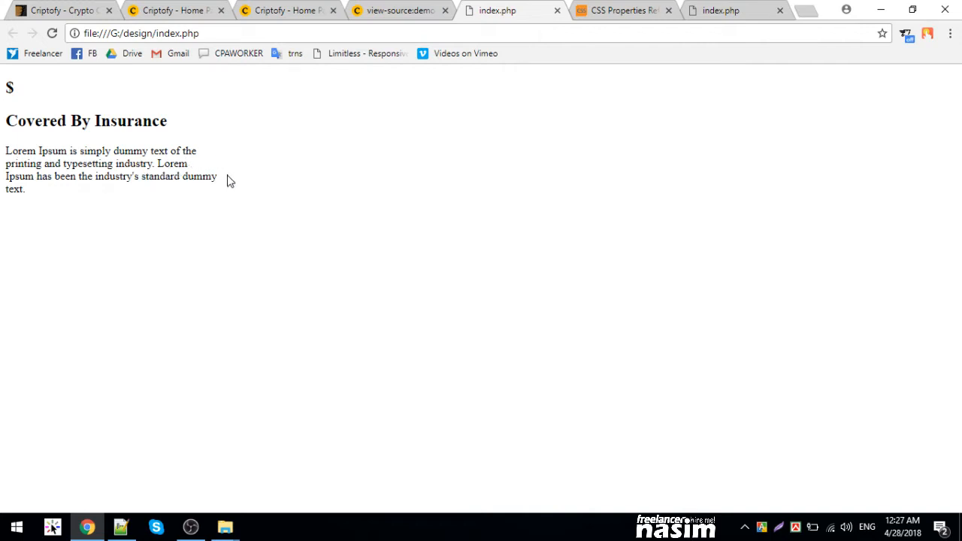
mouse_move(299, 179)
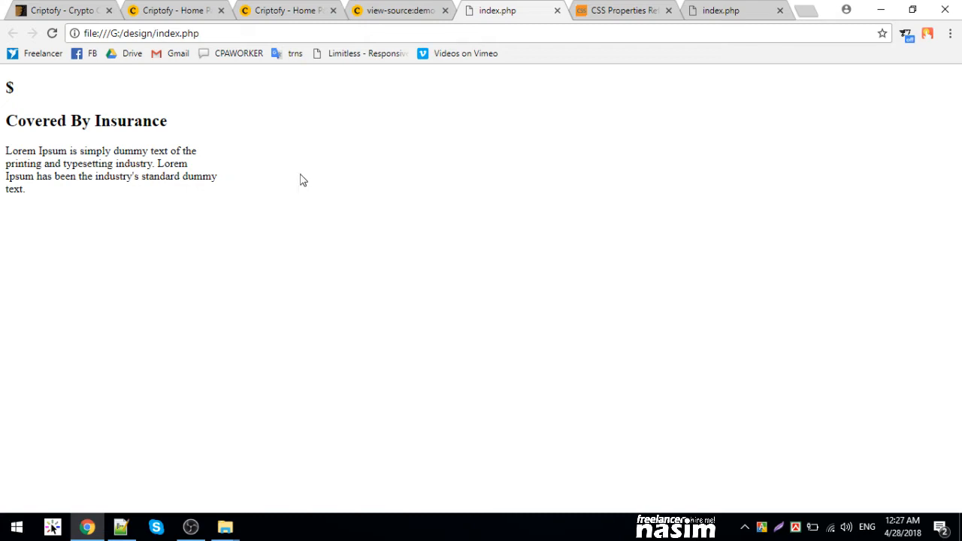
double_click(163, 176)
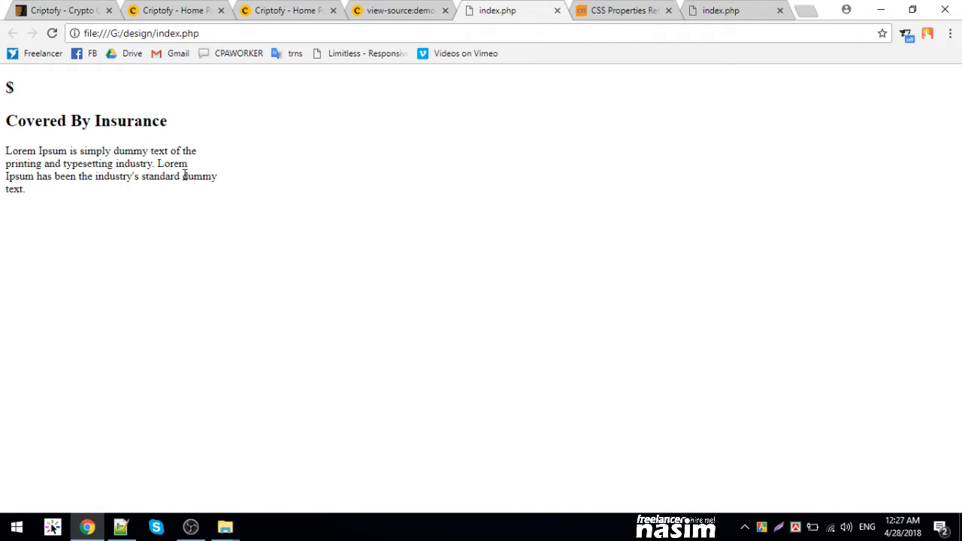
mouse_move(239, 178)
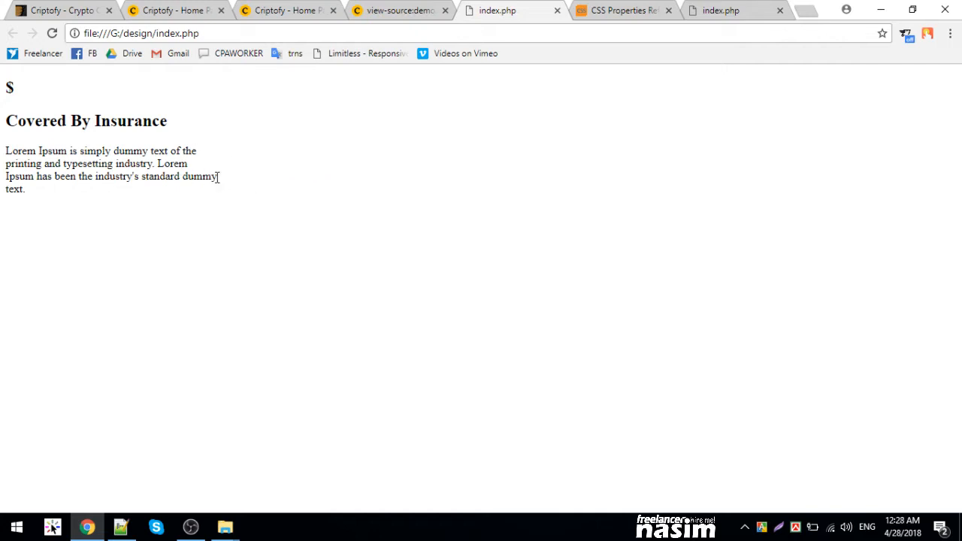
mouse_move(953, 175)
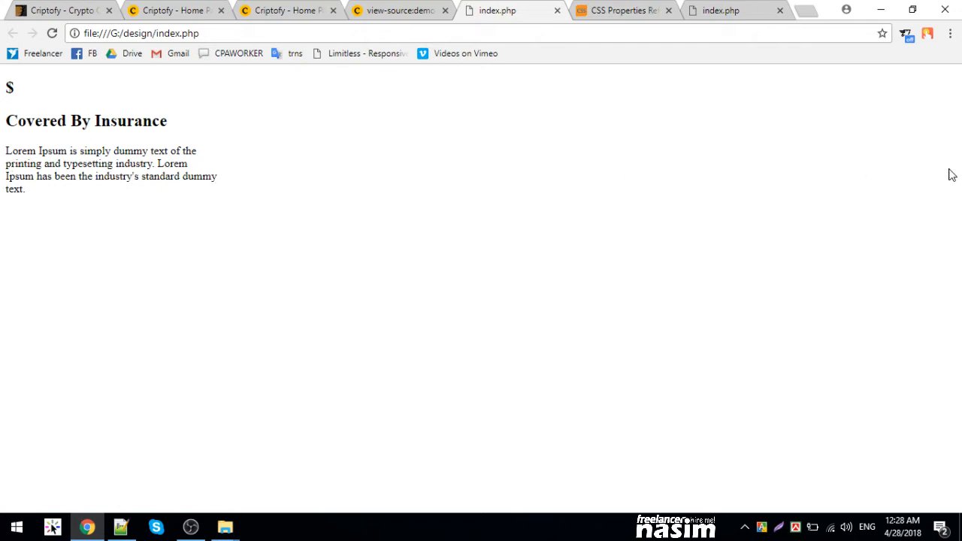
mouse_move(27, 167)
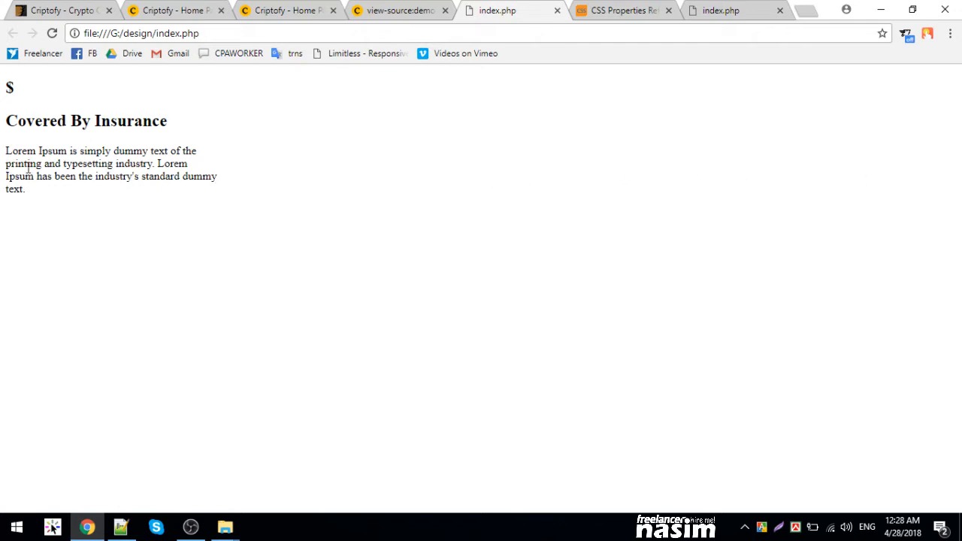
mouse_move(951, 184)
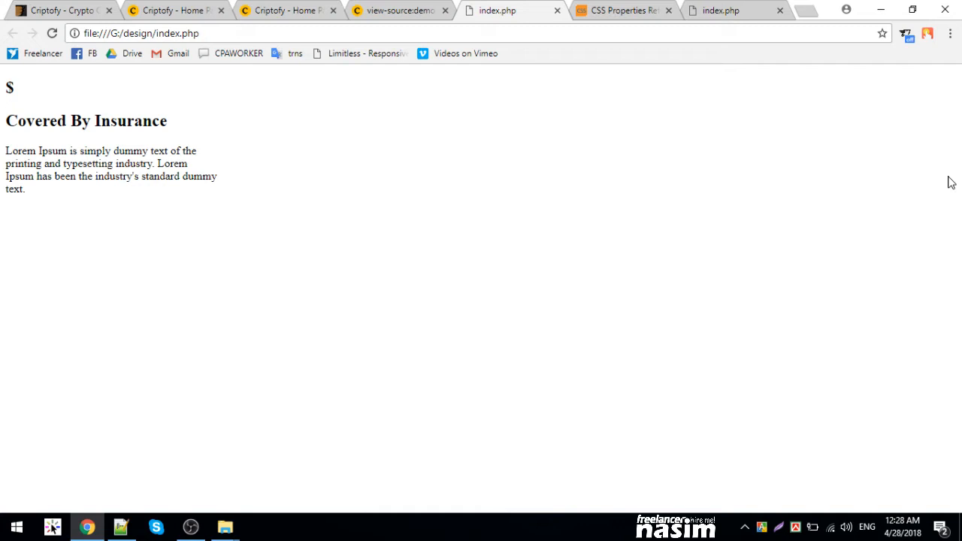
mouse_move(956, 181)
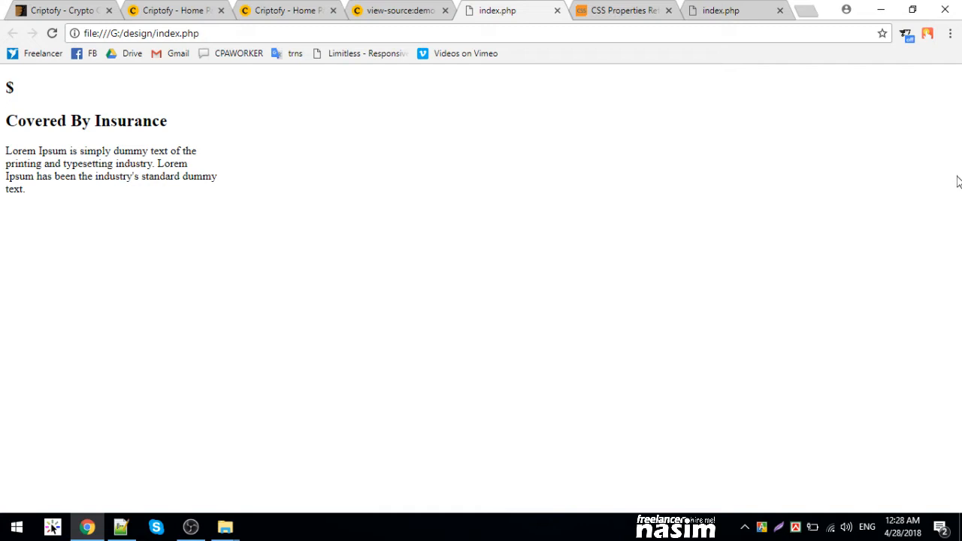
mouse_move(932, 183)
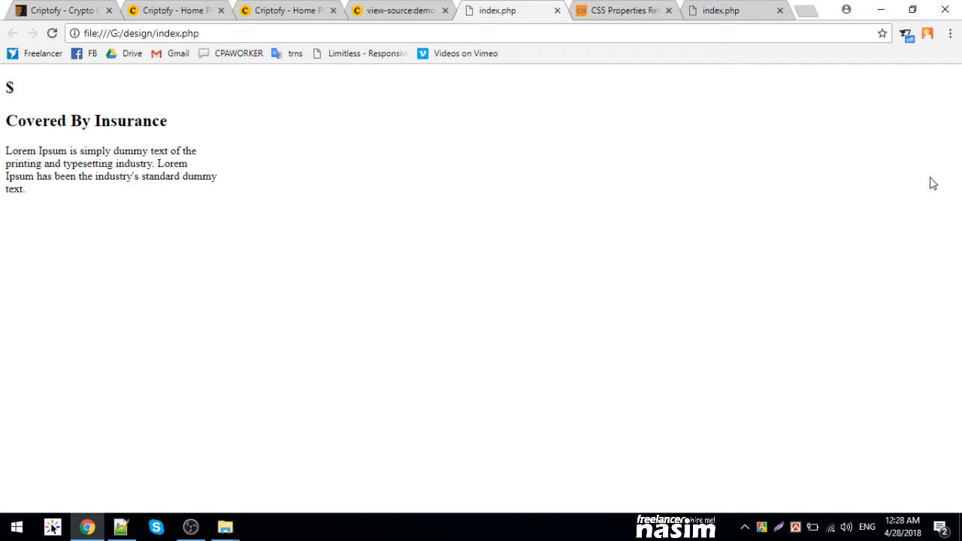
mouse_move(944, 179)
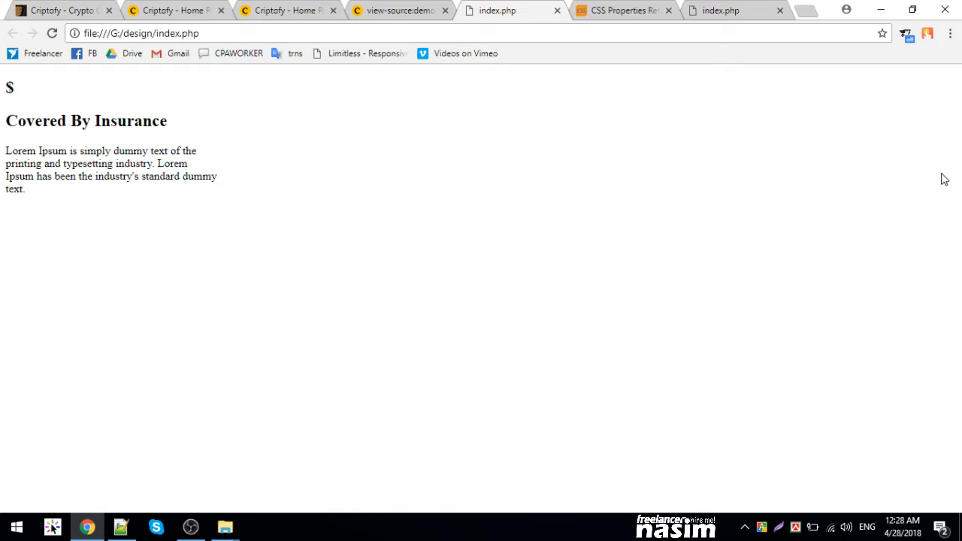
mouse_move(899, 180)
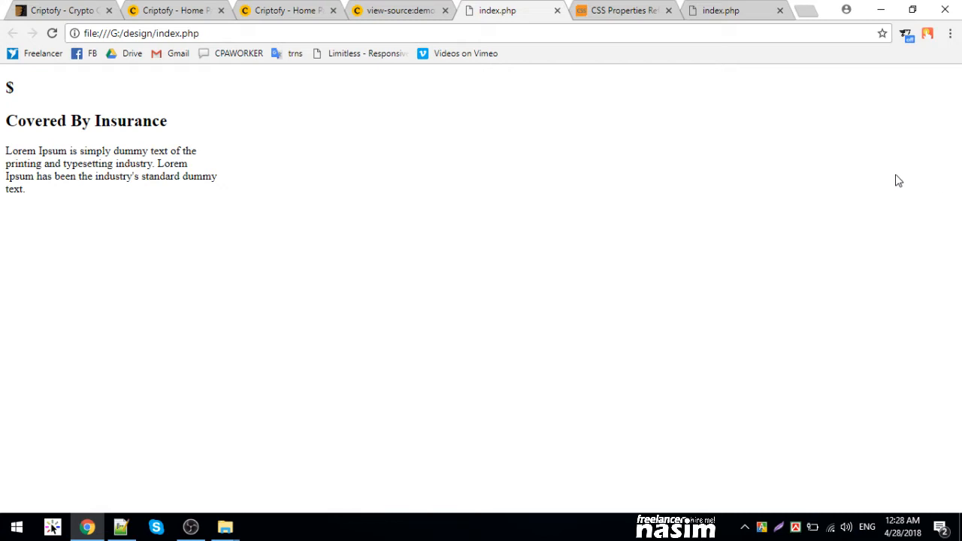
double_click(172, 162)
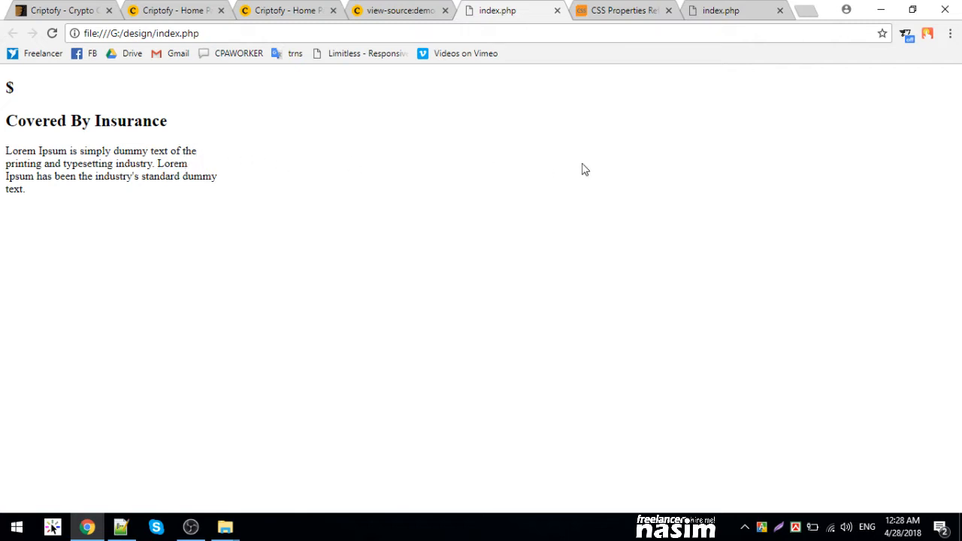
mouse_move(93, 210)
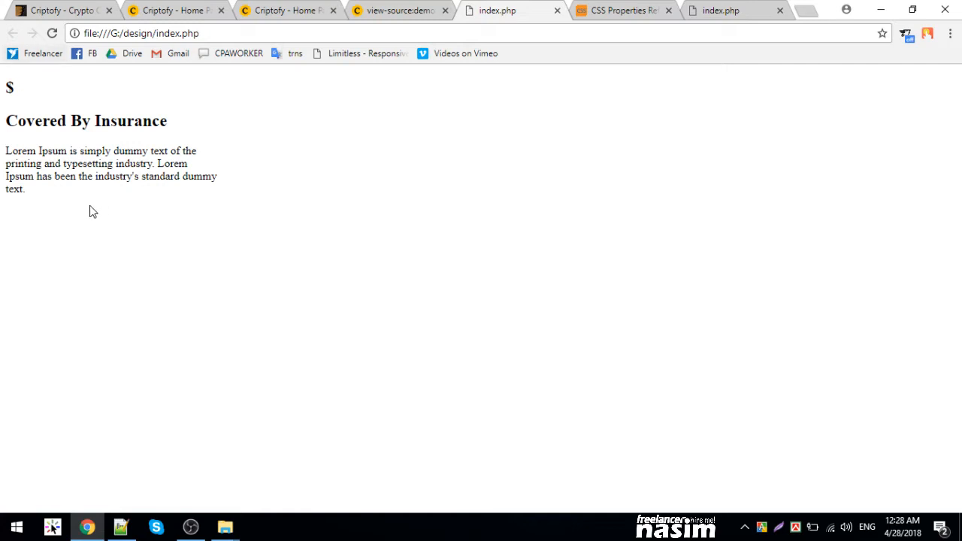
mouse_move(233, 182)
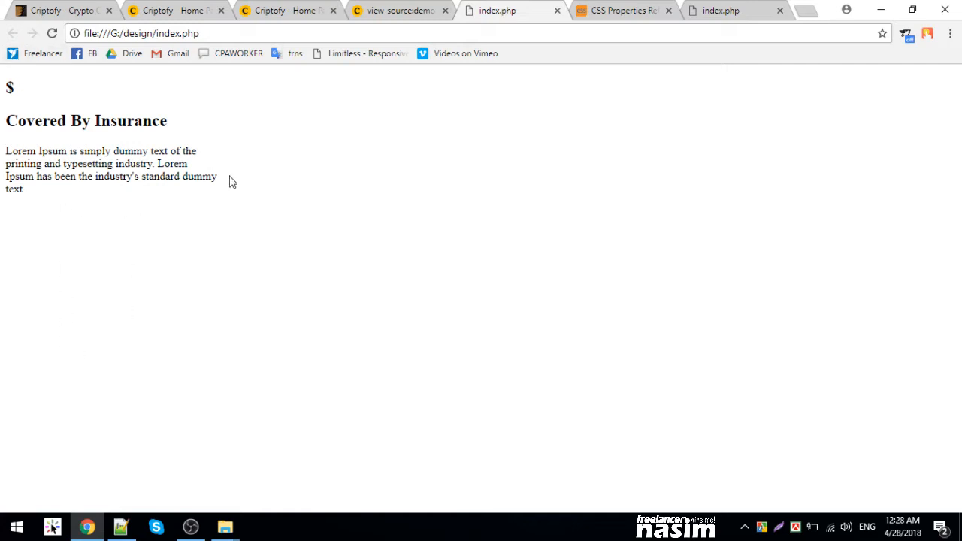
mouse_move(109, 355)
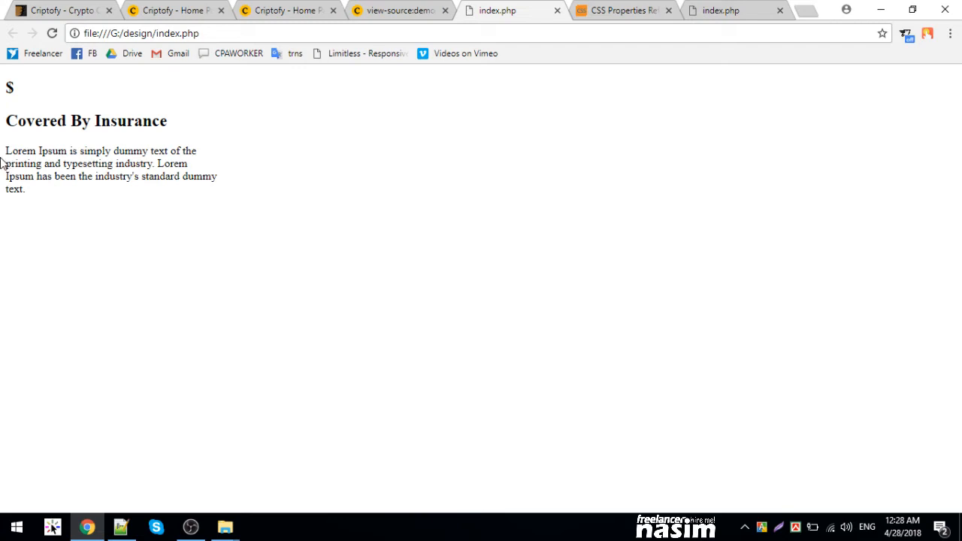
mouse_move(445, 175)
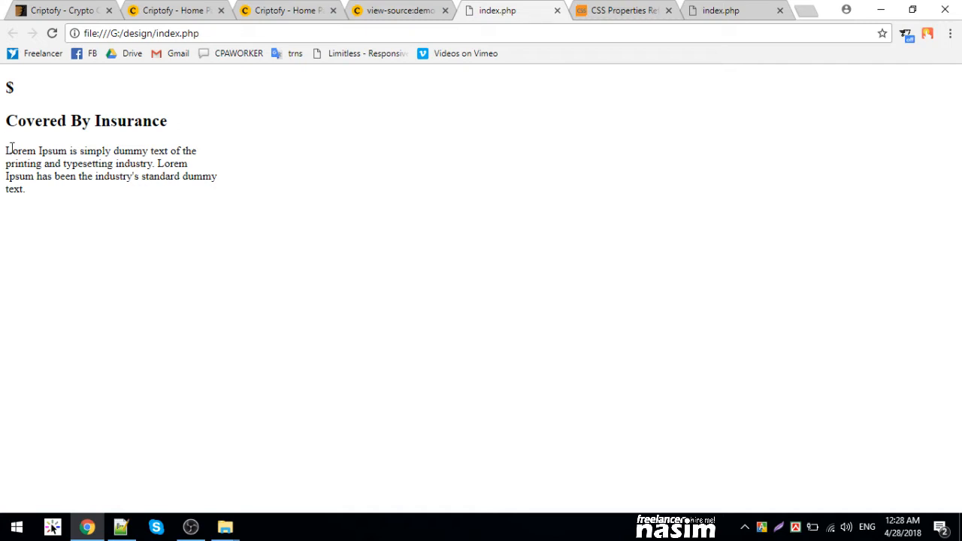
mouse_move(249, 195)
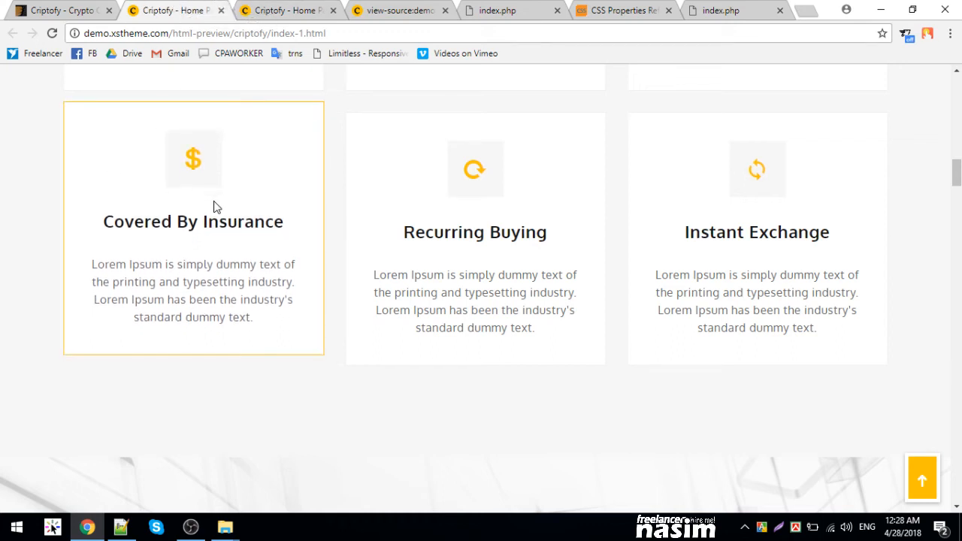
mouse_move(212, 168)
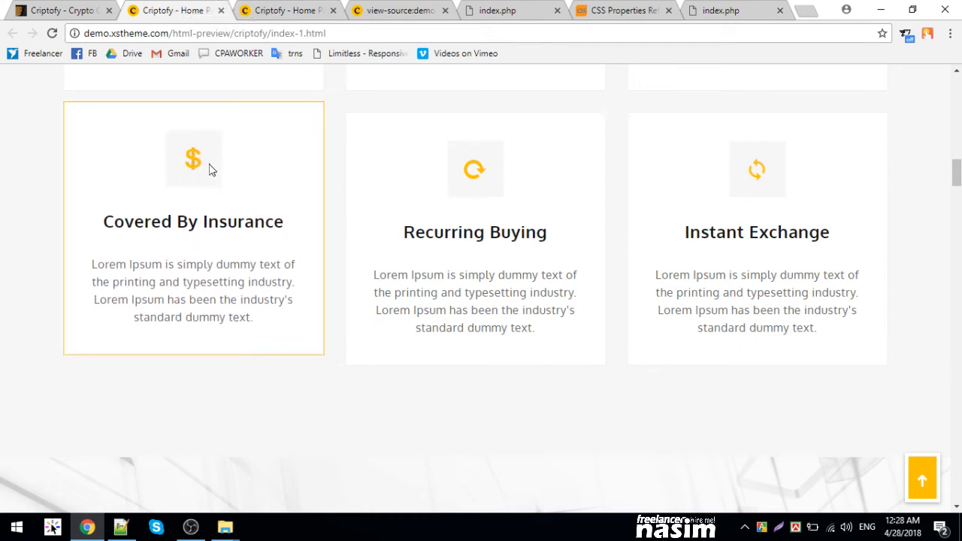
mouse_move(180, 147)
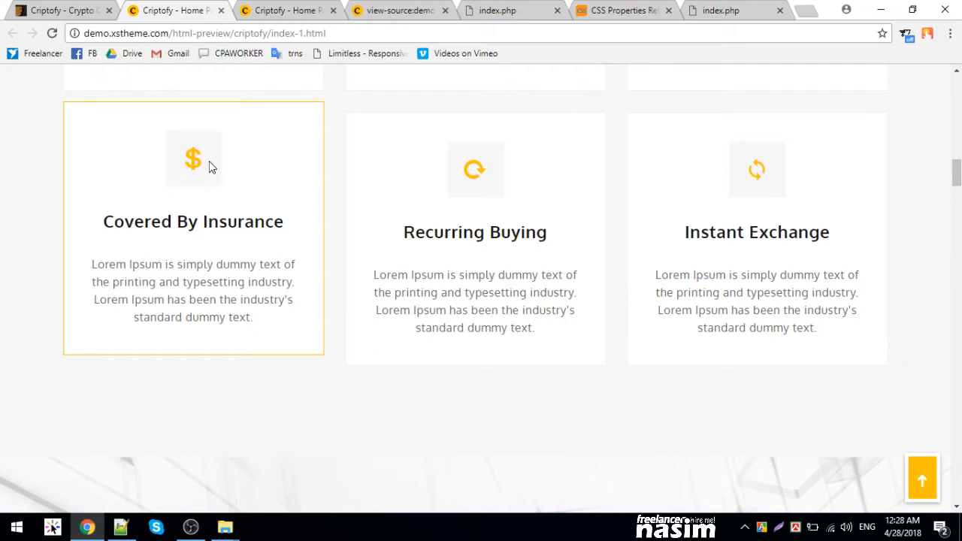
mouse_move(201, 159)
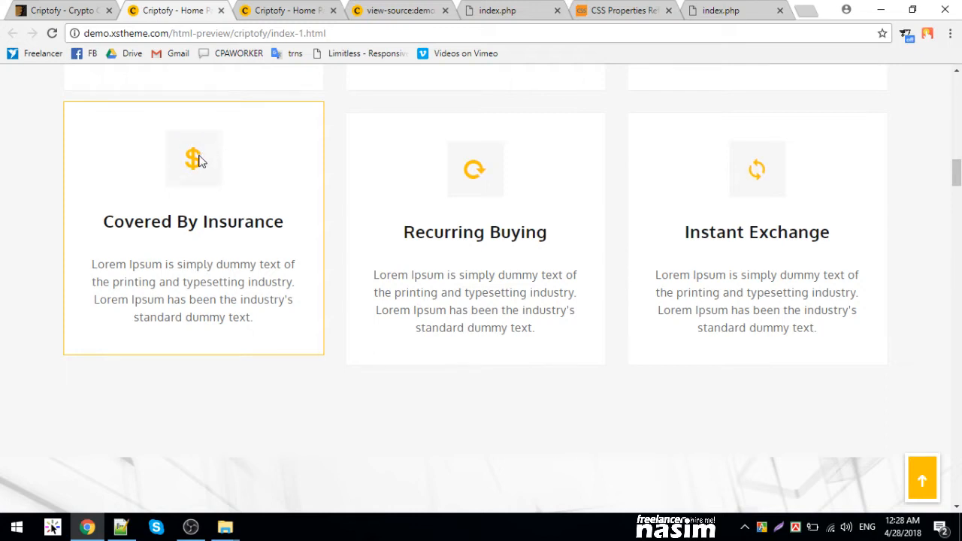
mouse_move(214, 167)
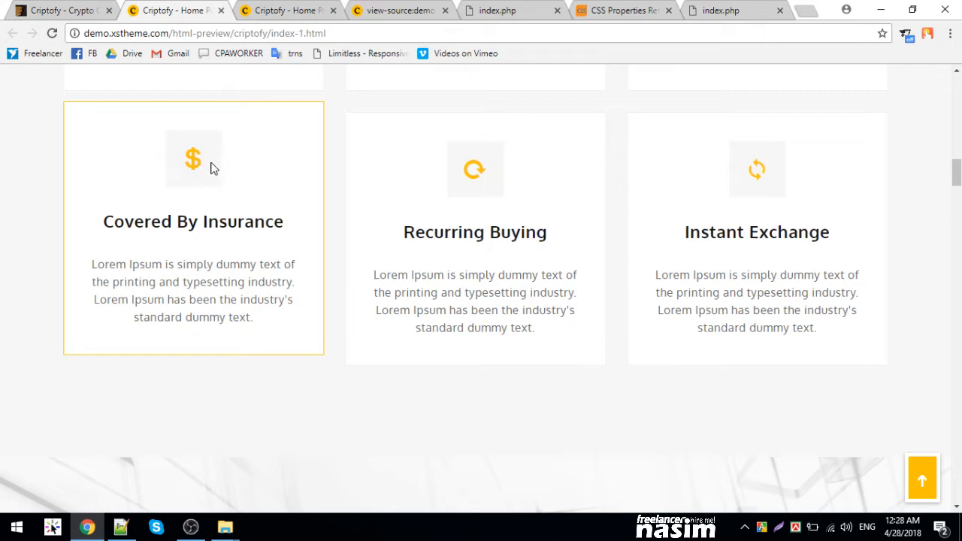
- Scroll through the Criptofy demo's header, Join With Us and Choose Bitcoin sections
scroll("up", 3)
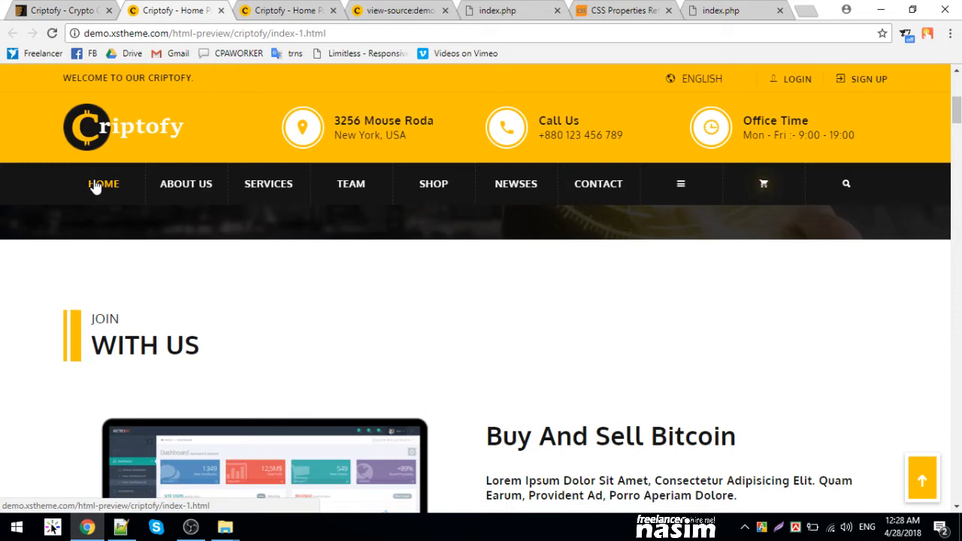
scroll("down", 3)
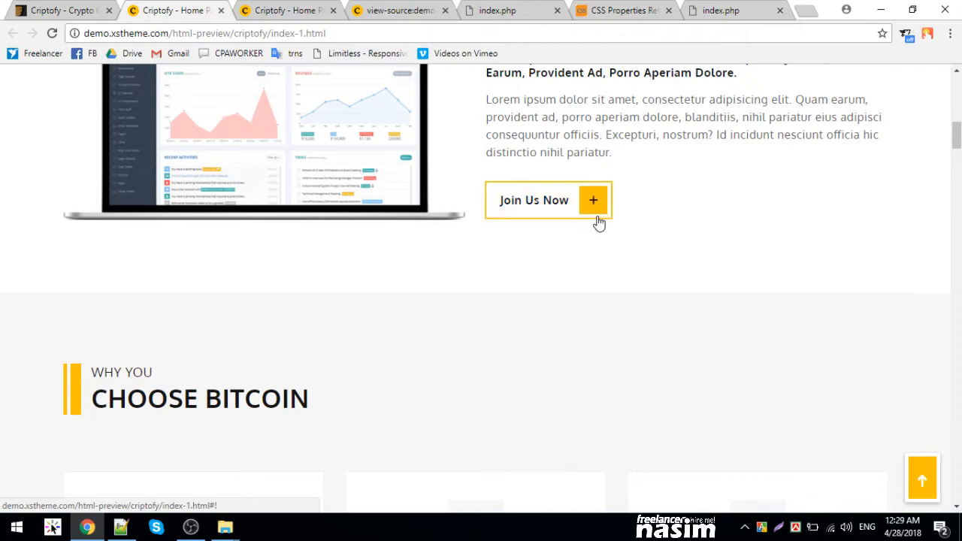
scroll("down", 3)
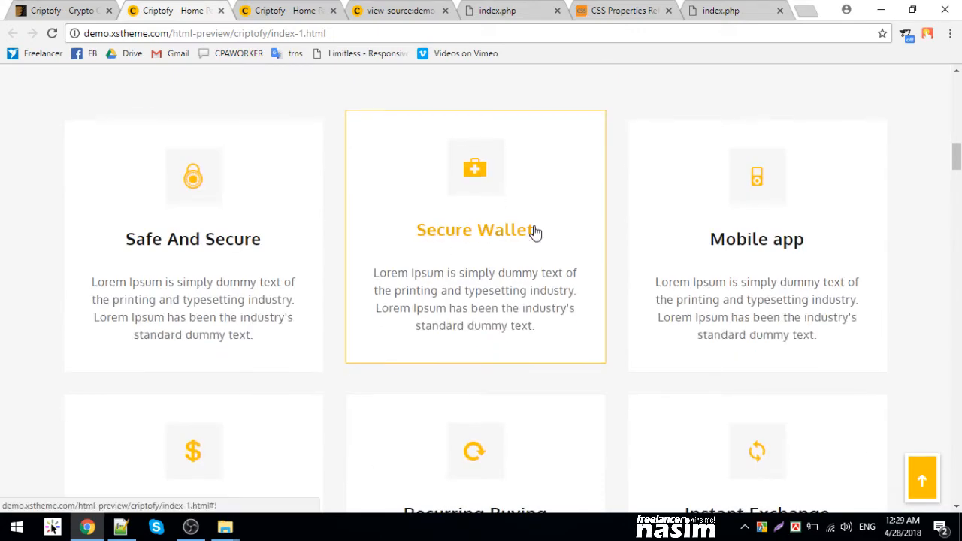
scroll("up", 3)
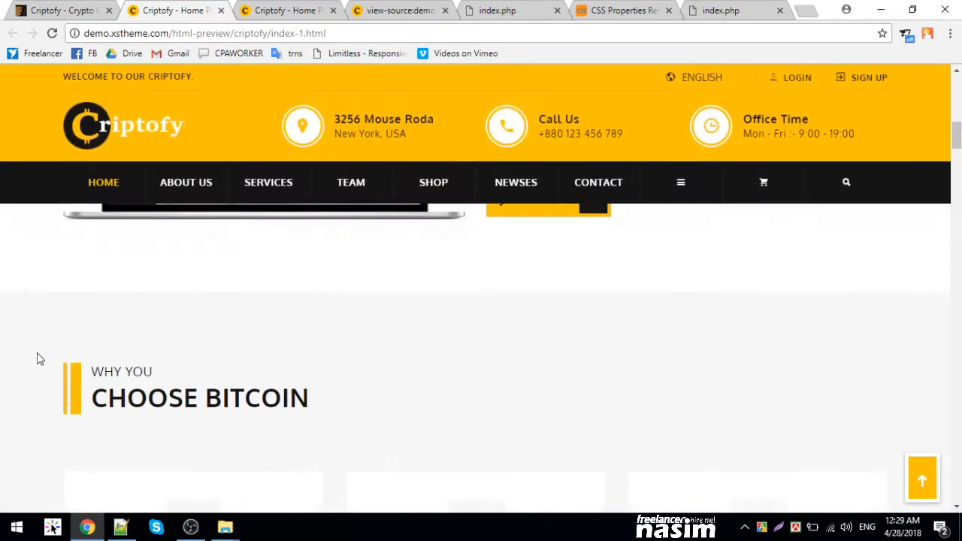
- Select and delete the Bengali width, font-size, background, border, margin and padding notes
left_click(121, 526)
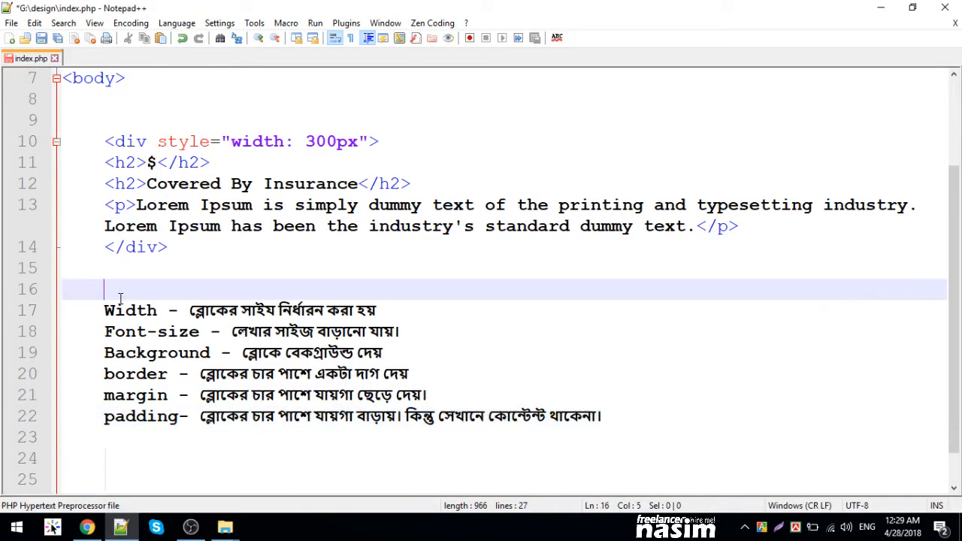
double_click(125, 332)
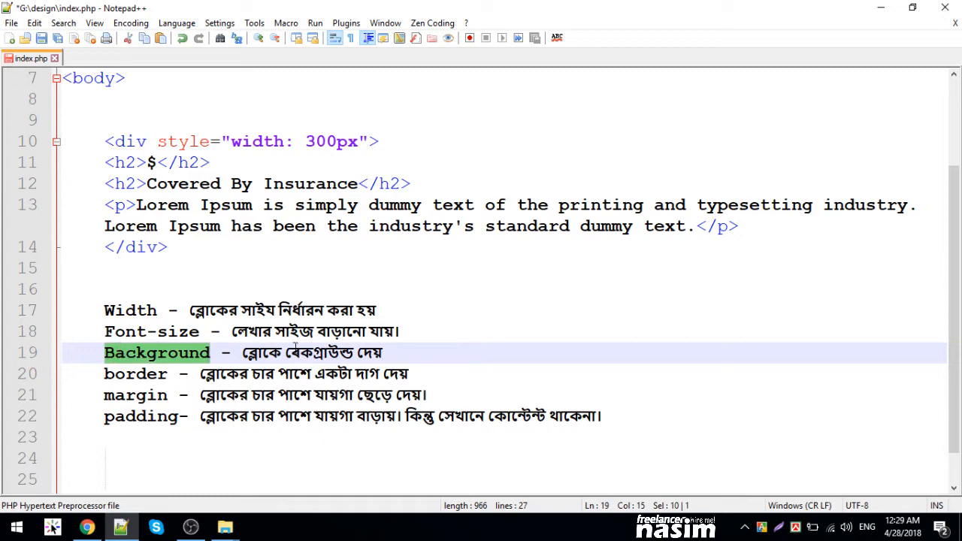
double_click(135, 373)
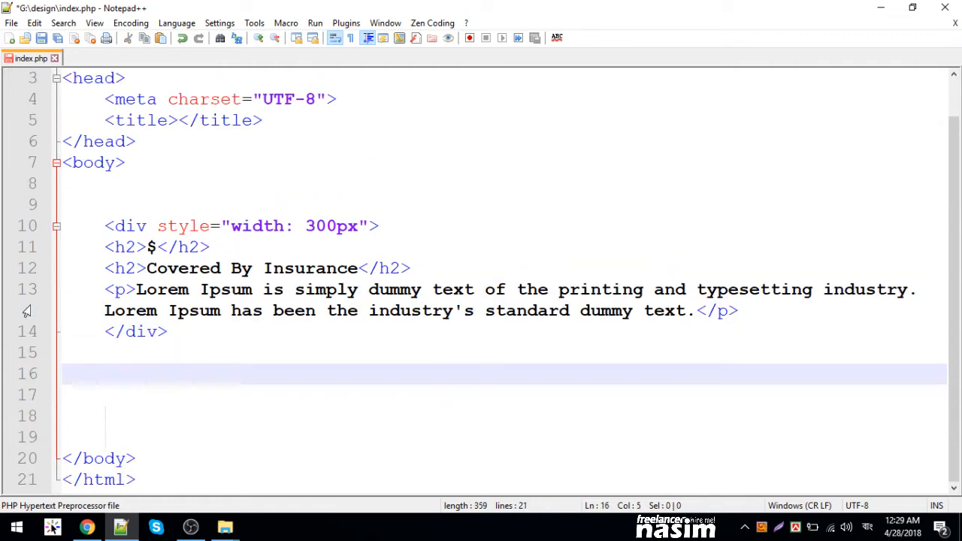
- Cut the width style from the div and add a <style> block in the head
left_click(124, 226)
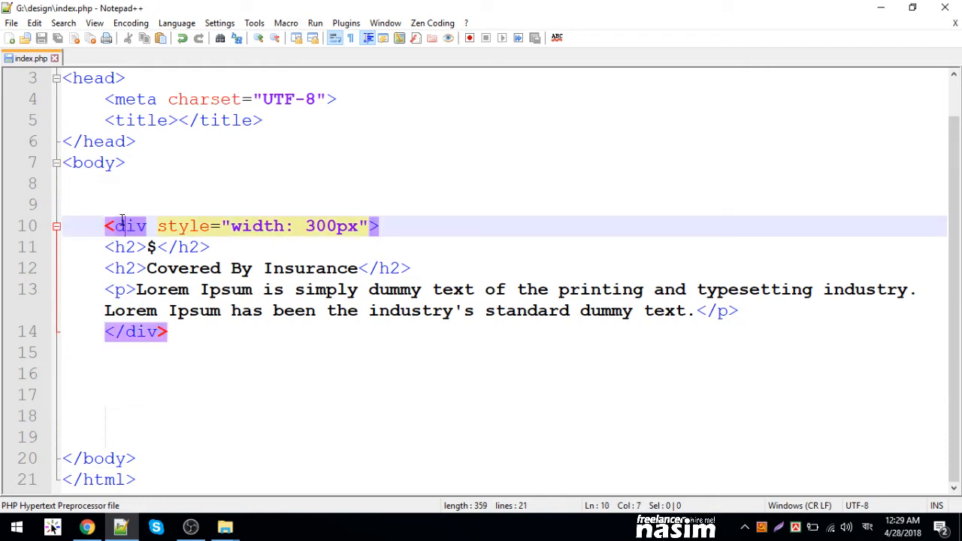
left_click(262, 226)
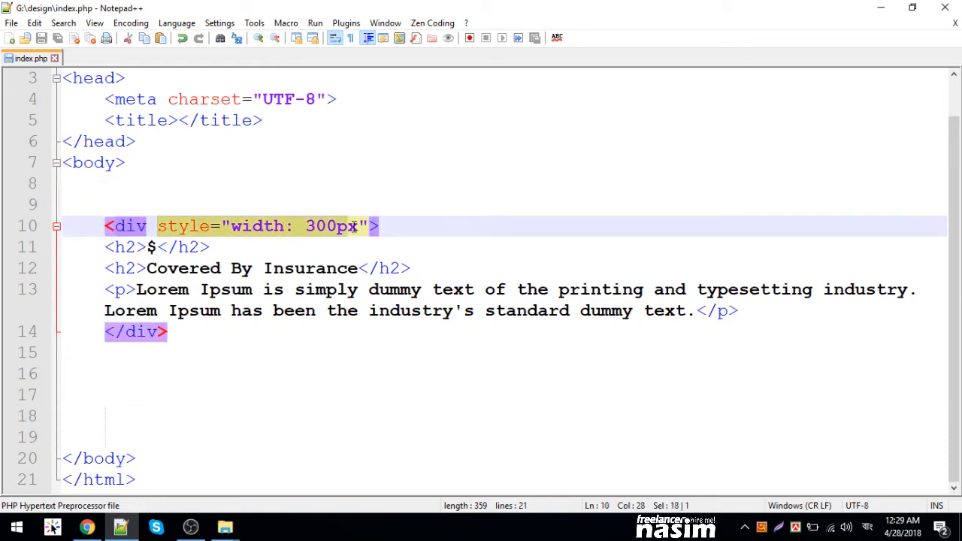
double_click(258, 225)
type("স")
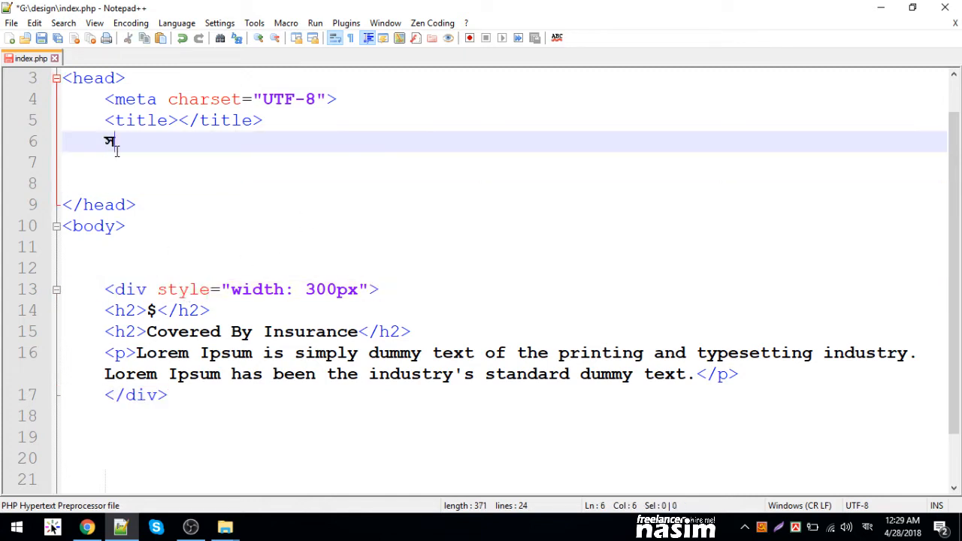
type("t")
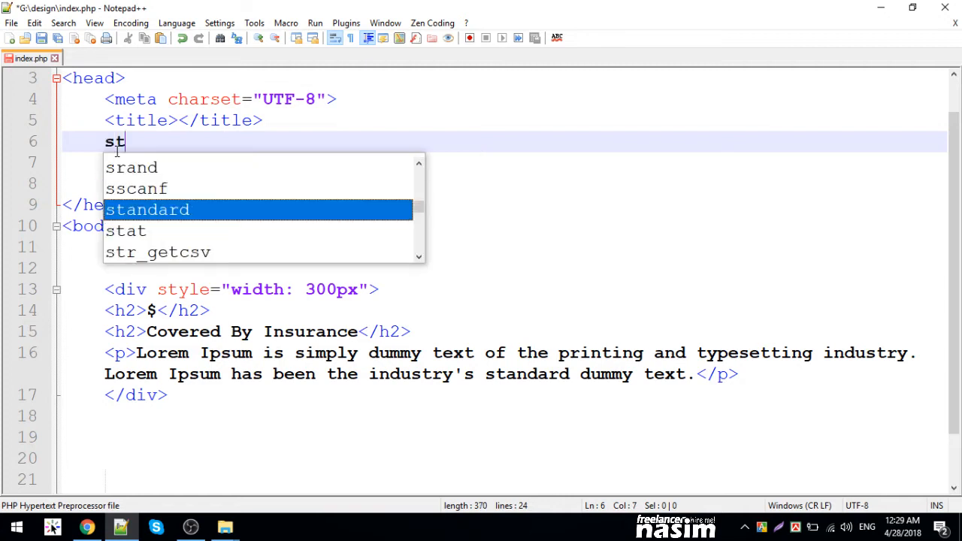
type("yle>")
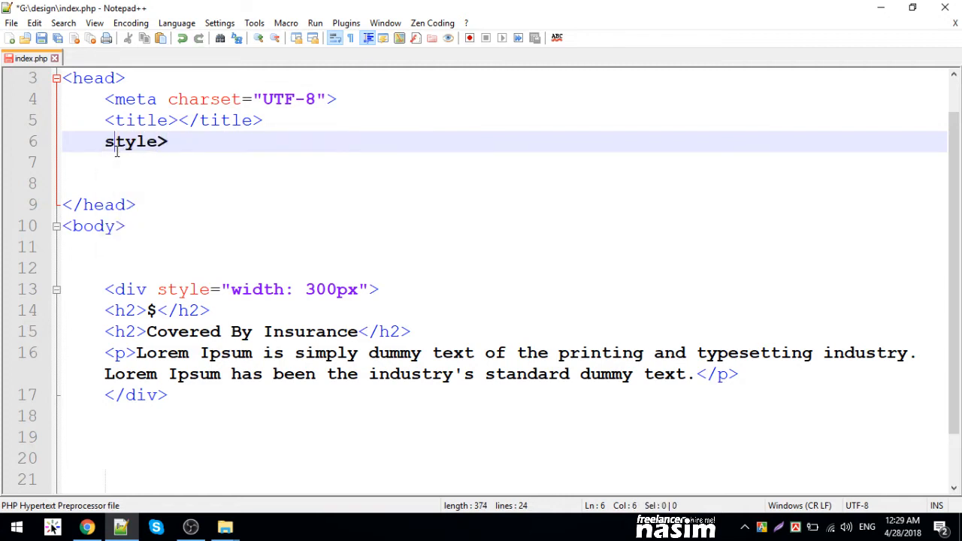
type("<")
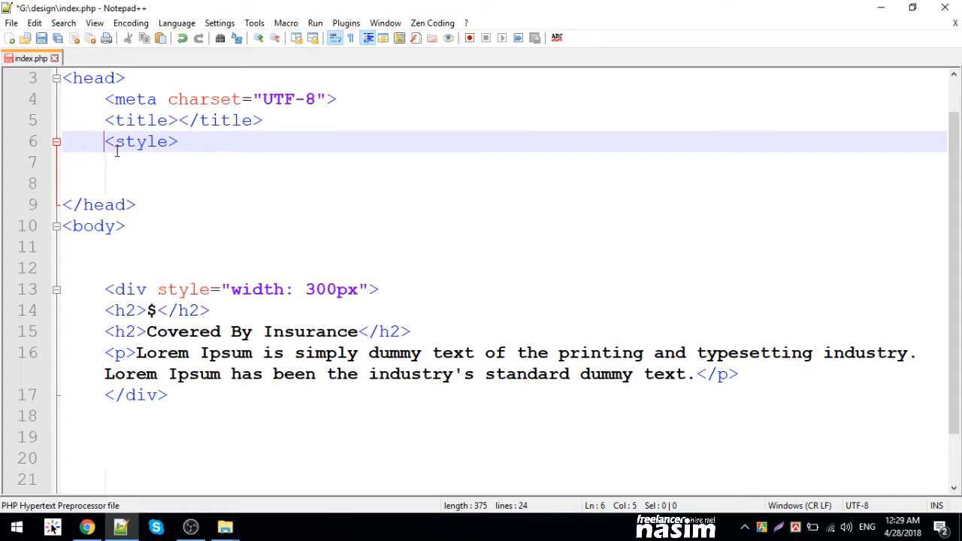
type("<>")
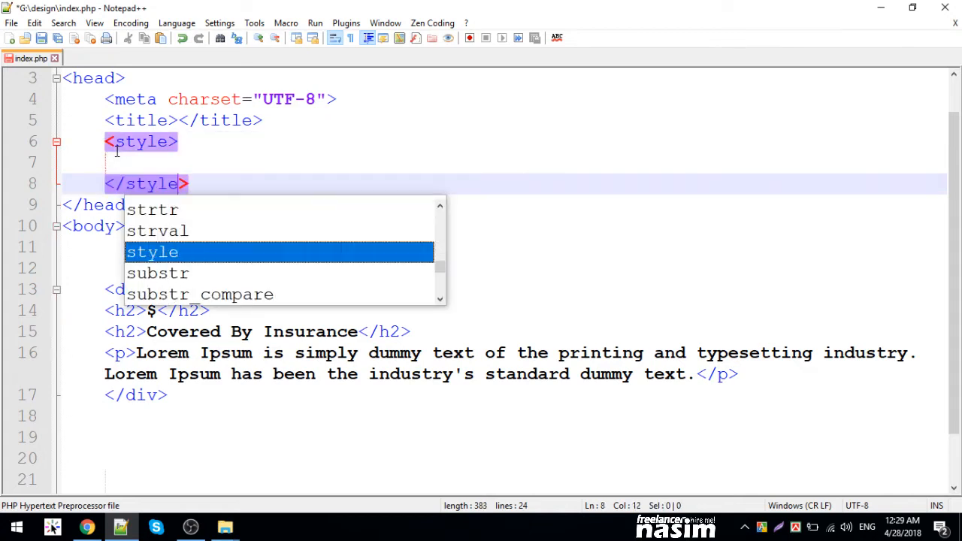
key("Escape")
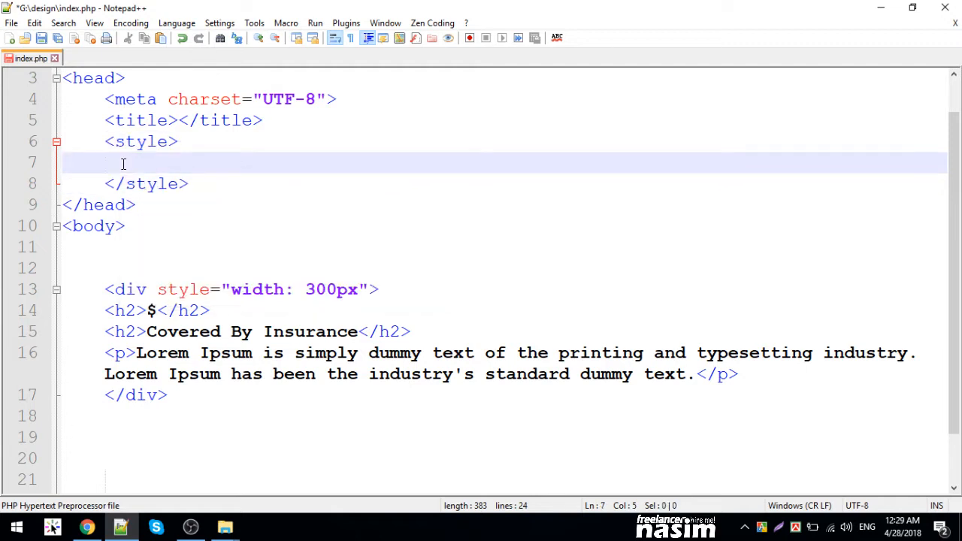
key("enter")
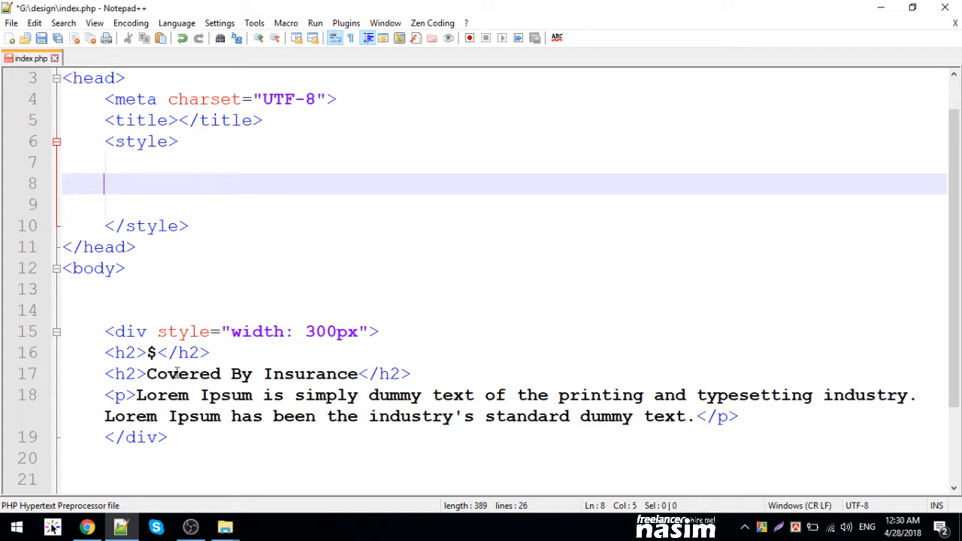
- Write the div{width: 300px} rule and delete the empty inline style attribute
left_click(340, 332)
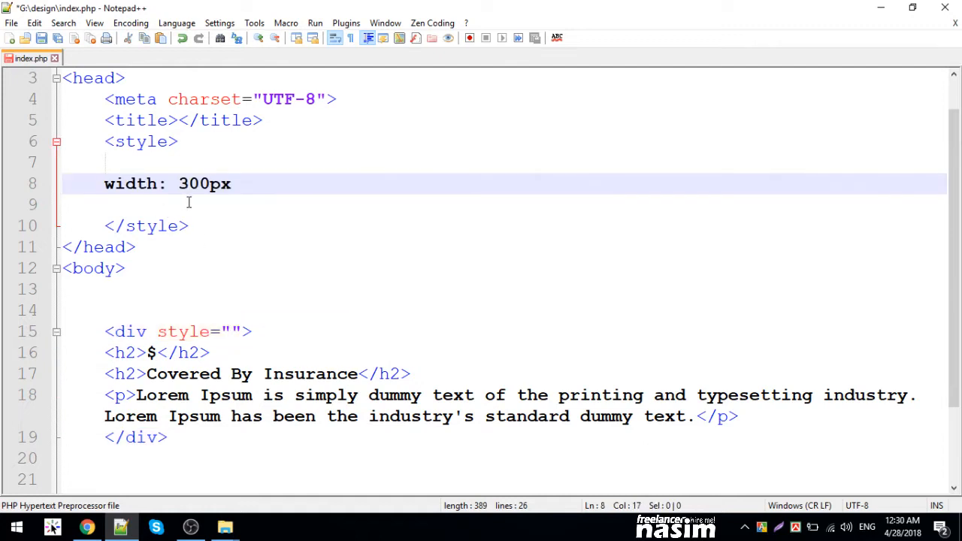
type("}")
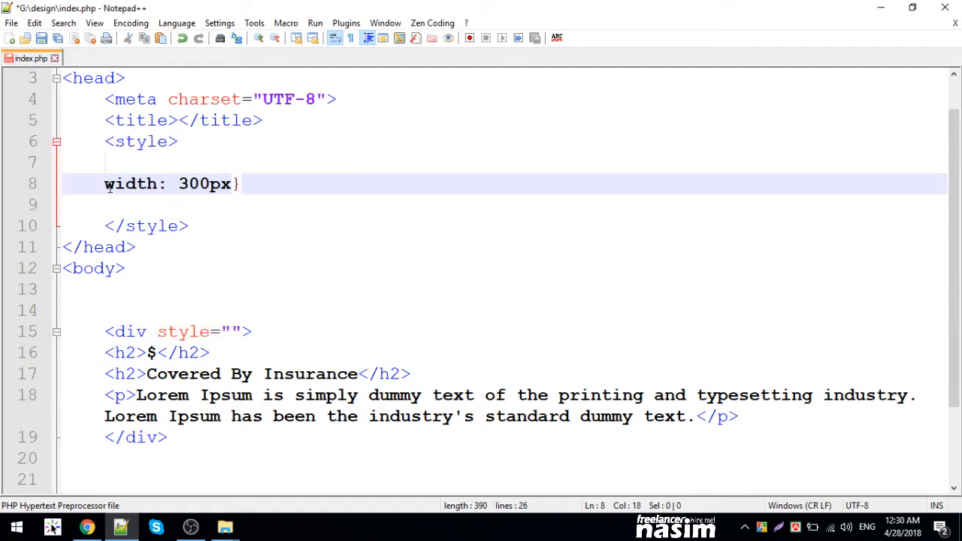
type("{")
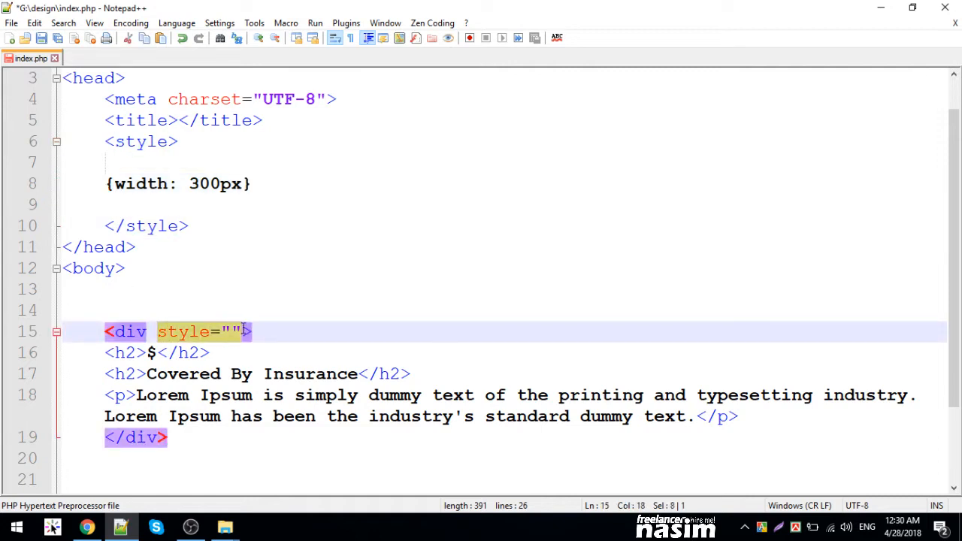
key("Delete")
type("div")
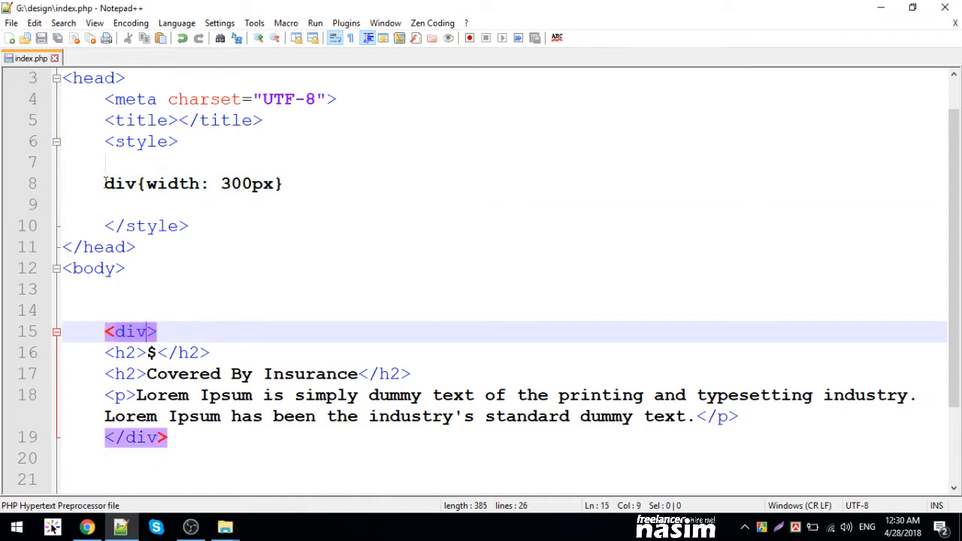
- Confirm the 300px column in Chrome, revisit the div rule, then switch to the Criptofy demo
left_click(109, 205)
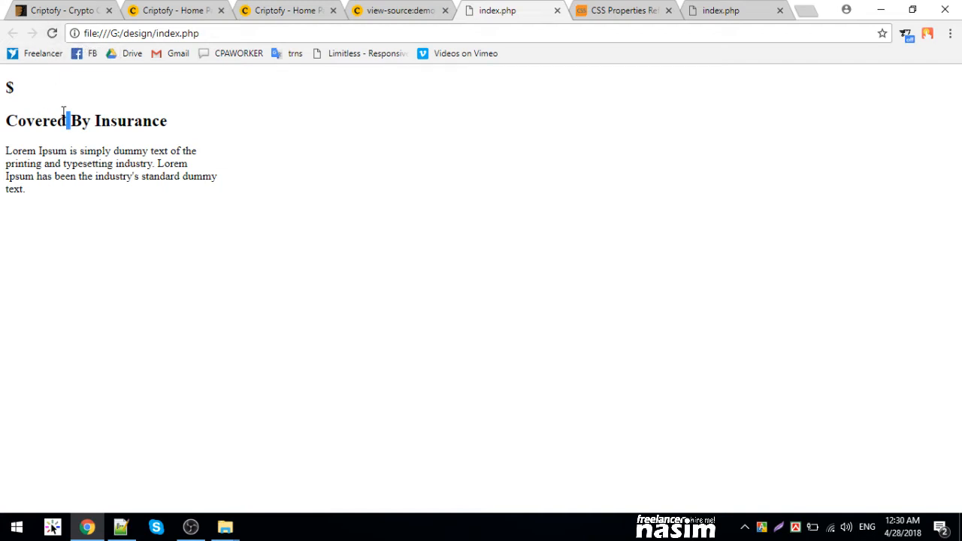
double_click(129, 120)
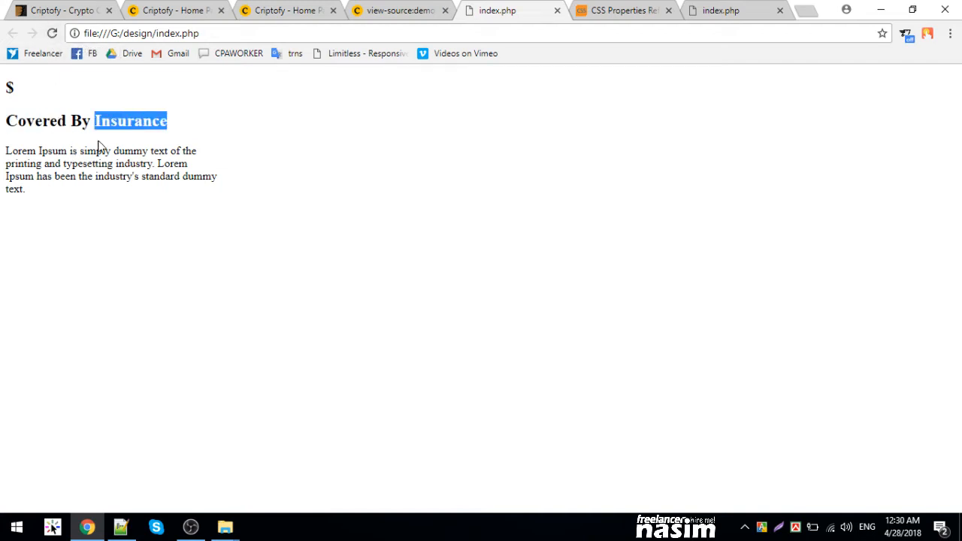
left_click(120, 526)
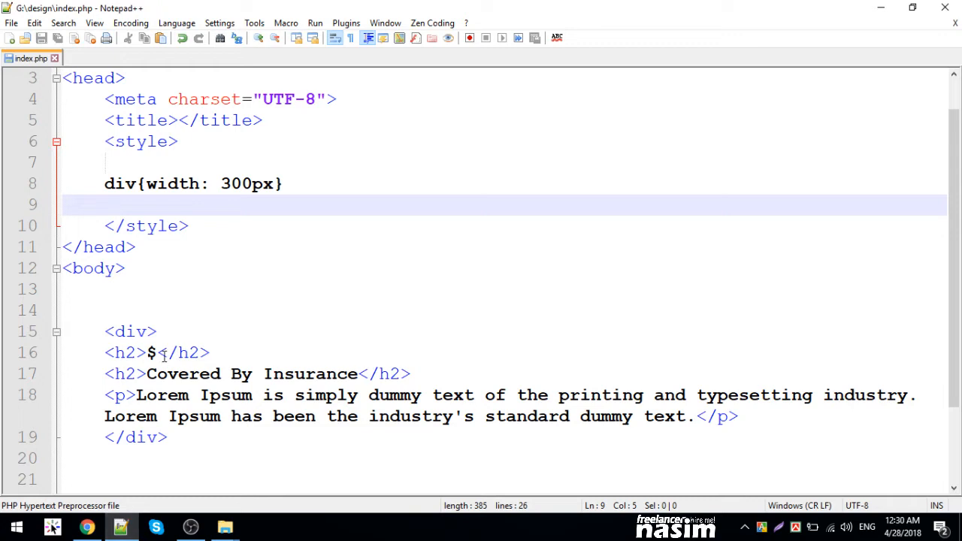
left_click(283, 184)
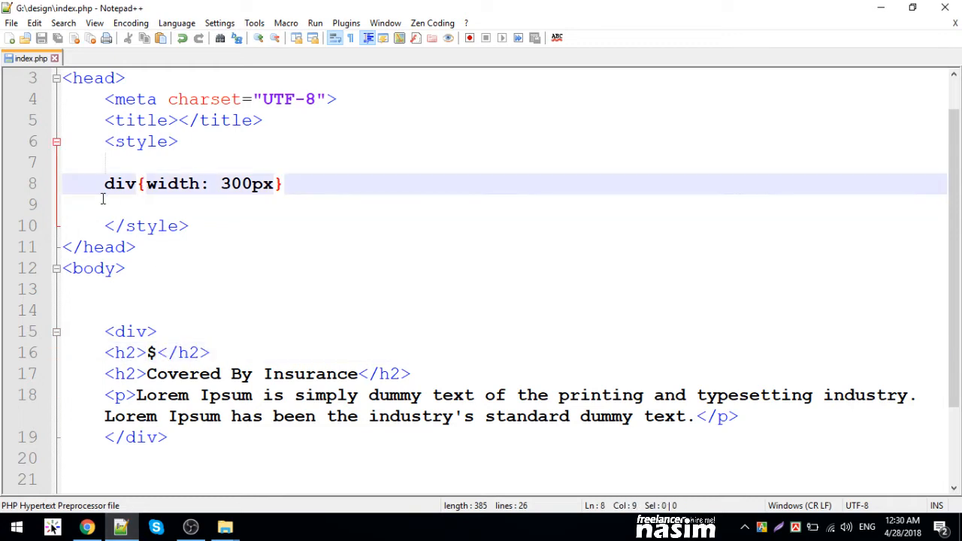
left_click(168, 184)
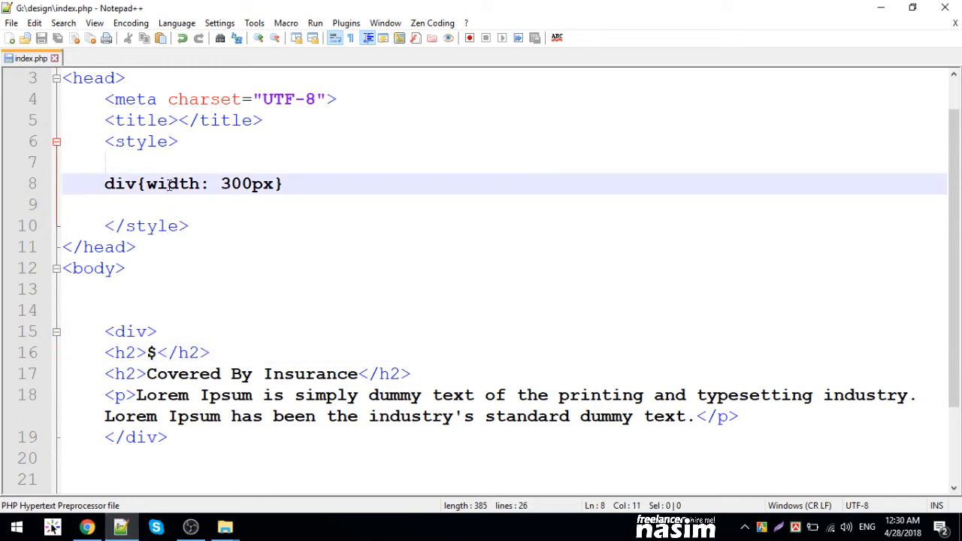
left_click(158, 205)
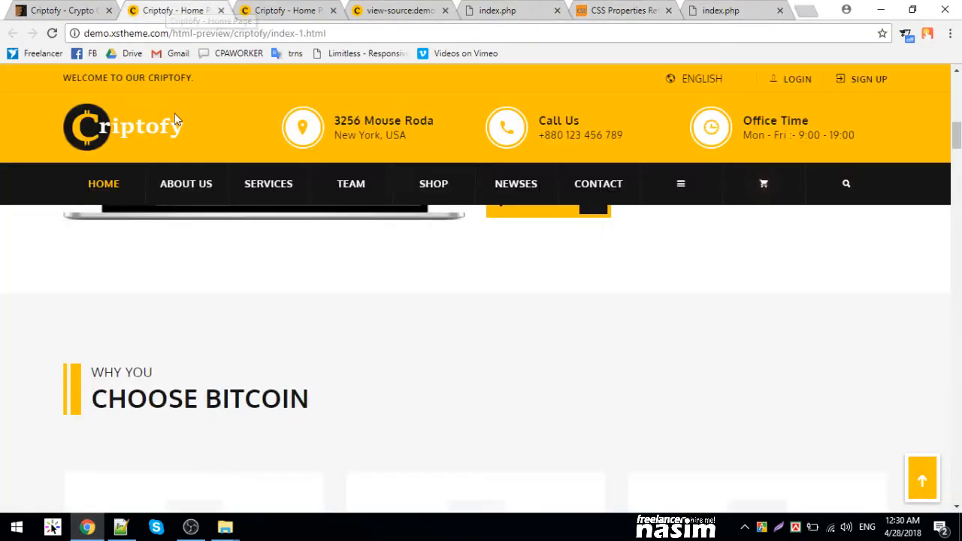
scroll("down", 3)
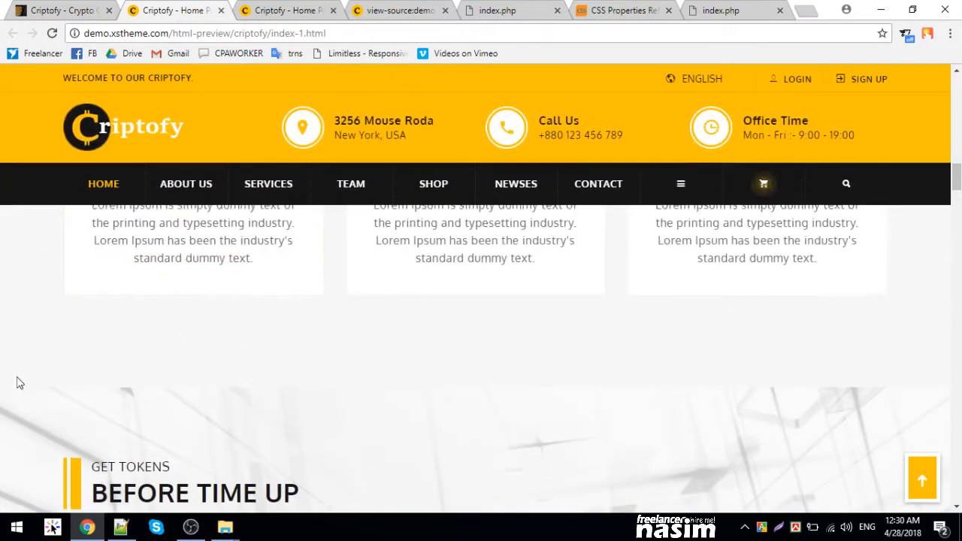
scroll("down", 3)
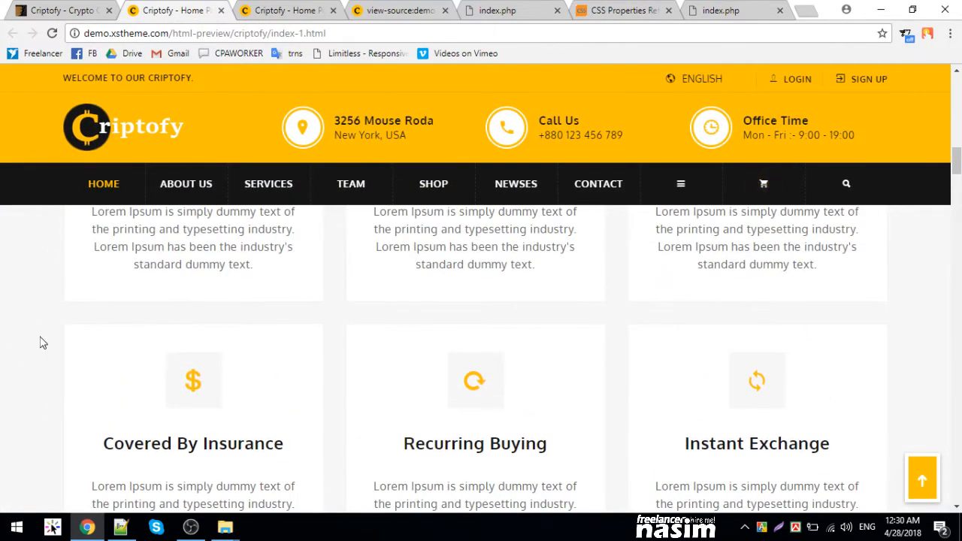
mouse_move(63, 352)
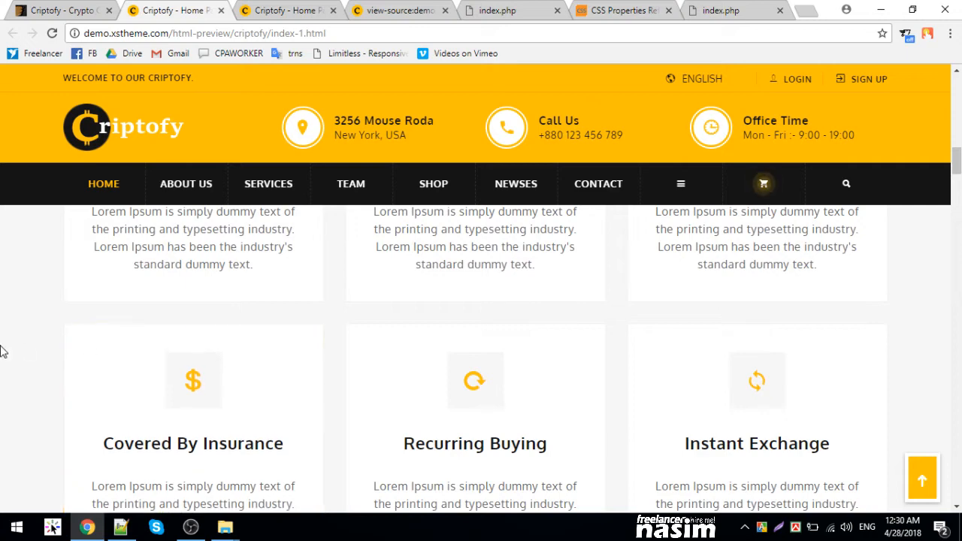
scroll("down", 3)
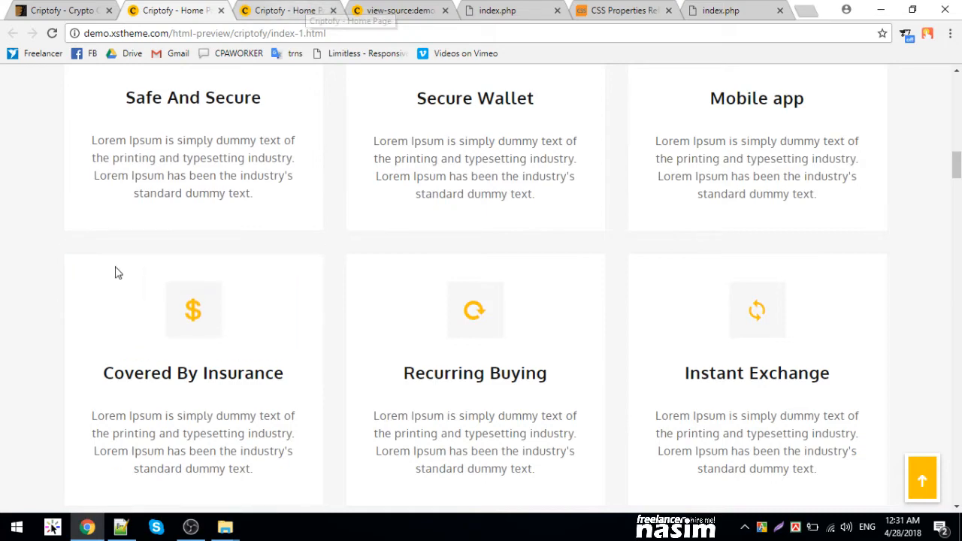
scroll("up", 3)
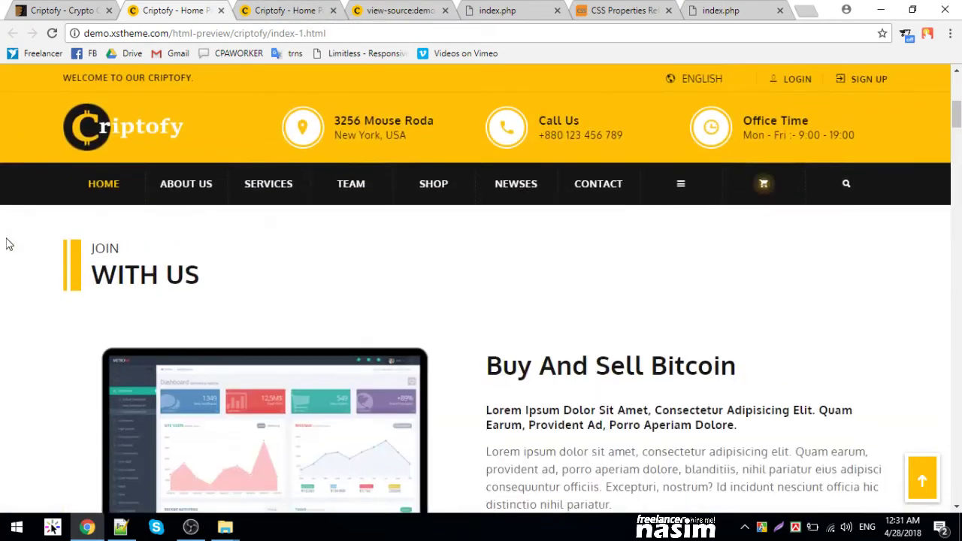
scroll("down", 3)
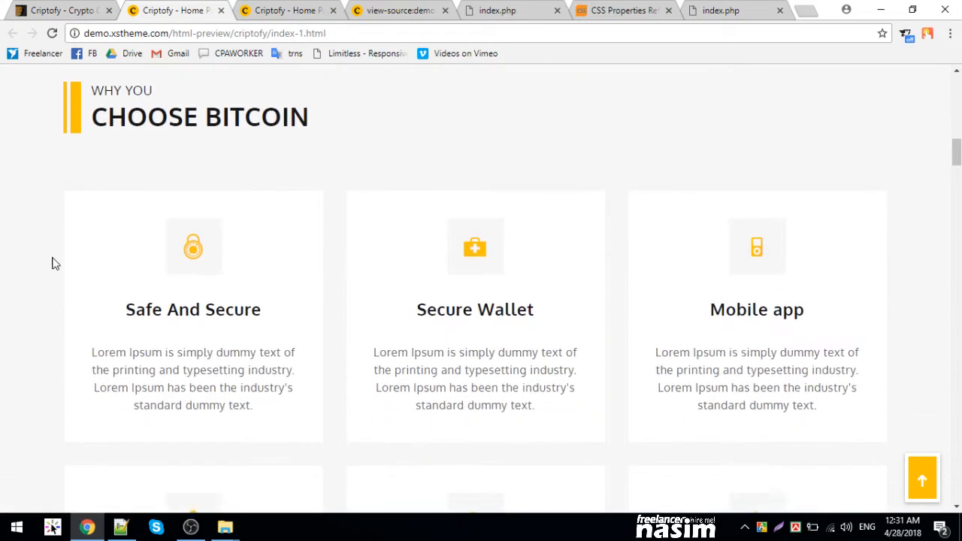
- Add a body{background:silver} rule above the div rule in index.php
left_click(120, 526)
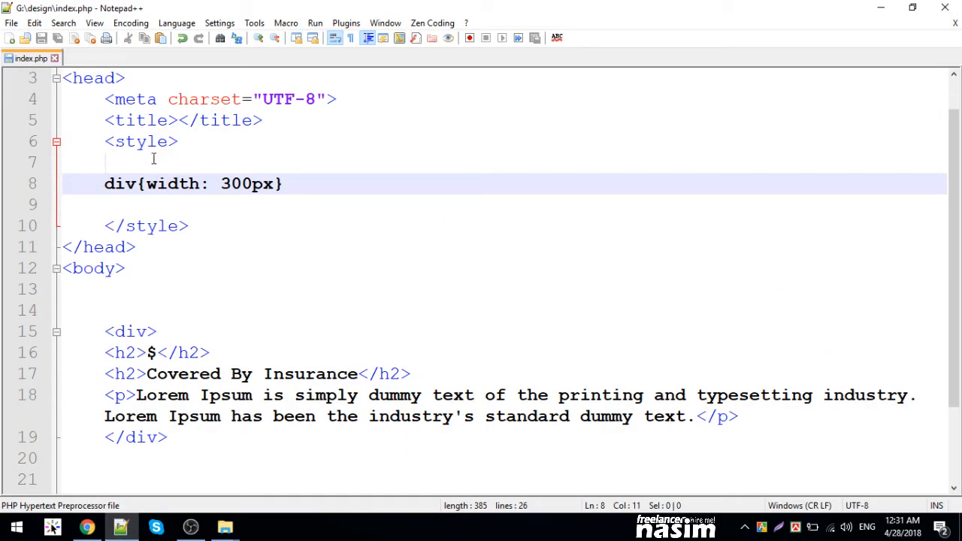
left_click(153, 160)
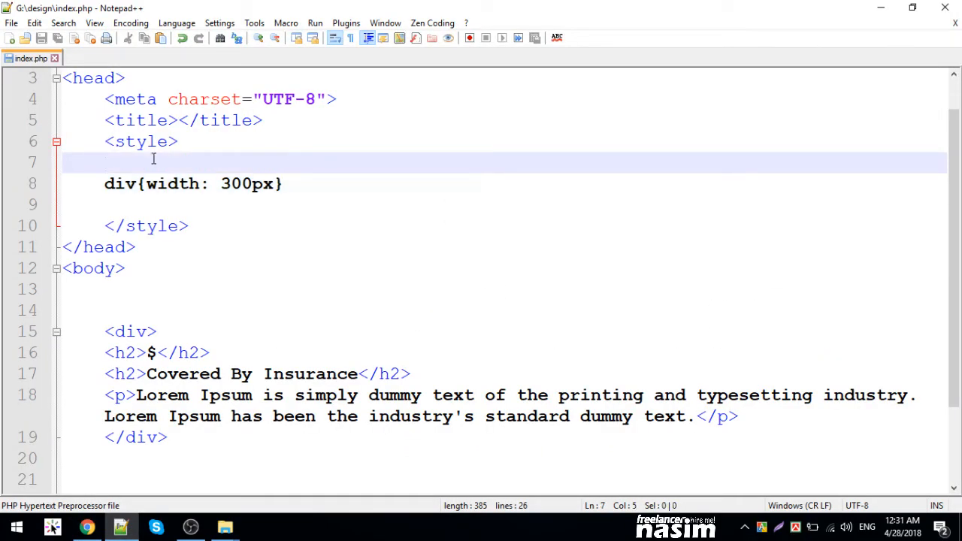
type("body{background:")
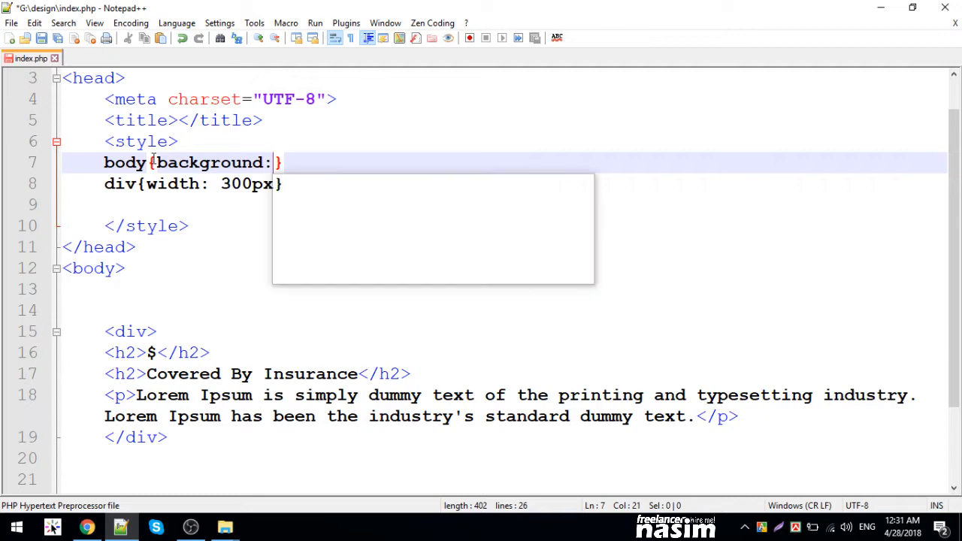
type("silver")
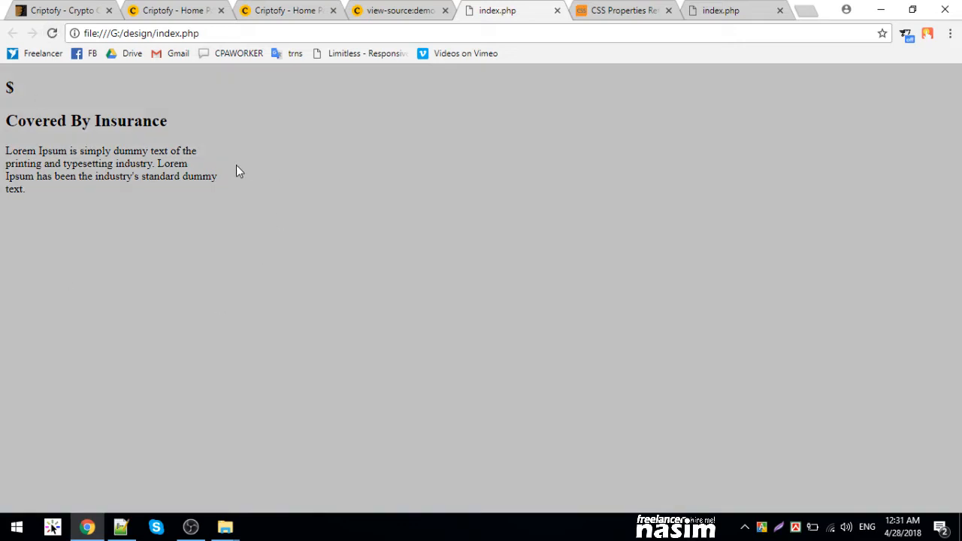
mouse_move(339, 81)
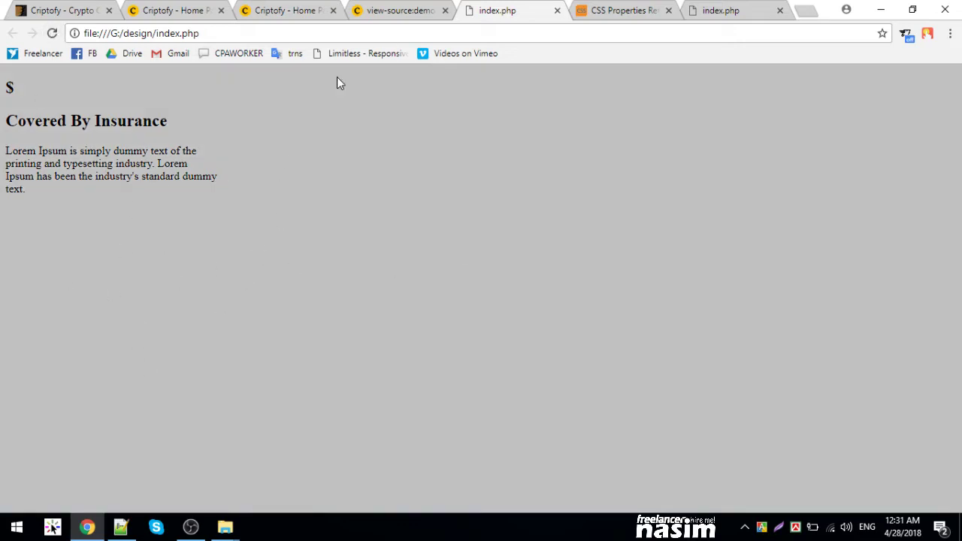
- Inspect the page and select the body element to view its styles
right_click(96, 232)
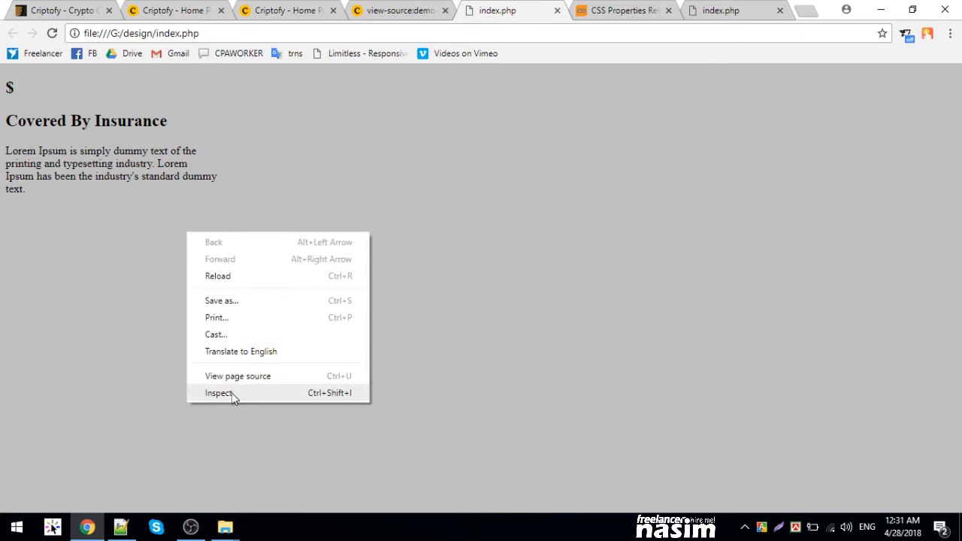
left_click(219, 392)
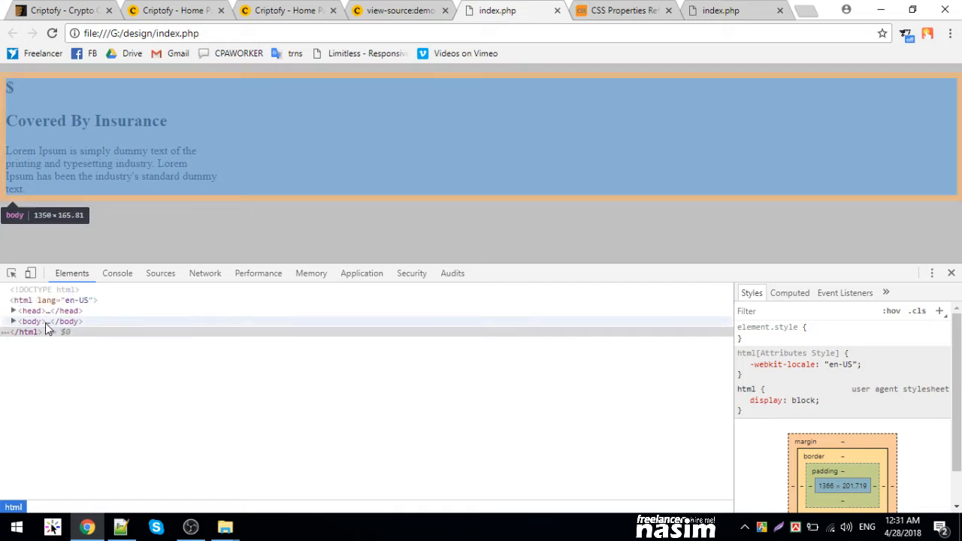
left_click(31, 321)
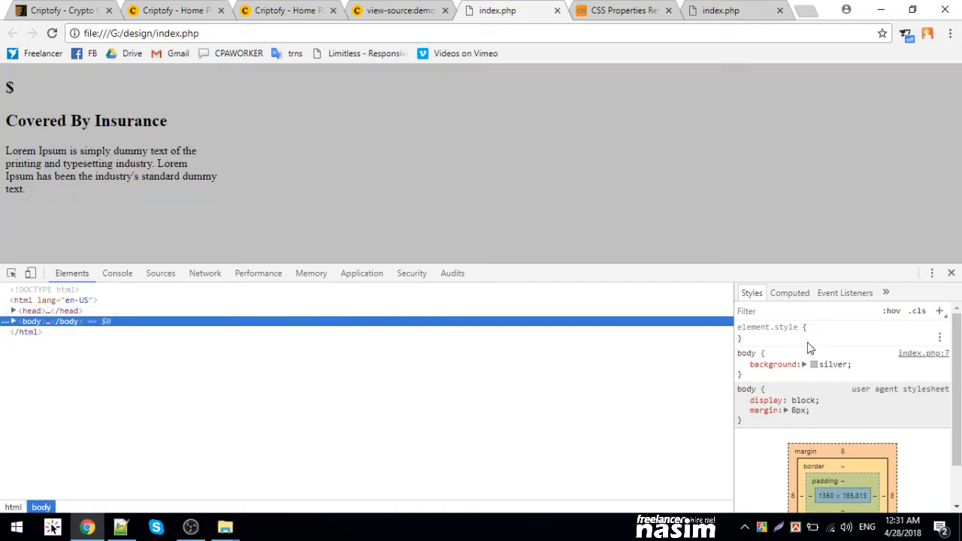
left_click(742, 364)
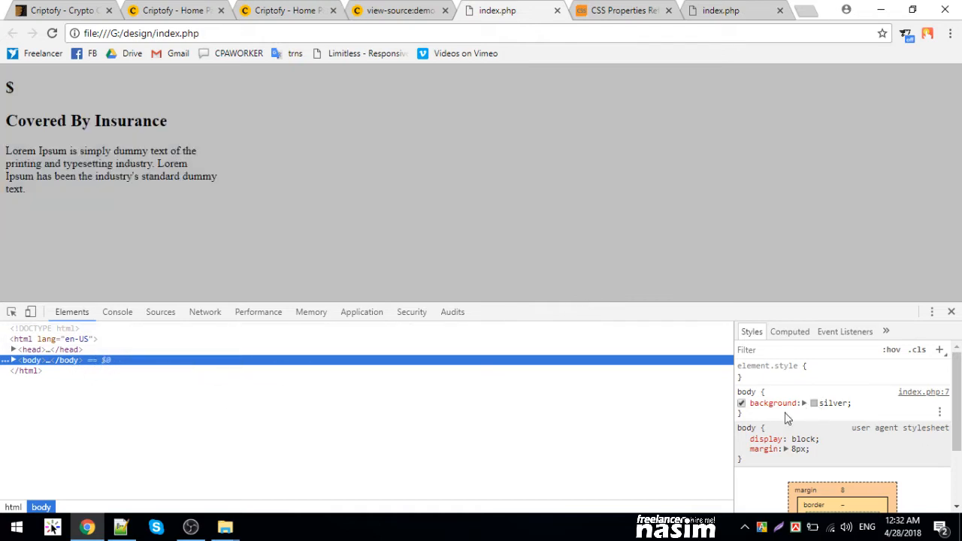
mouse_move(839, 400)
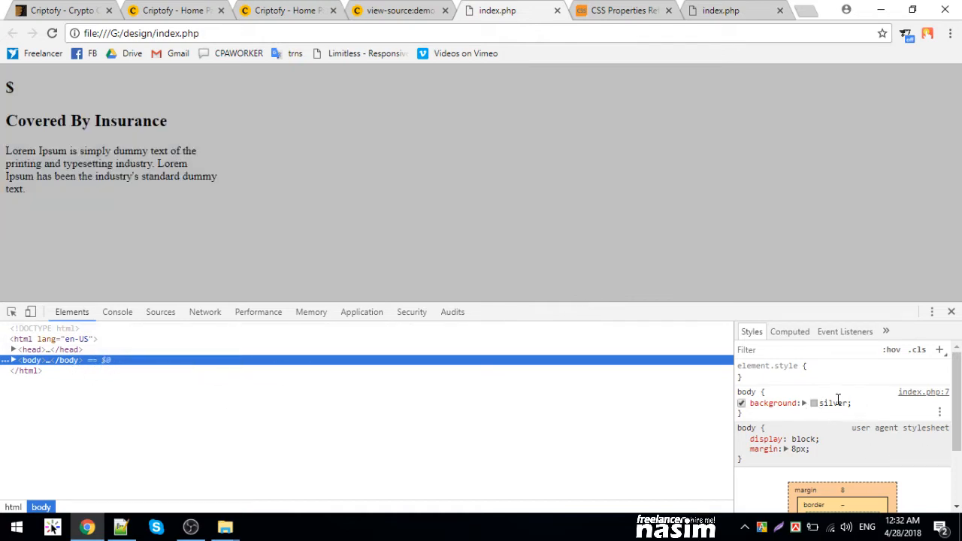
mouse_move(813, 403)
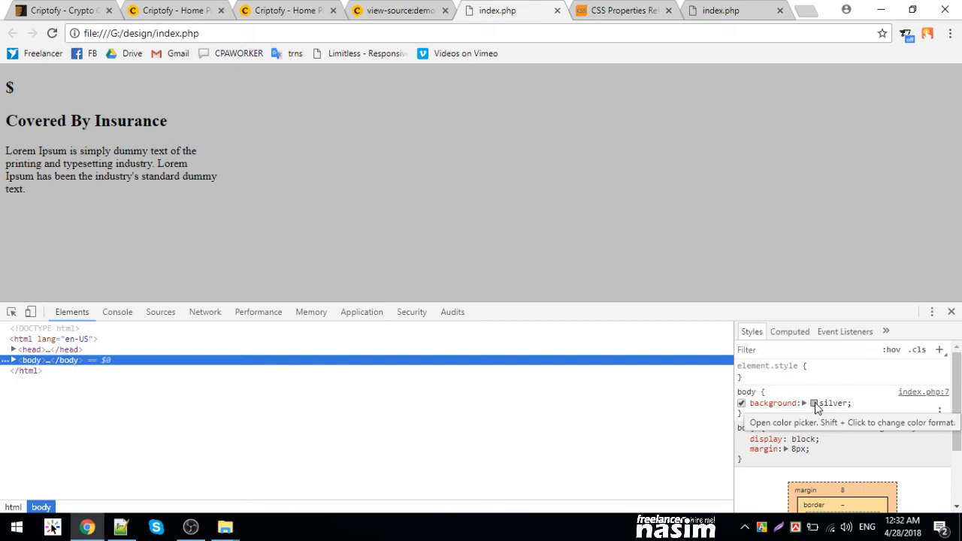
- Change the body background live to #f7f7f7 via the colour picker and copy that value
left_click(815, 403)
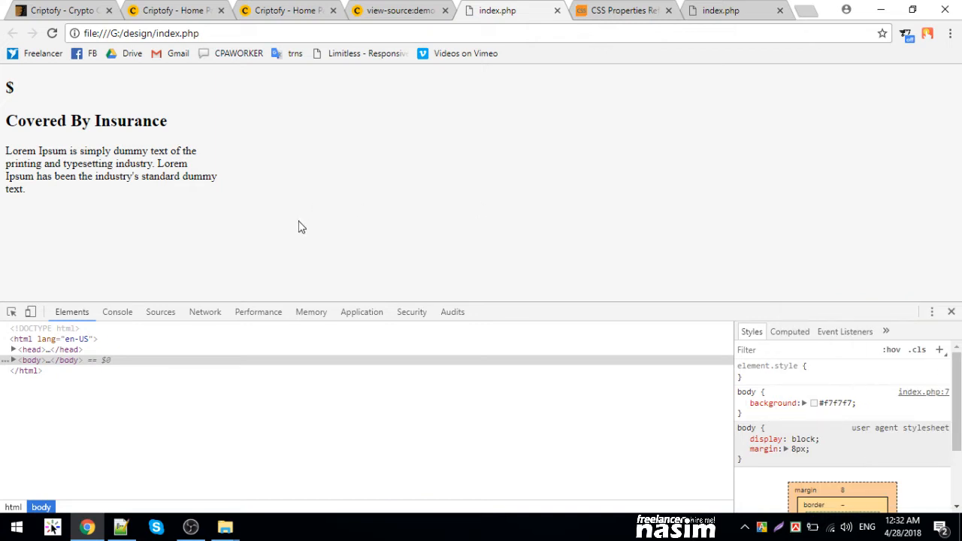
mouse_move(51, 33)
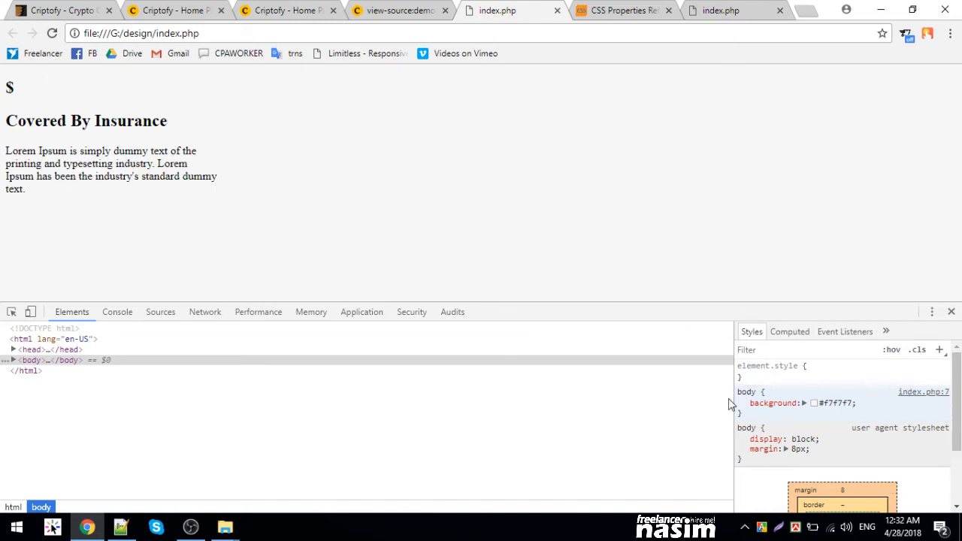
left_click(740, 403)
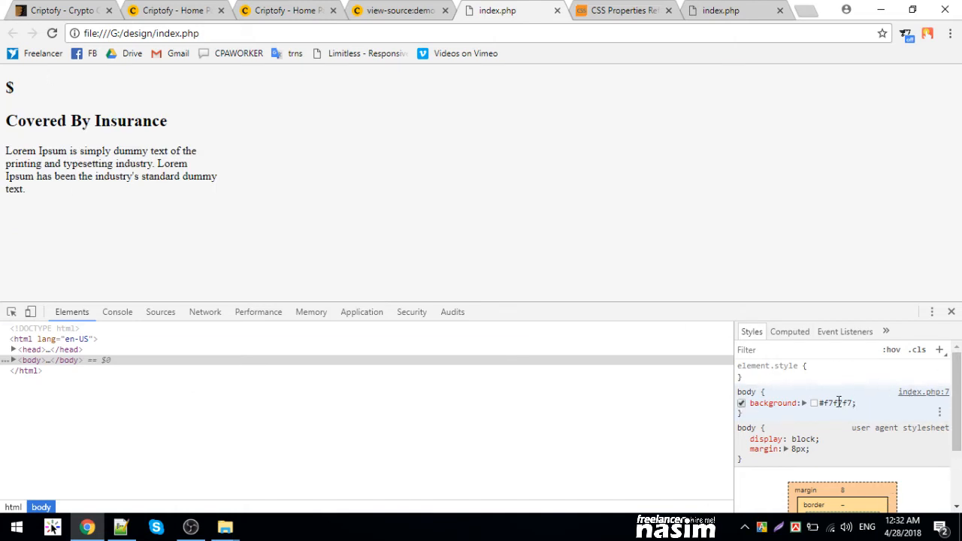
right_click(824, 403)
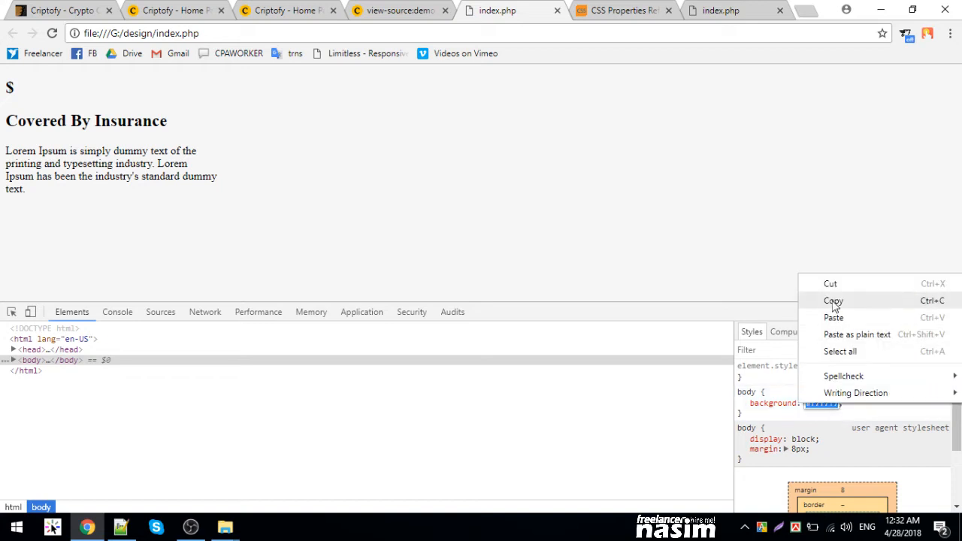
left_click(833, 301)
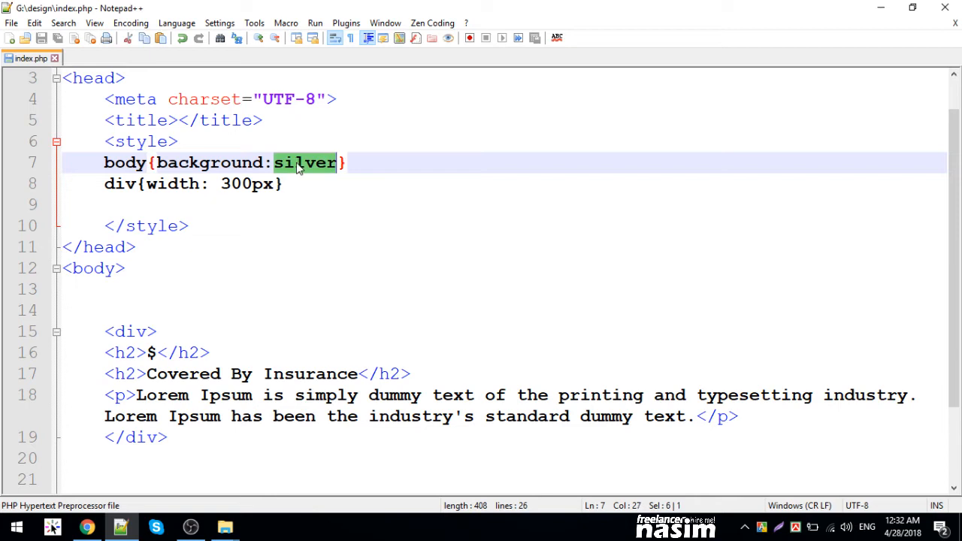
type("#f7f7f7")
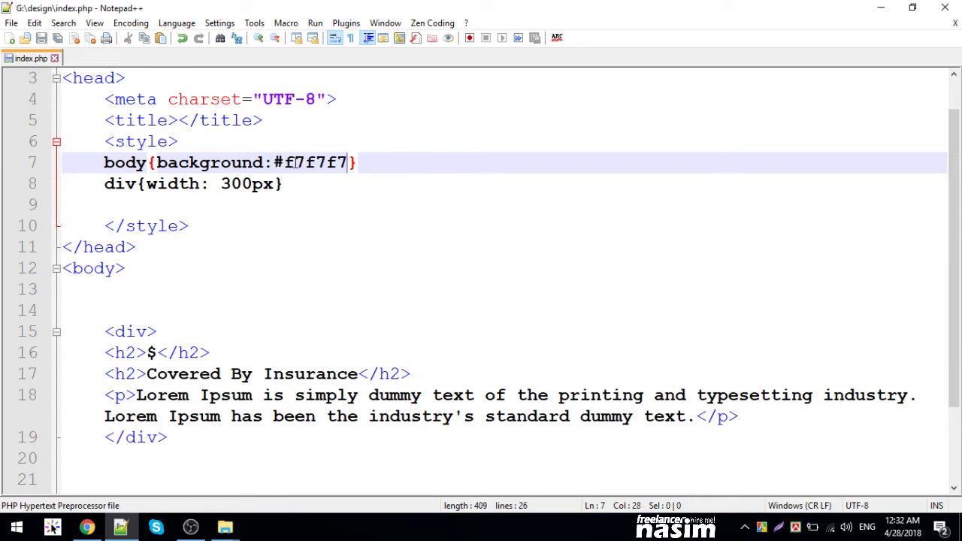
double_click(314, 162)
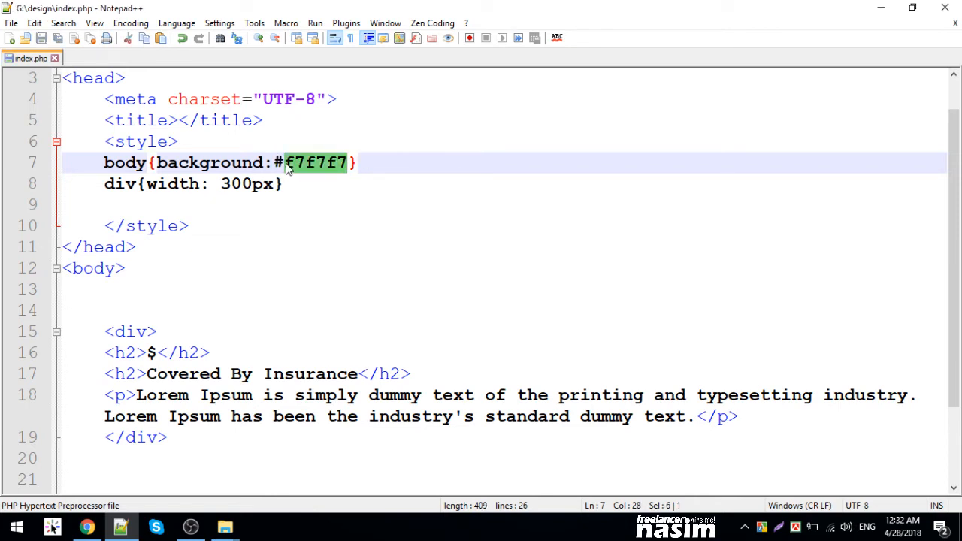
left_click(280, 162)
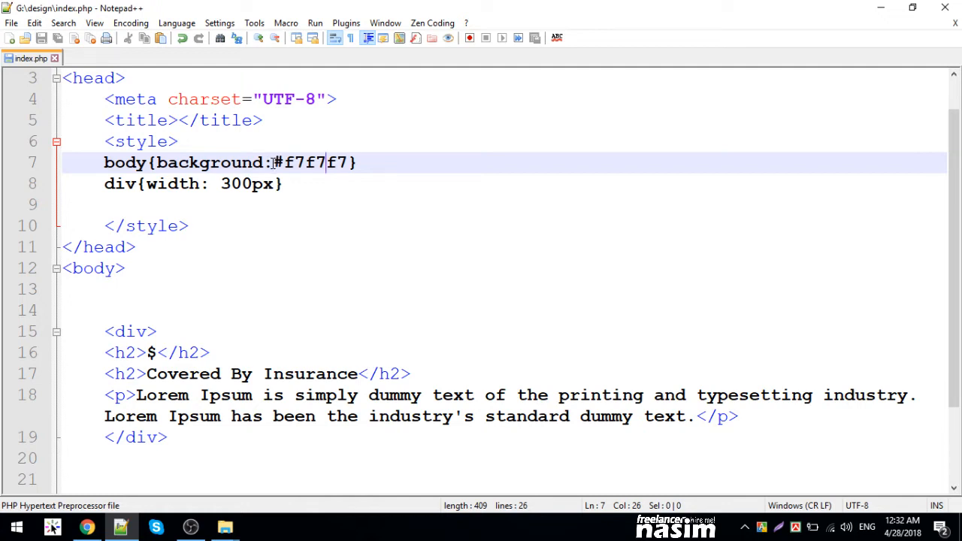
left_click(274, 163)
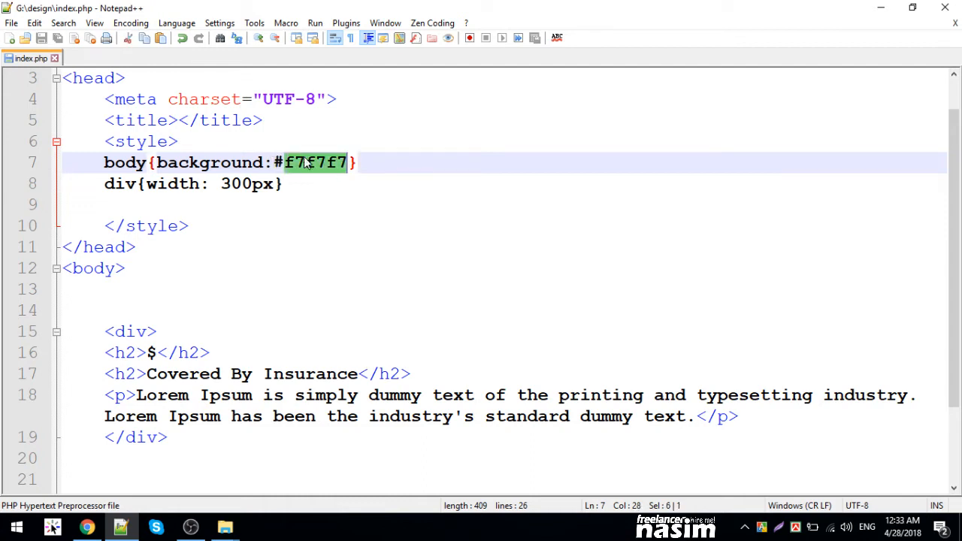
left_click(295, 162)
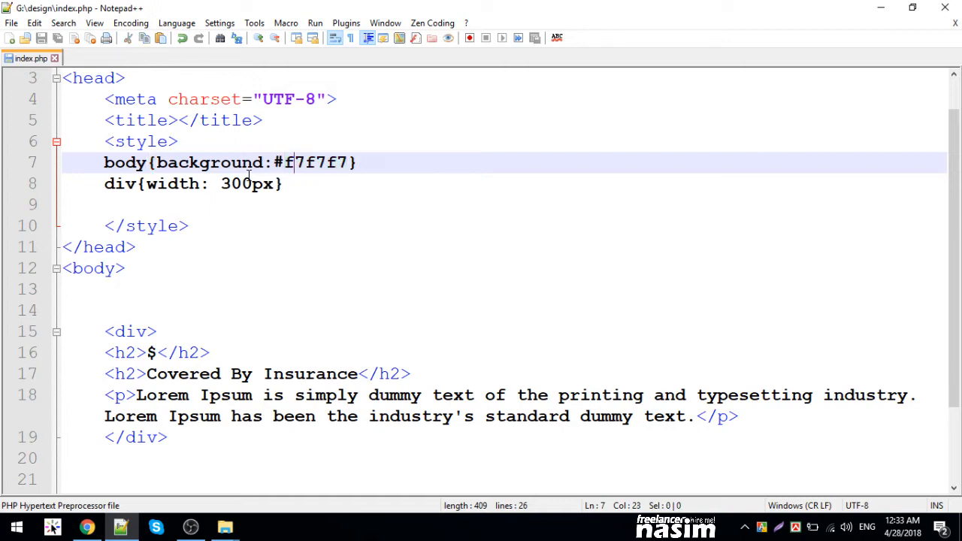
mouse_move(87, 527)
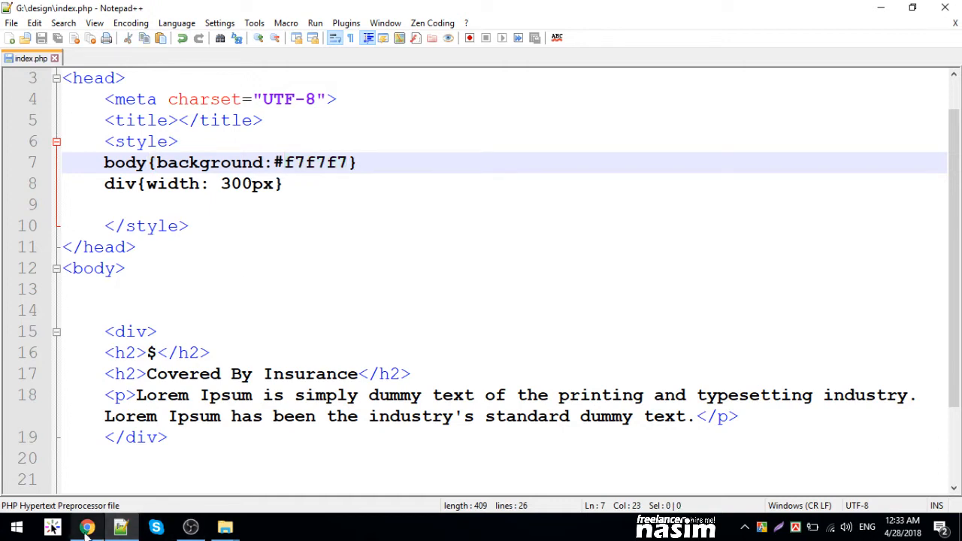
left_click(87, 526)
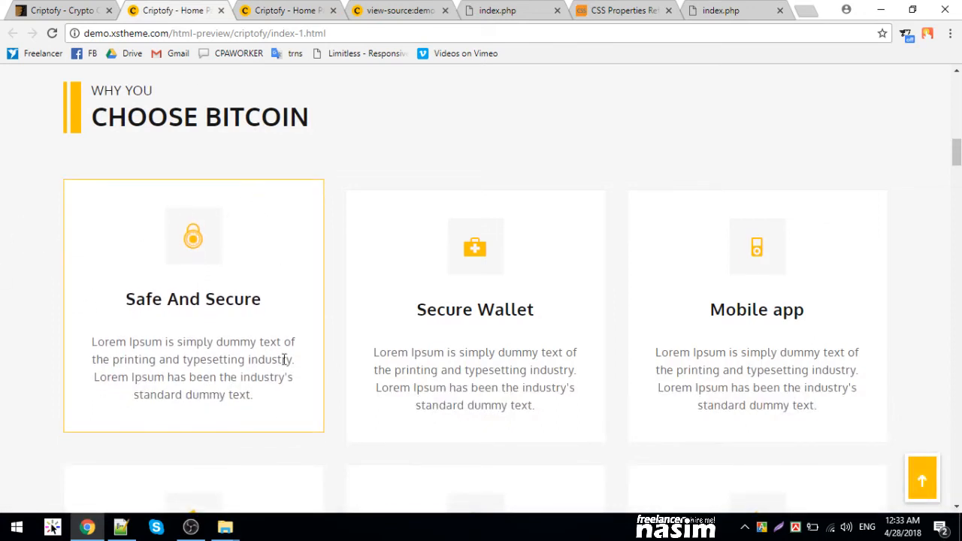
- Inspect the Covered By Insurance heading, $ heading and Lorem Ipsum paragraph elements of index.php
left_click(500, 9)
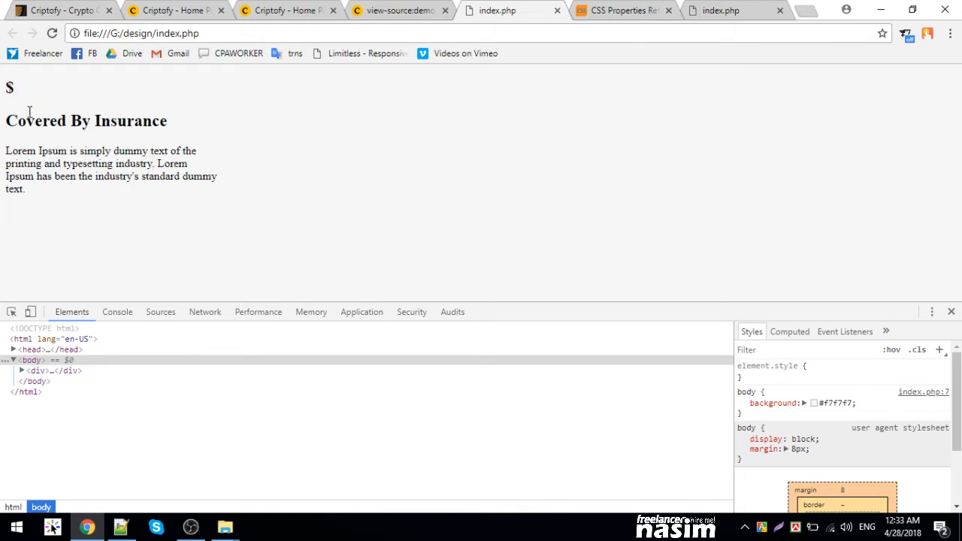
right_click(42, 128)
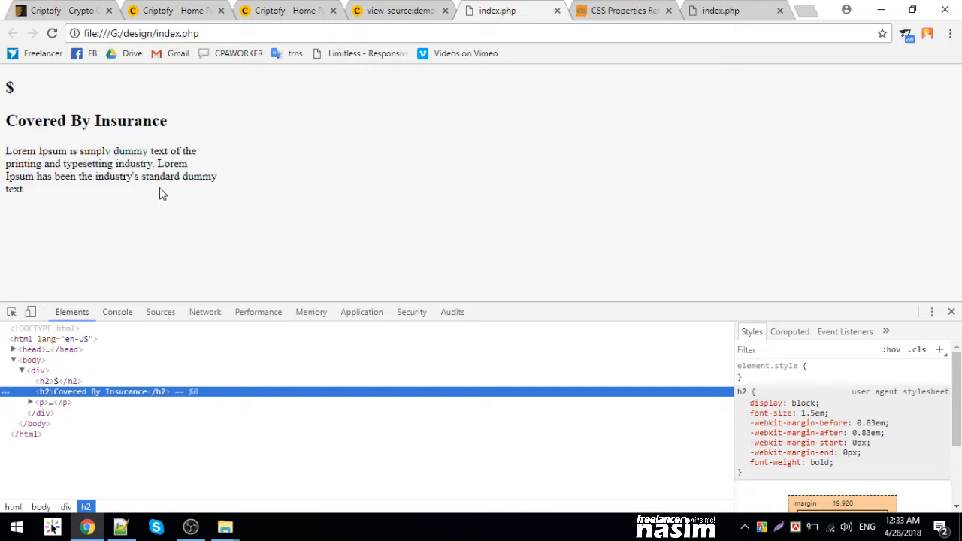
mouse_move(95, 389)
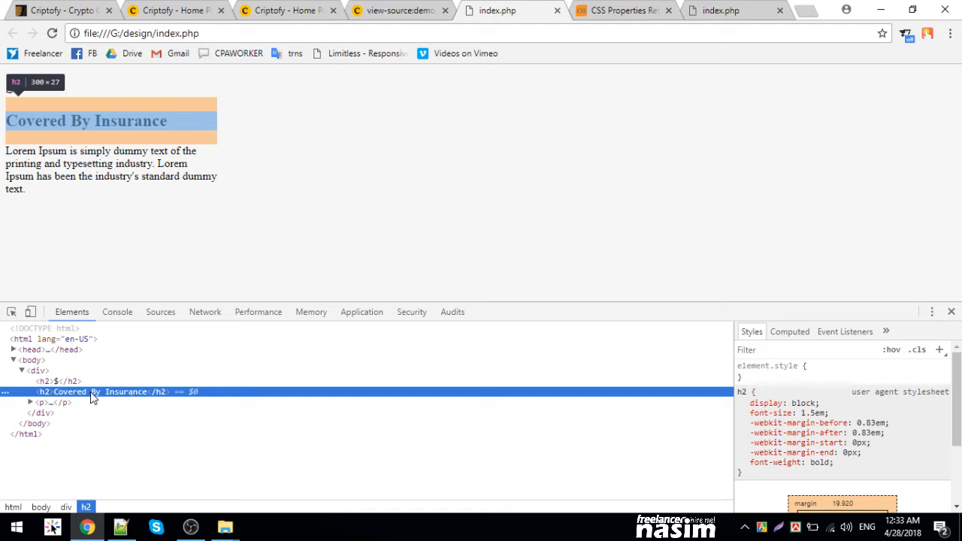
mouse_move(128, 397)
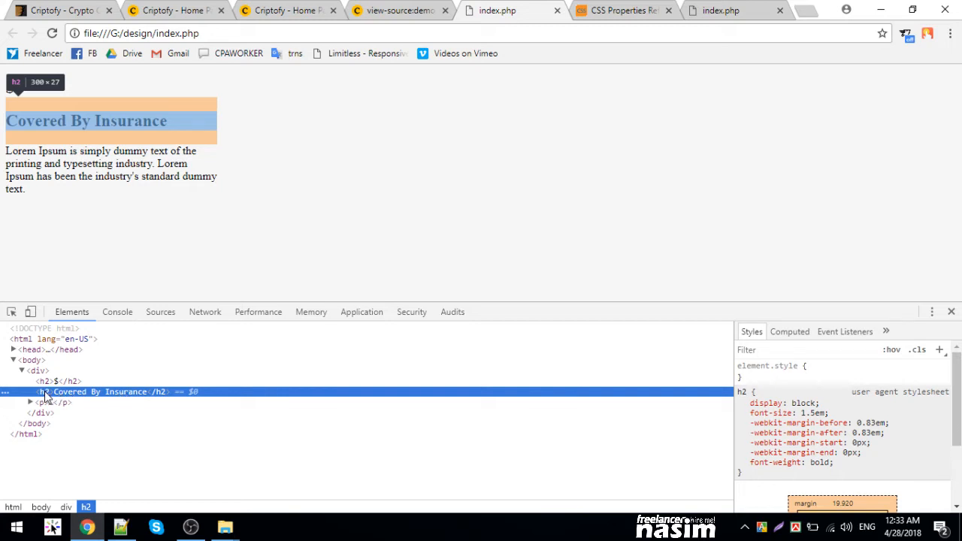
left_click(45, 382)
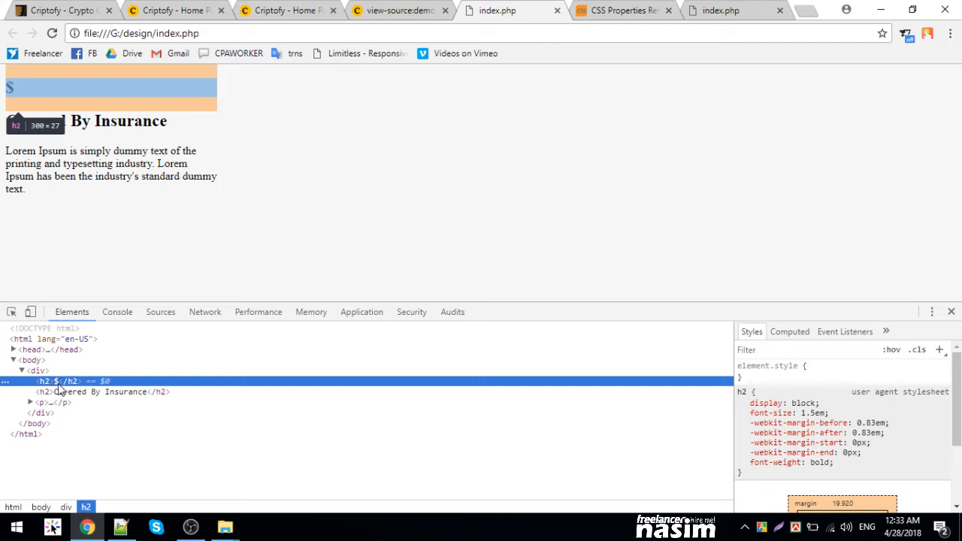
left_click(53, 403)
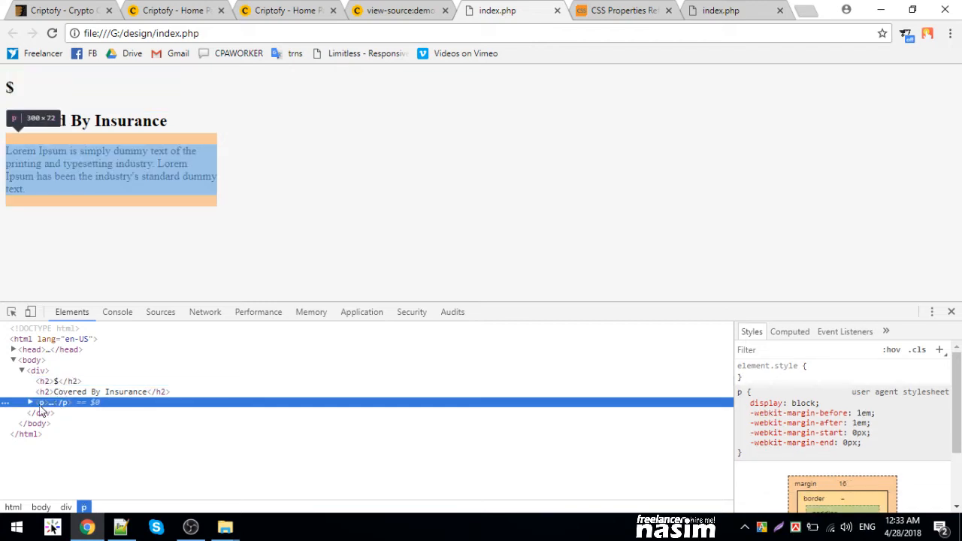
left_click(30, 403)
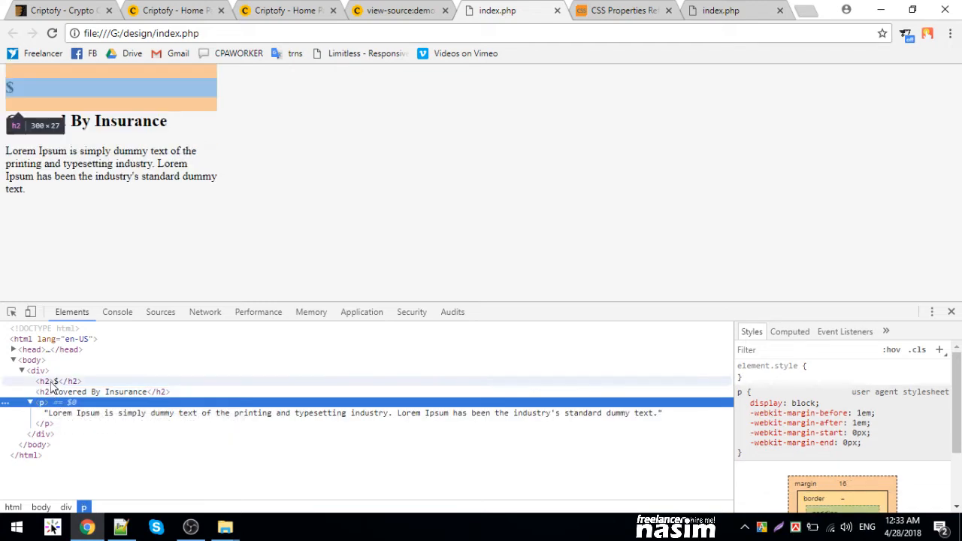
left_click(103, 391)
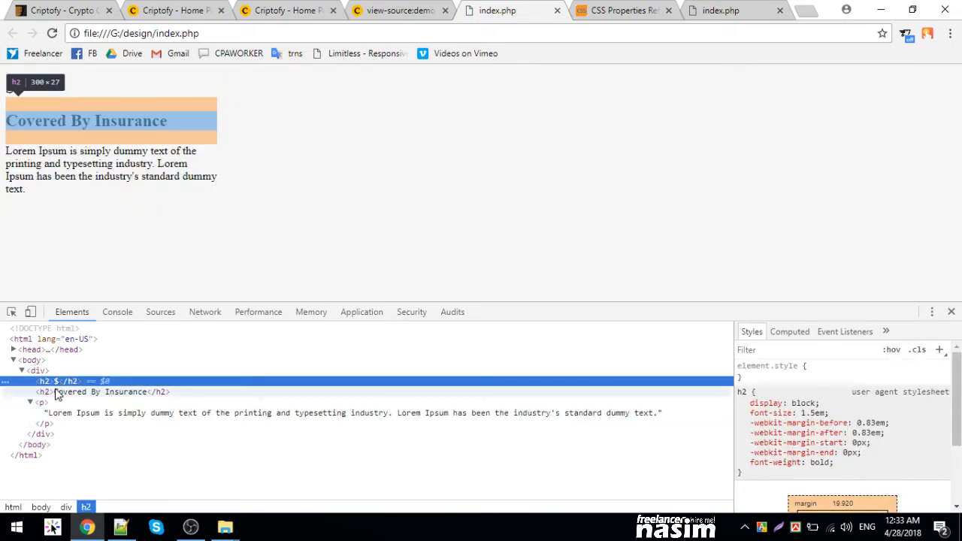
left_click(42, 403)
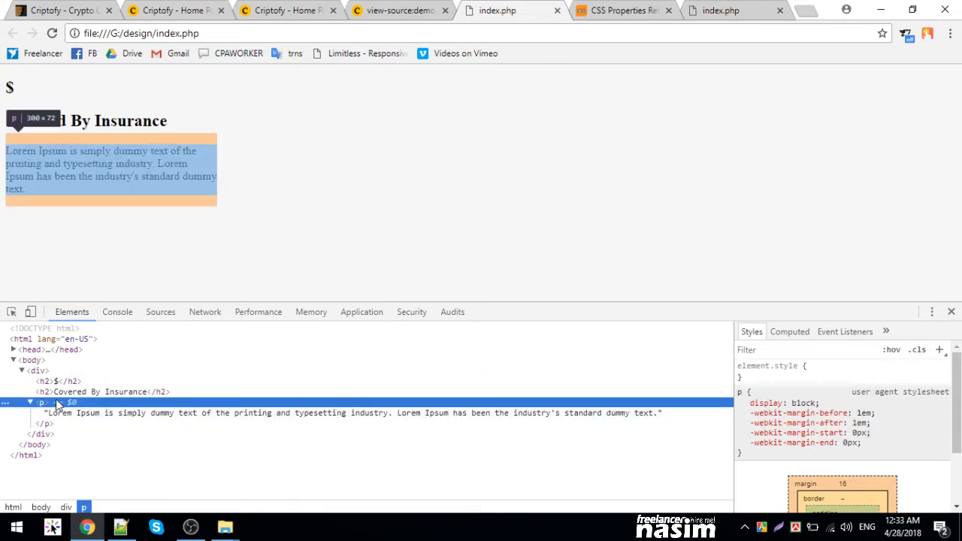
left_click(44, 382)
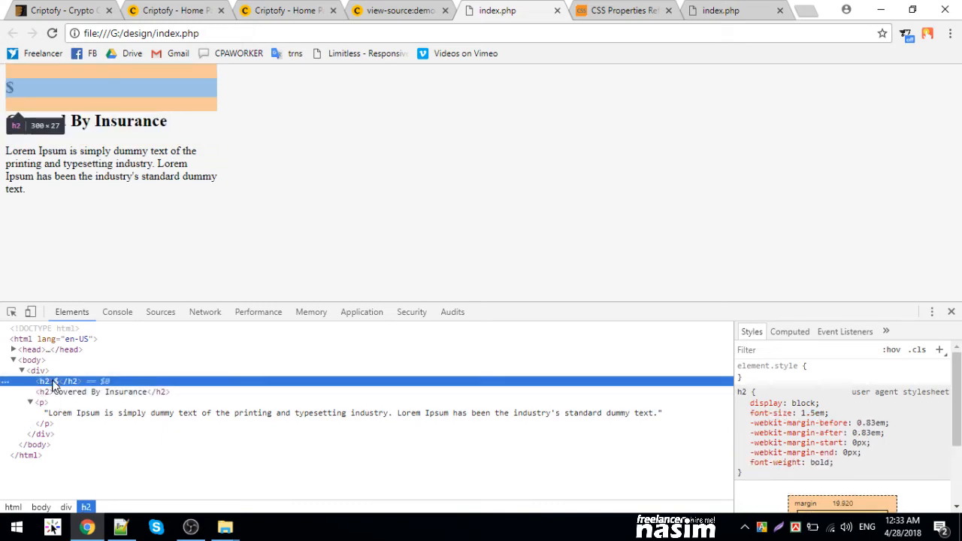
- Inspect the div's 300px width rule and the body's background rule, then return to the editor
left_click(38, 370)
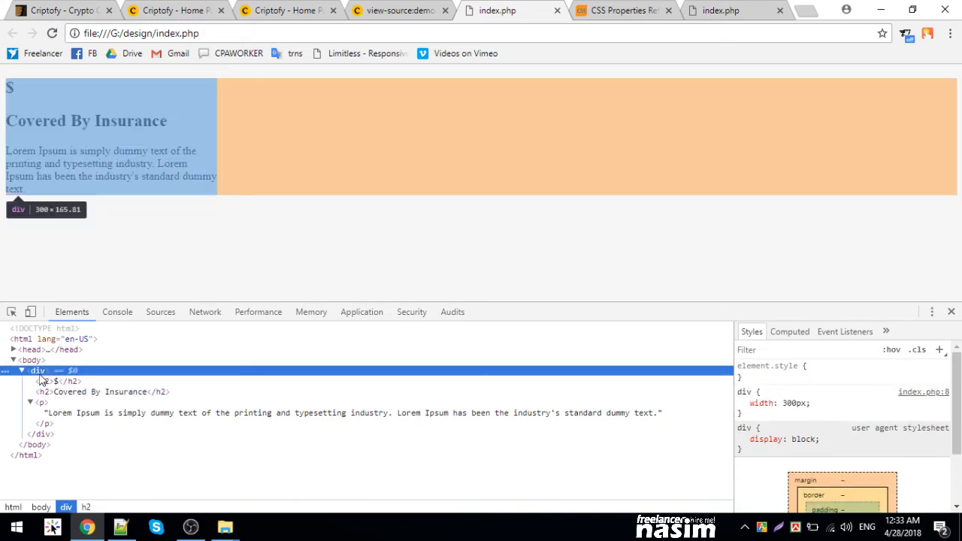
left_click(120, 526)
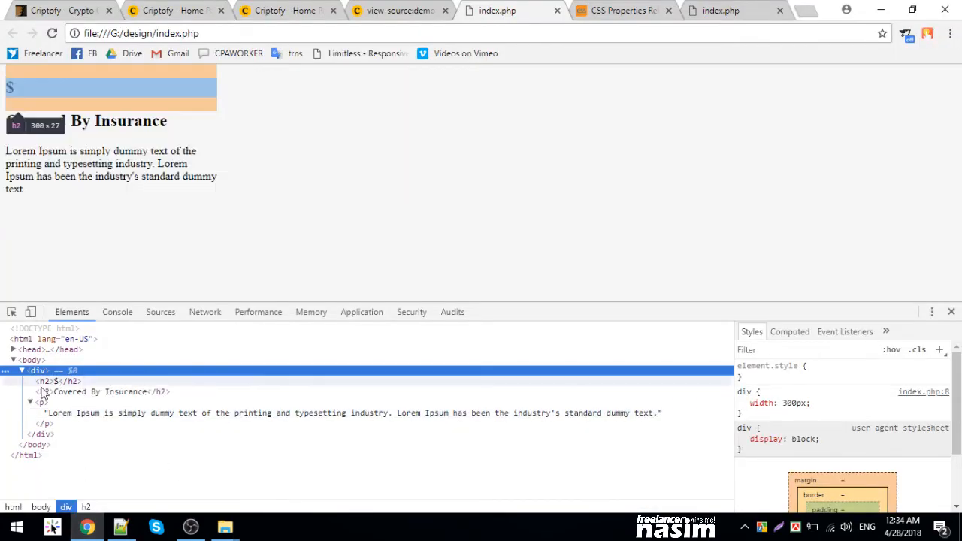
left_click(31, 359)
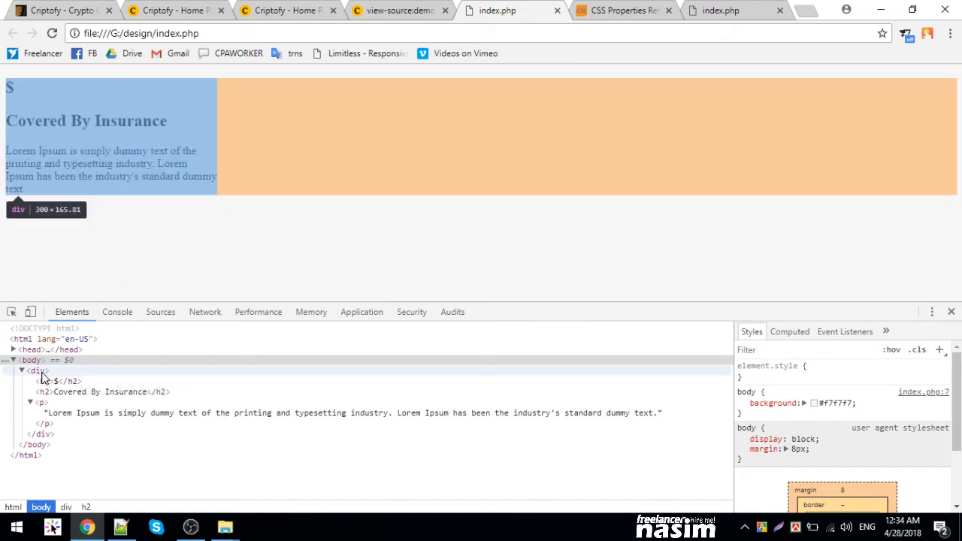
left_click(38, 370)
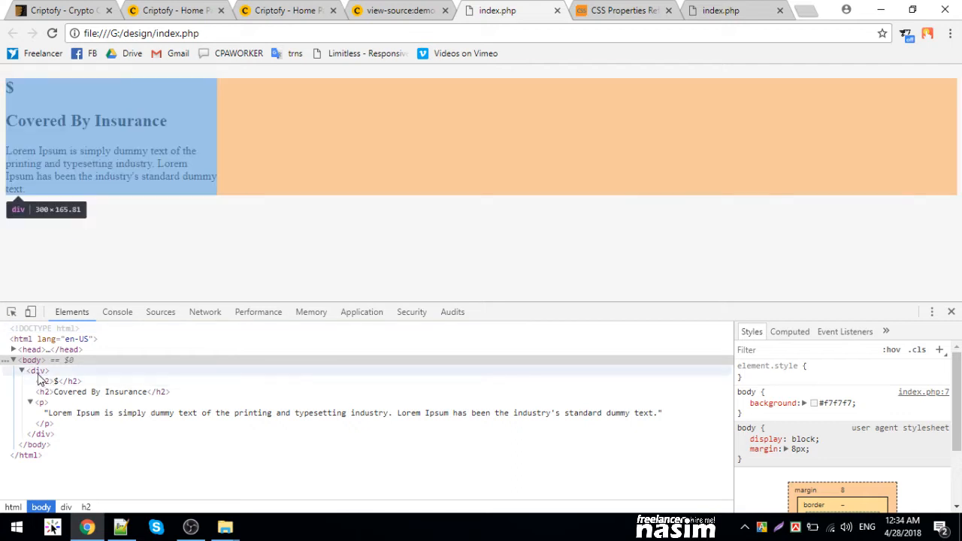
left_click(37, 370)
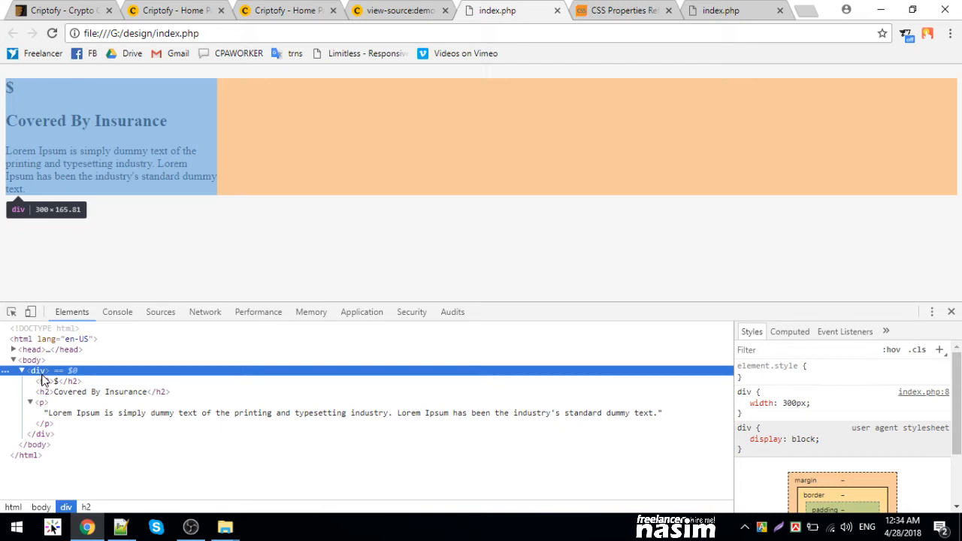
left_click(32, 361)
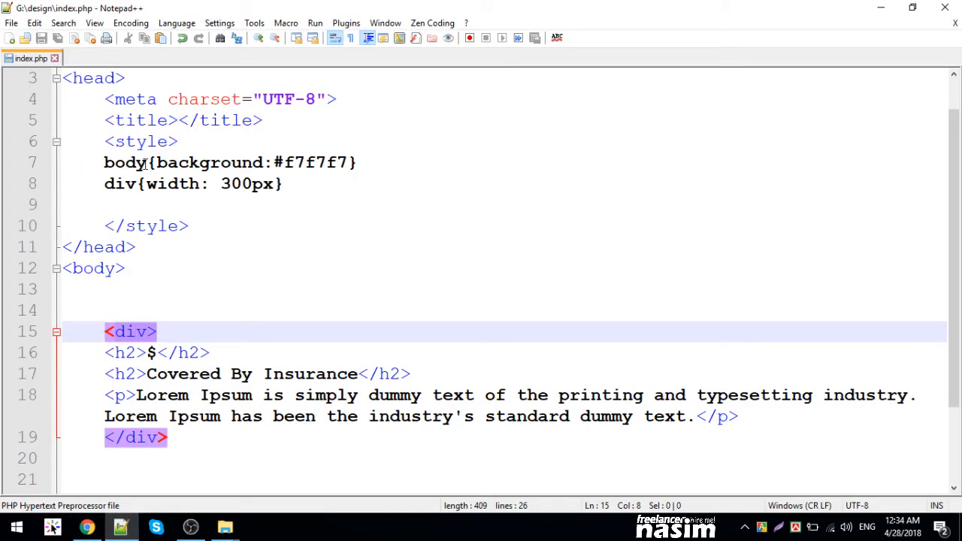
- Check the div element in the browser and return to the div rule in the editor
double_click(315, 163)
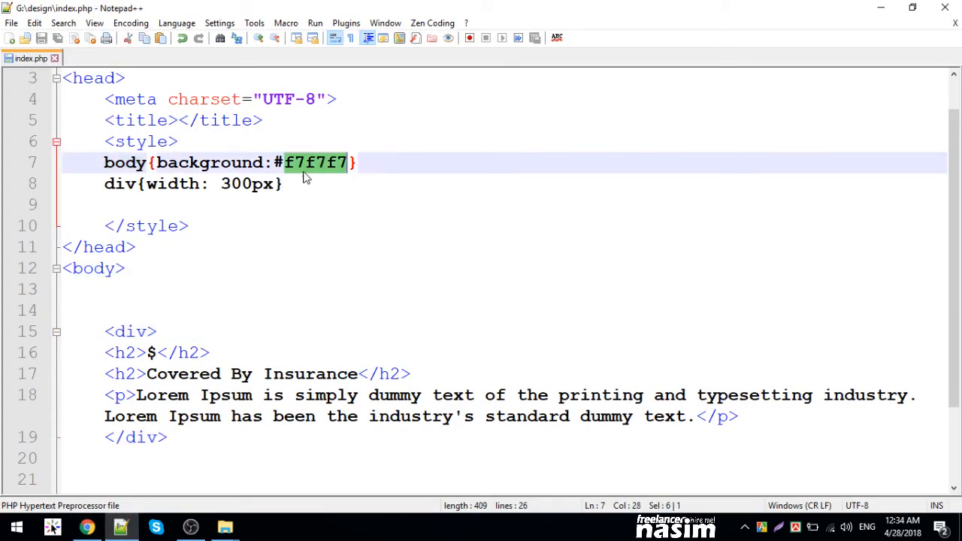
left_click(115, 183)
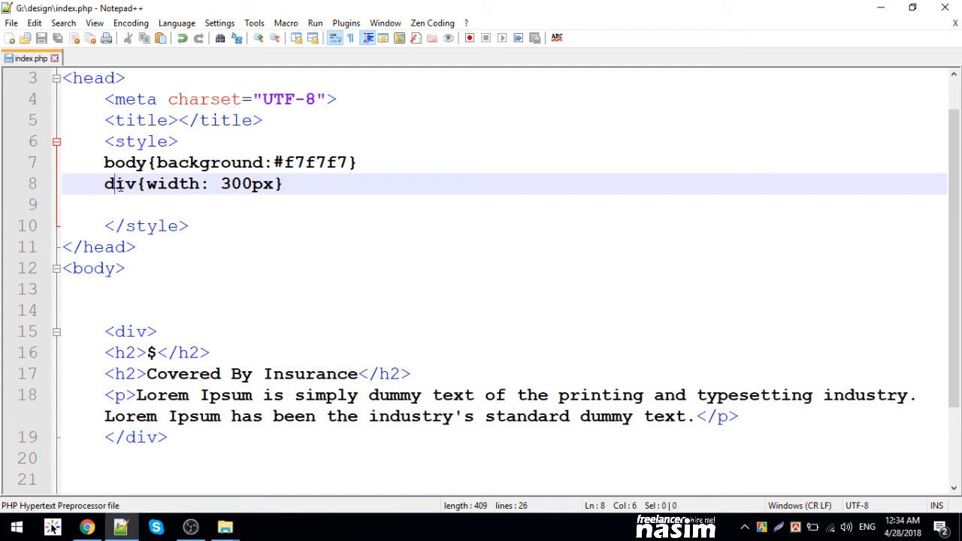
left_click(193, 225)
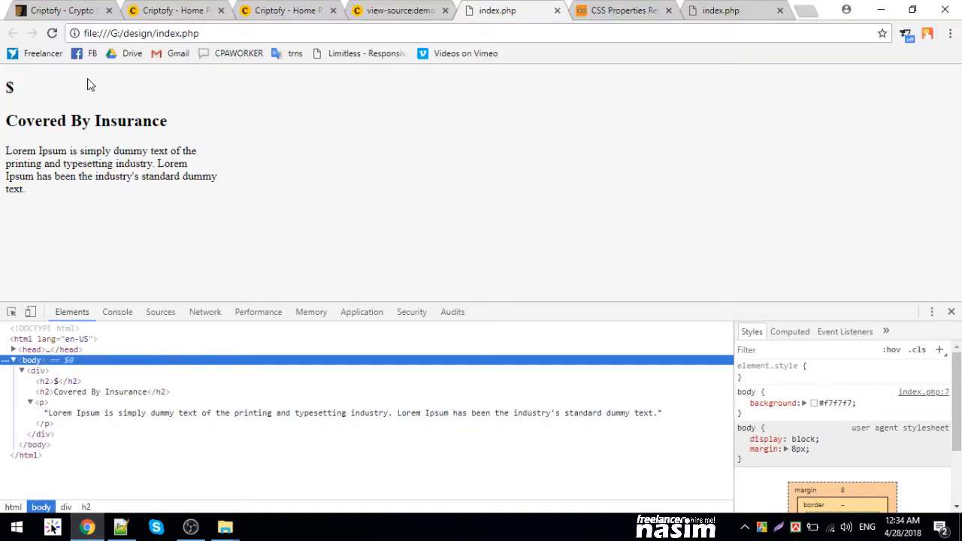
left_click(36, 369)
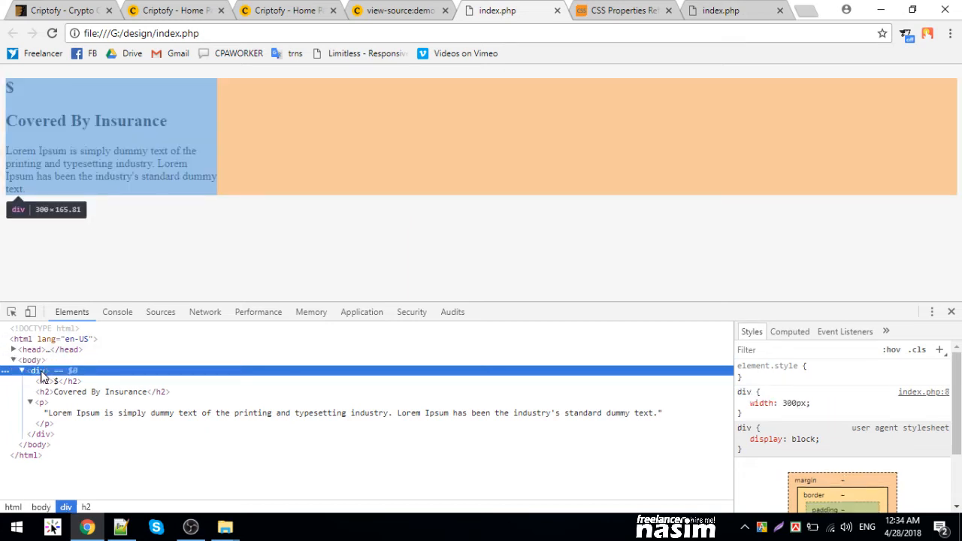
left_click(121, 526)
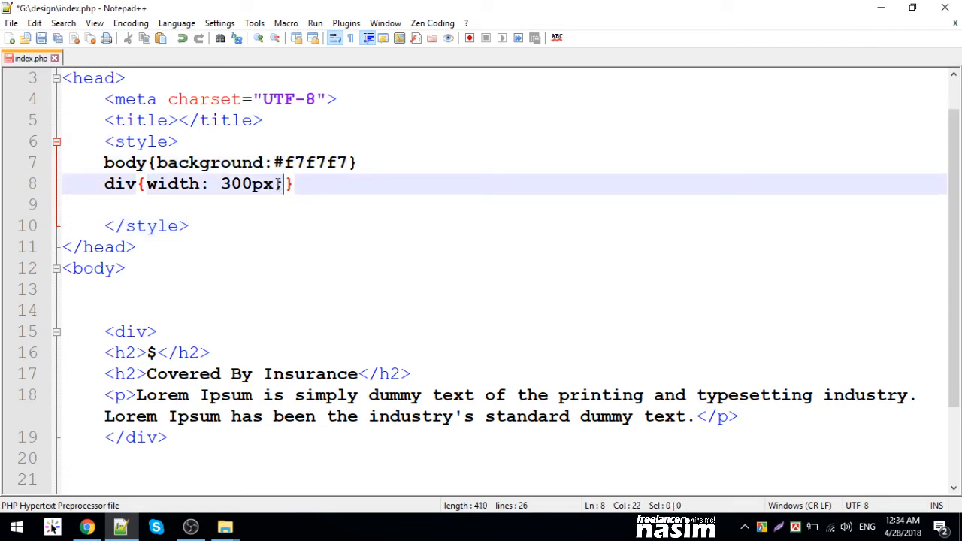
- Add background:#f7f7f7 after width: 300px in the div rule, changing the value to #fffff
type("background:#f7f7f7")
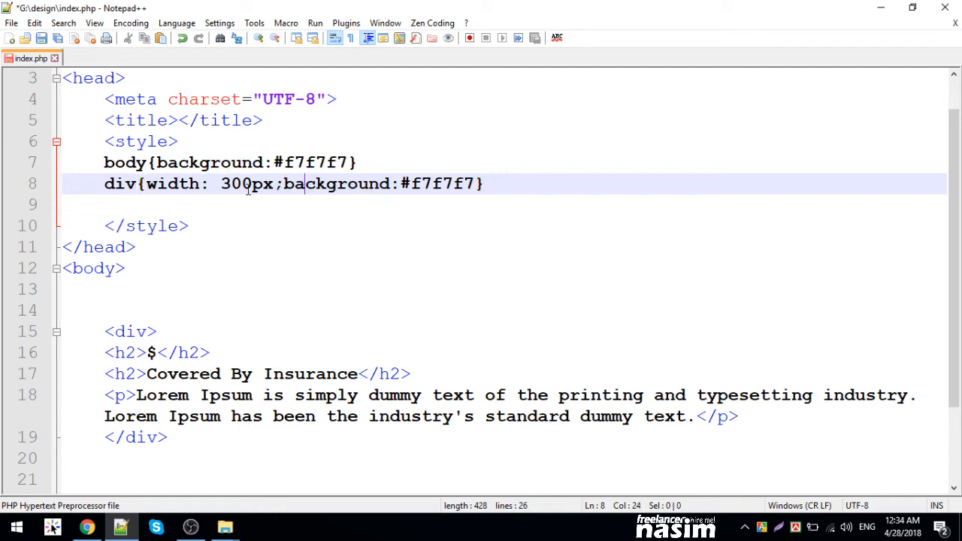
double_click(337, 184)
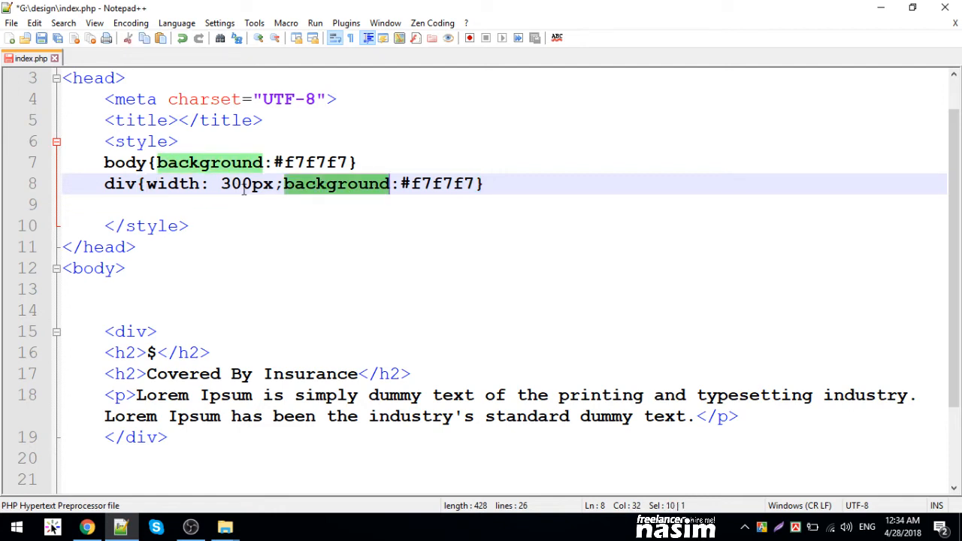
mouse_move(385, 186)
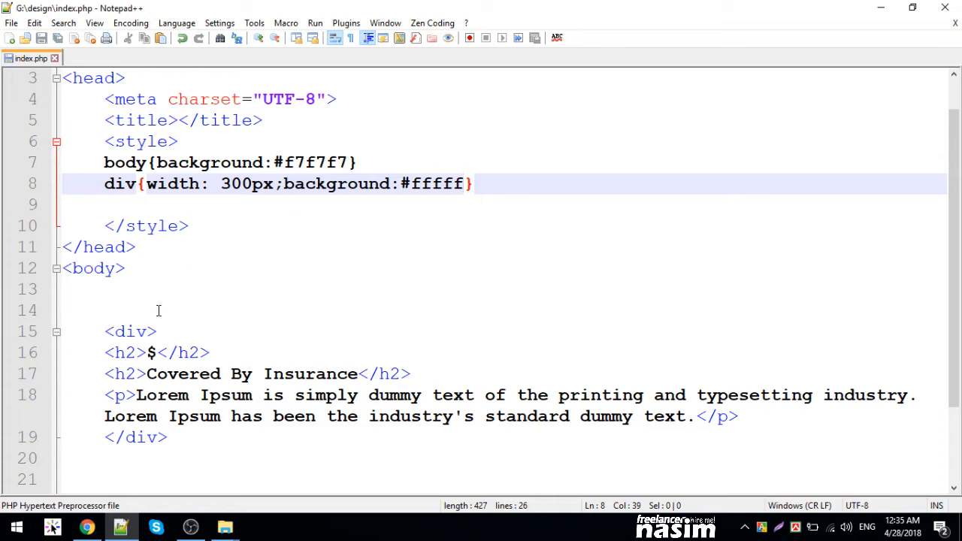
left_click(87, 526)
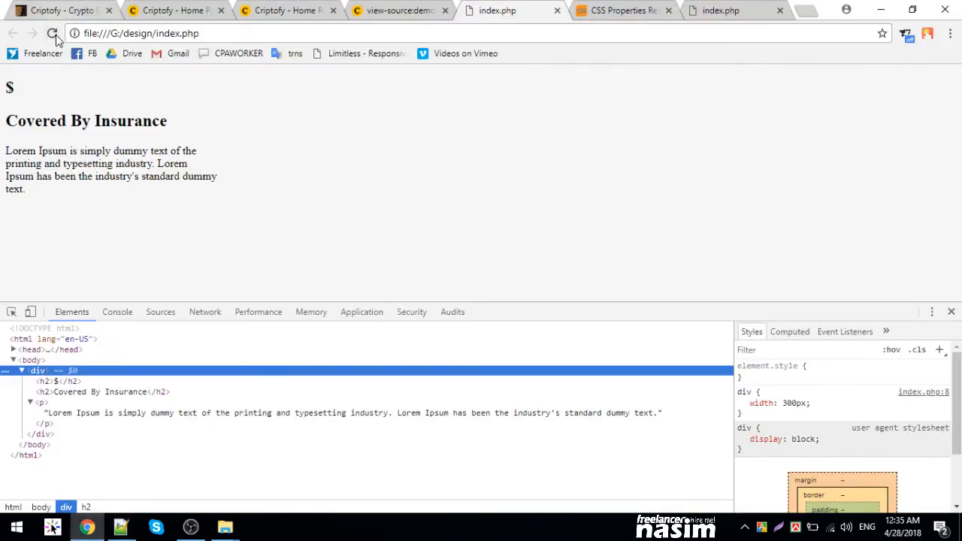
- Correct the div background value to #ffffff in index.php
left_click(51, 33)
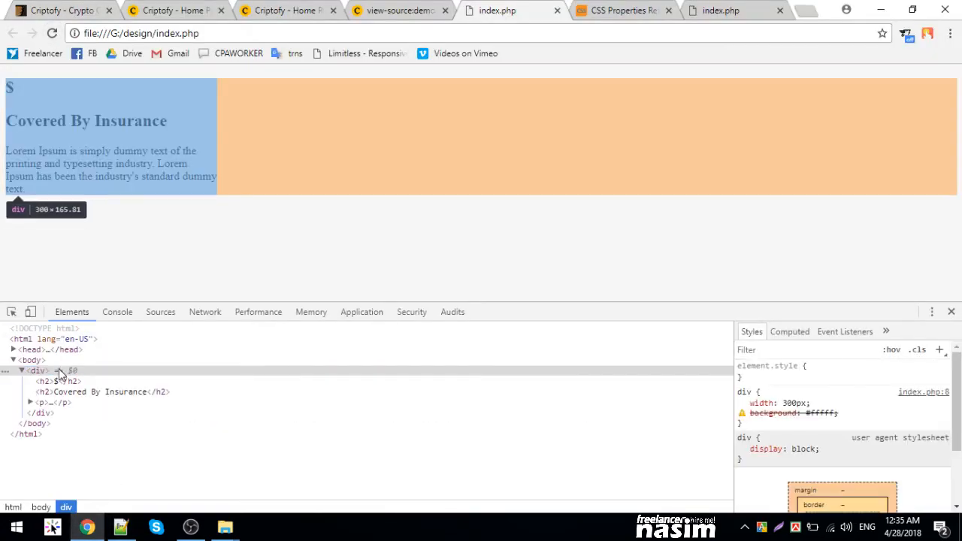
left_click(120, 526)
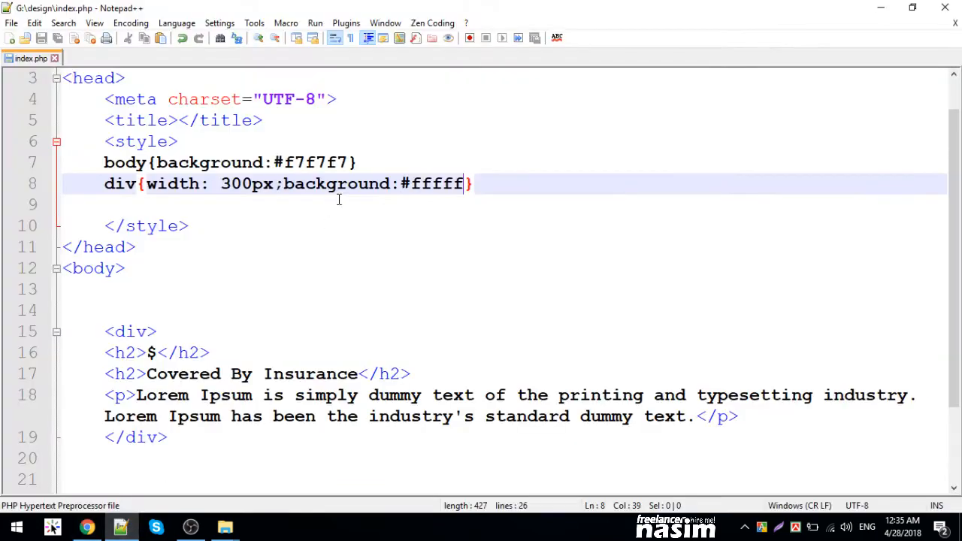
left_click(427, 183)
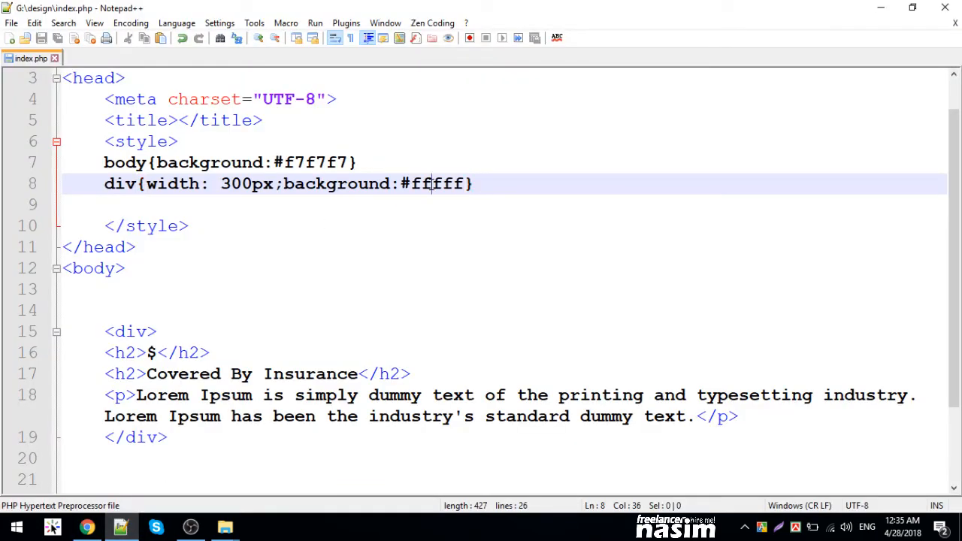
type("f")
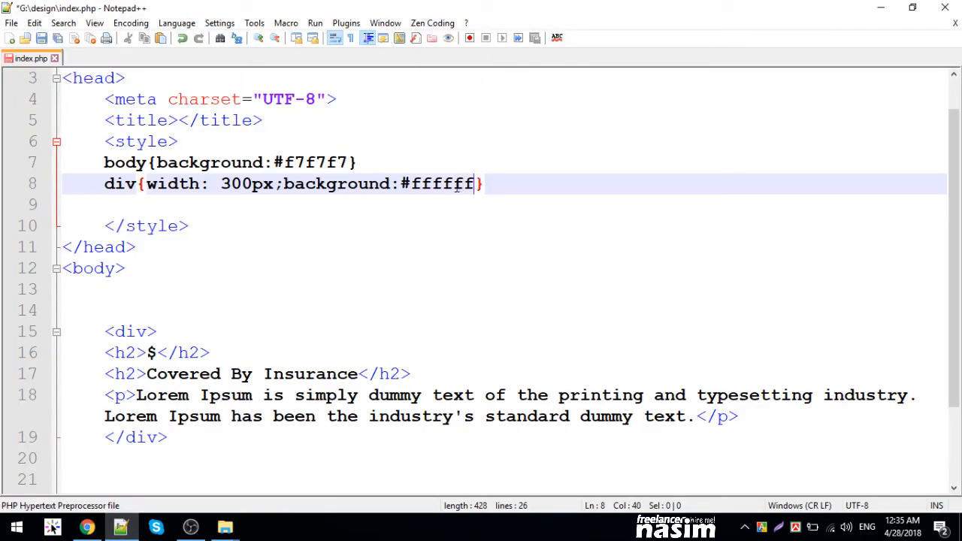
- Reload the index.php preview and compare it against the Criptofy demo page
left_click(87, 526)
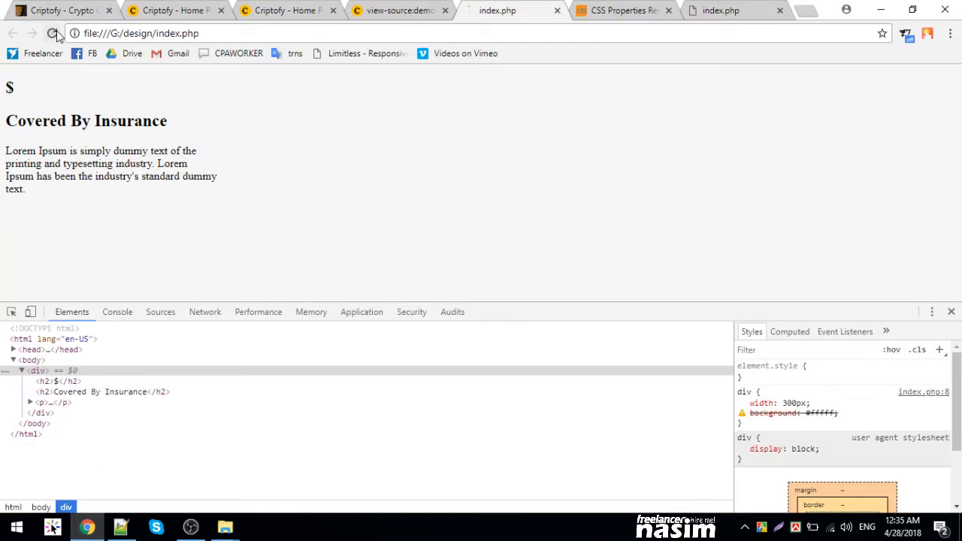
left_click(51, 33)
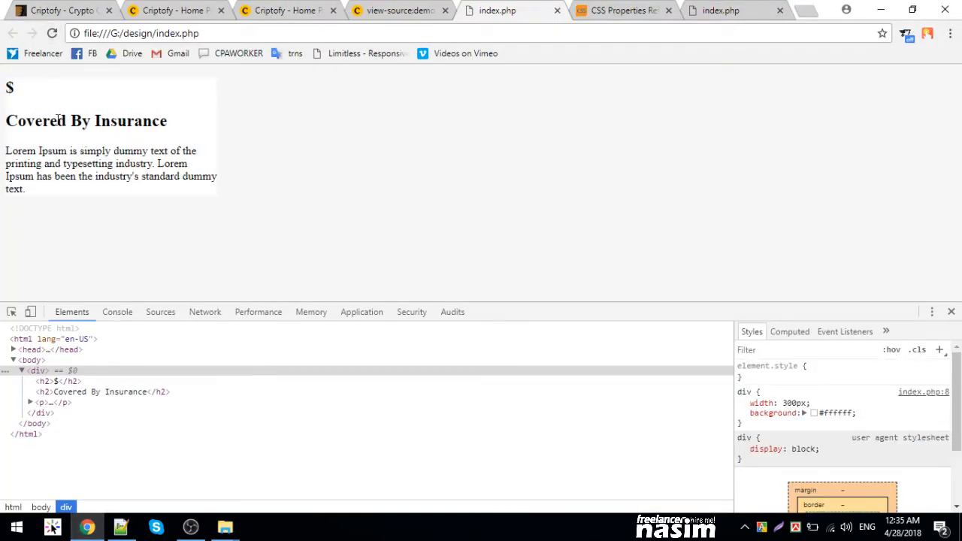
left_click(174, 10)
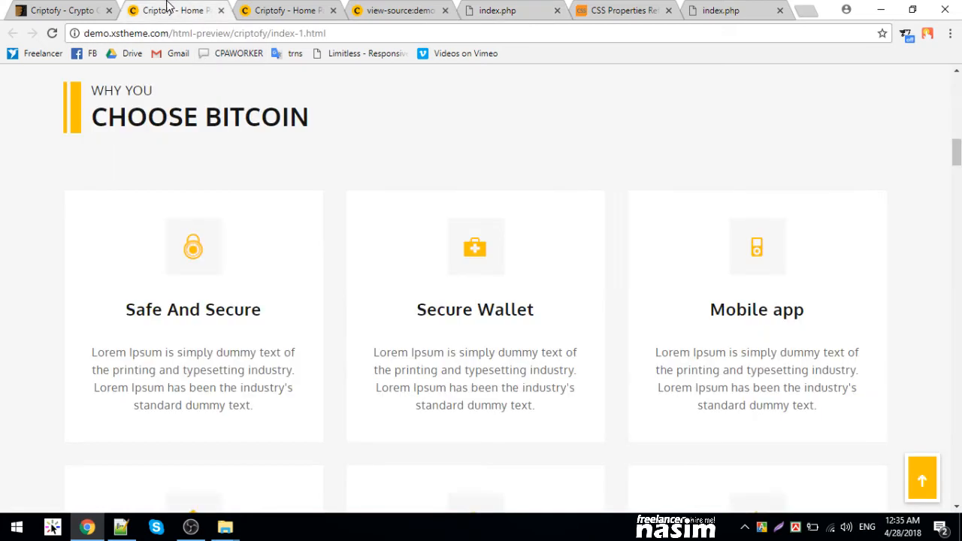
mouse_move(63, 385)
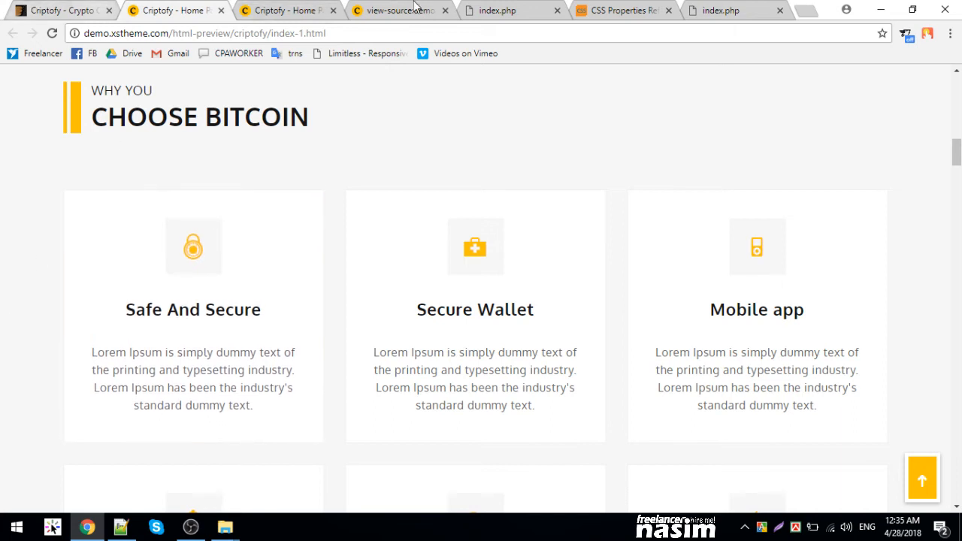
left_click(496, 9)
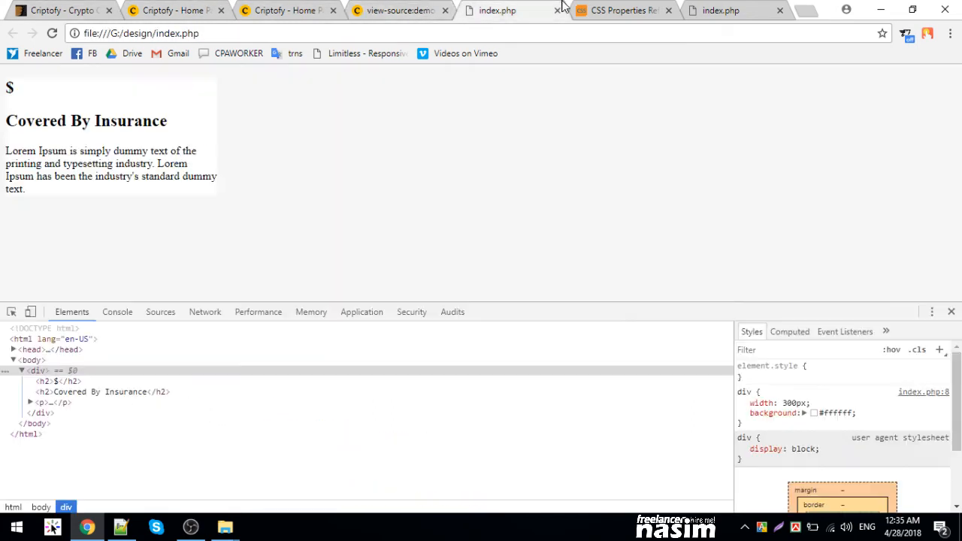
mouse_move(94, 177)
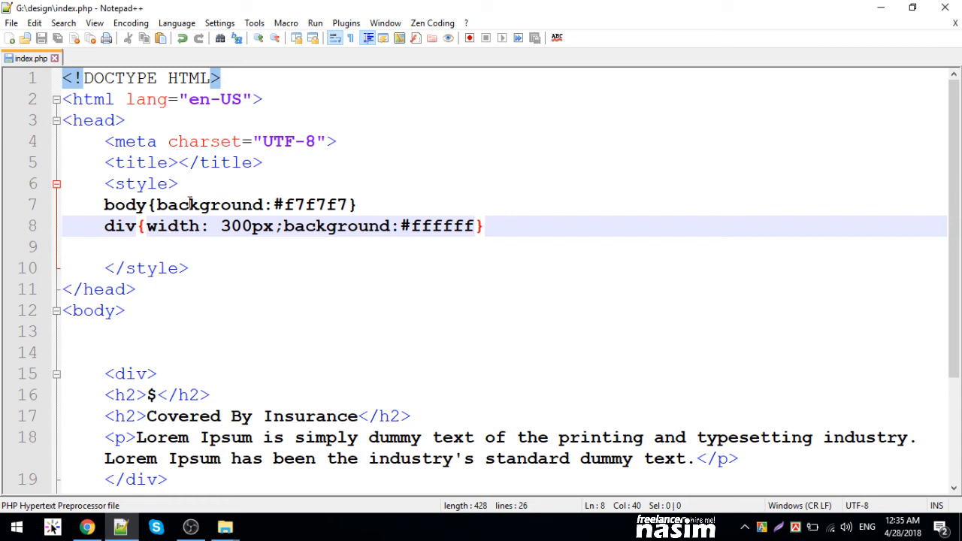
- Add a *{margin:0;padding:0} reset rule after the <style> tag
type("*")
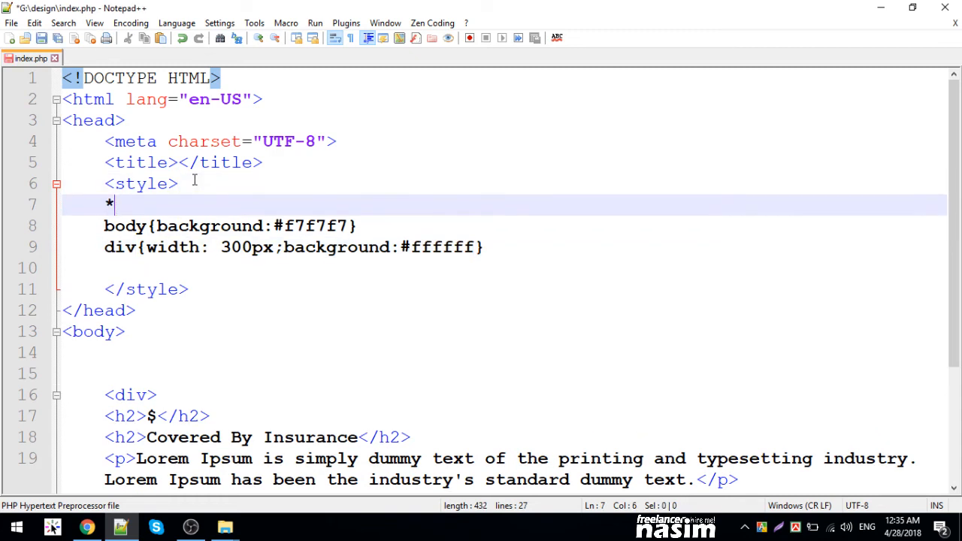
type("{margin:0;")
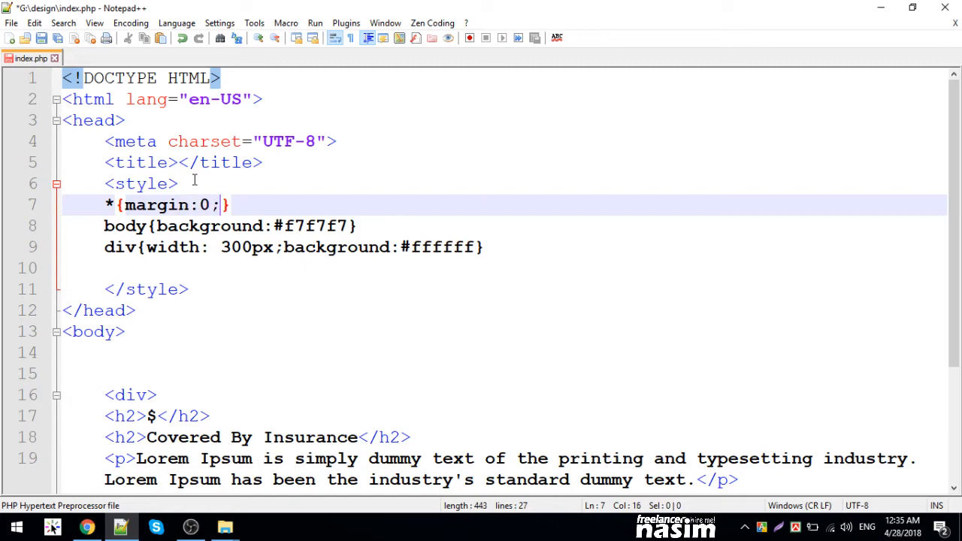
type("padding:0")
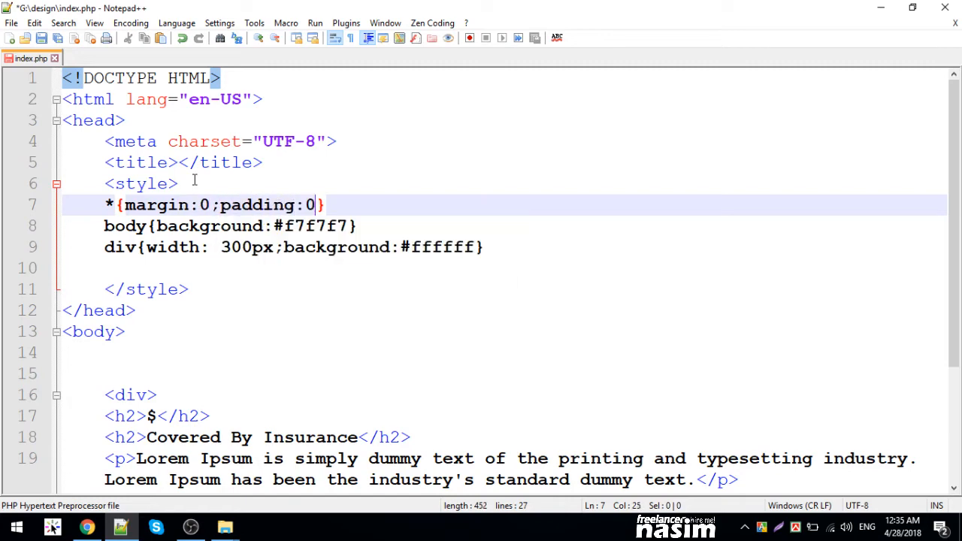
left_click(88, 527)
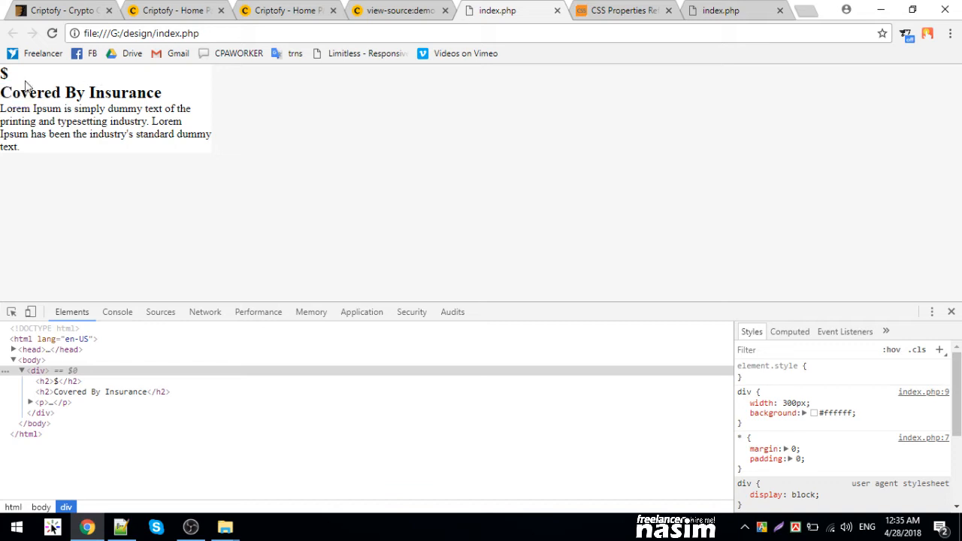
mouse_move(172, 102)
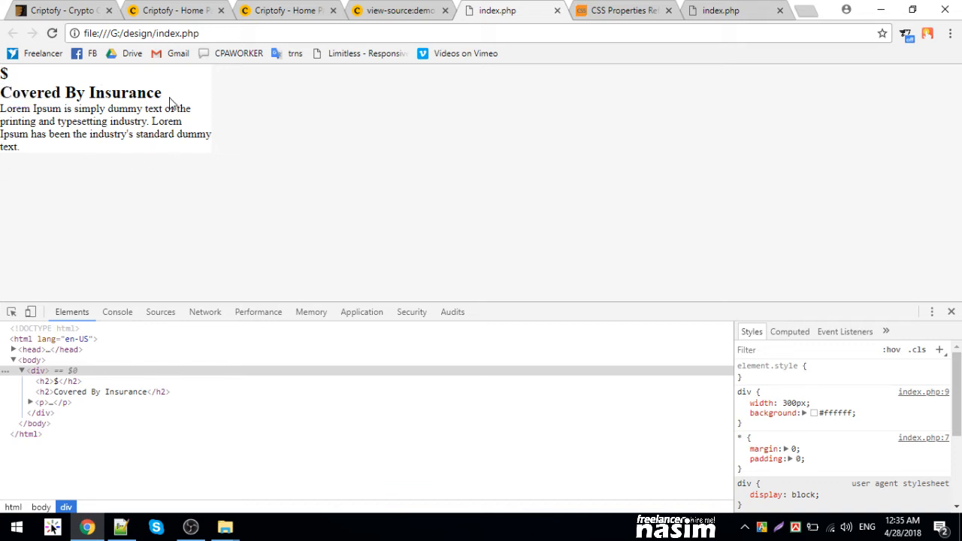
mouse_move(108, 99)
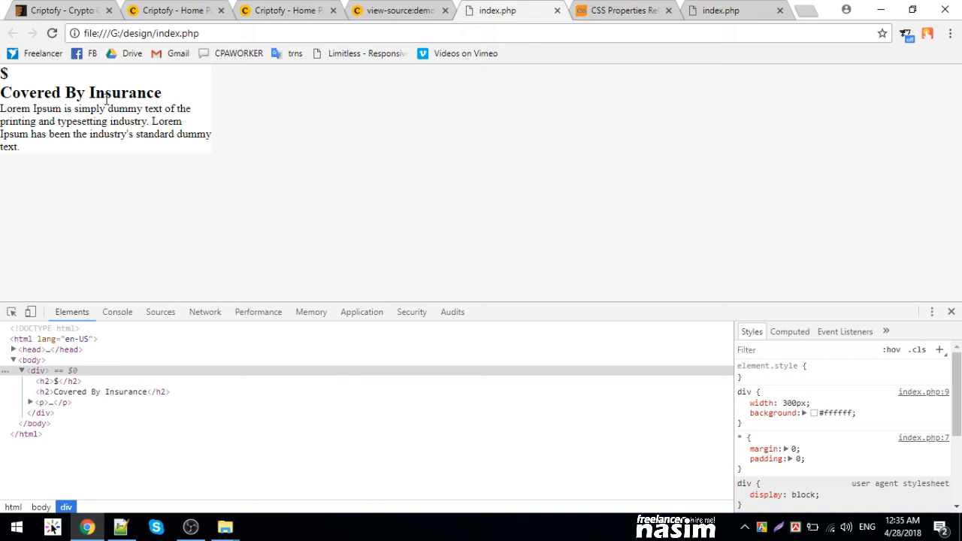
mouse_move(776, 389)
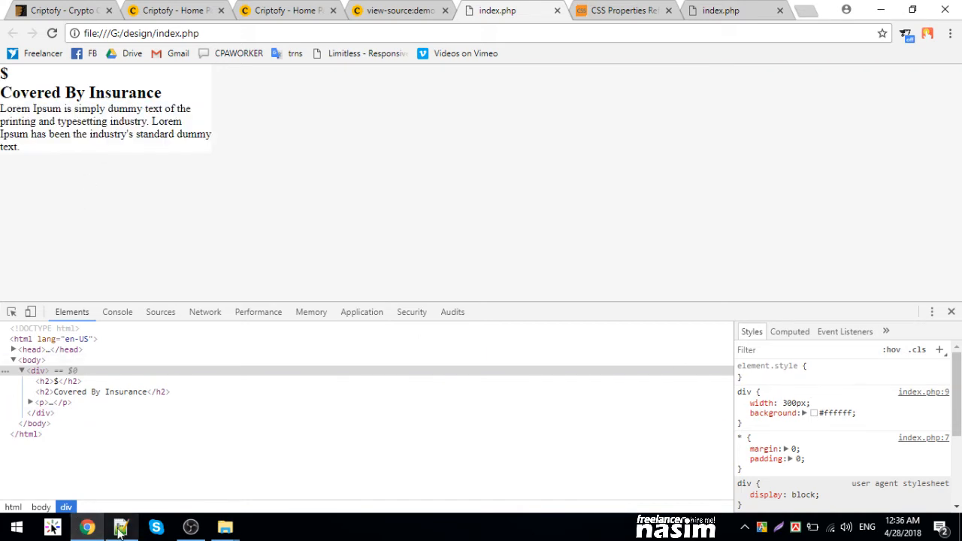
- Inspect the div element and examine its background declaration in DevTools
left_click(120, 527)
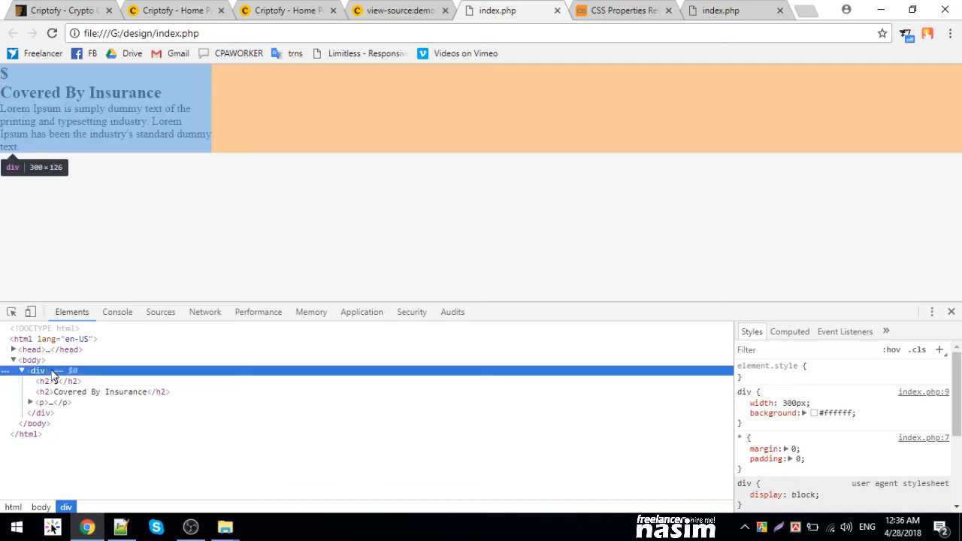
left_click(743, 414)
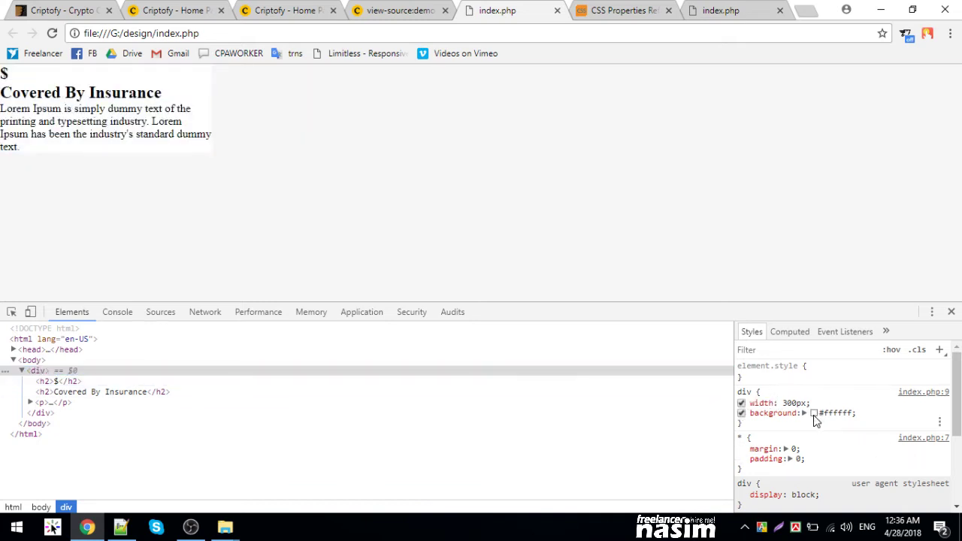
left_click(815, 412)
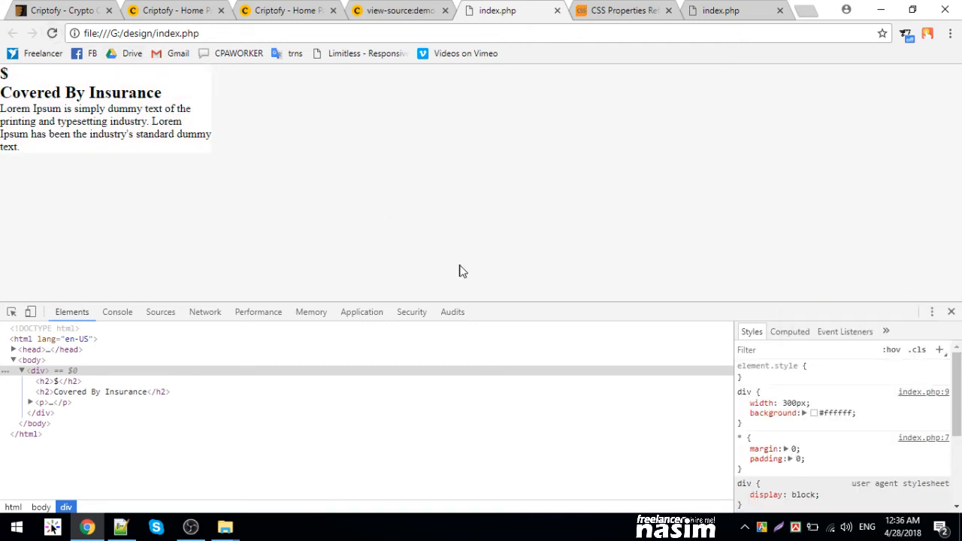
mouse_move(779, 430)
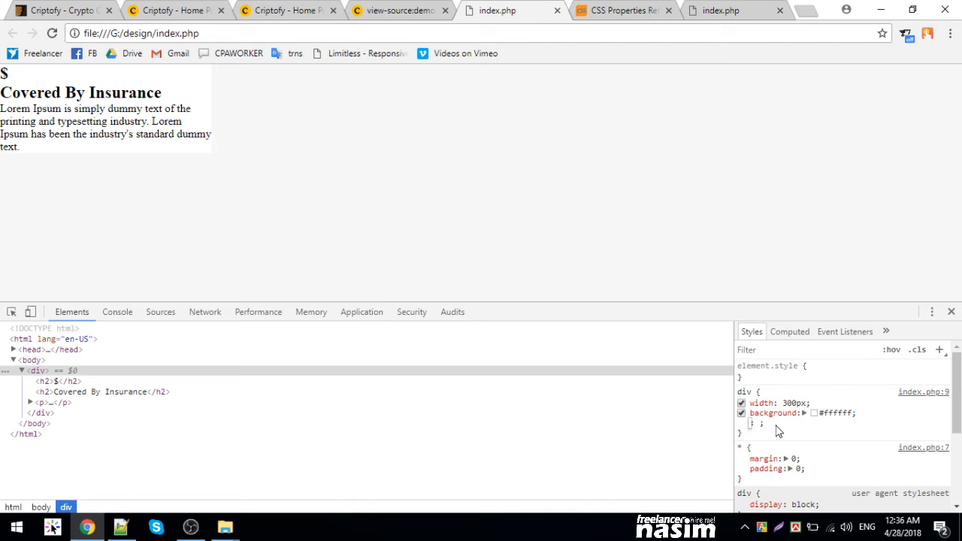
mouse_move(820, 427)
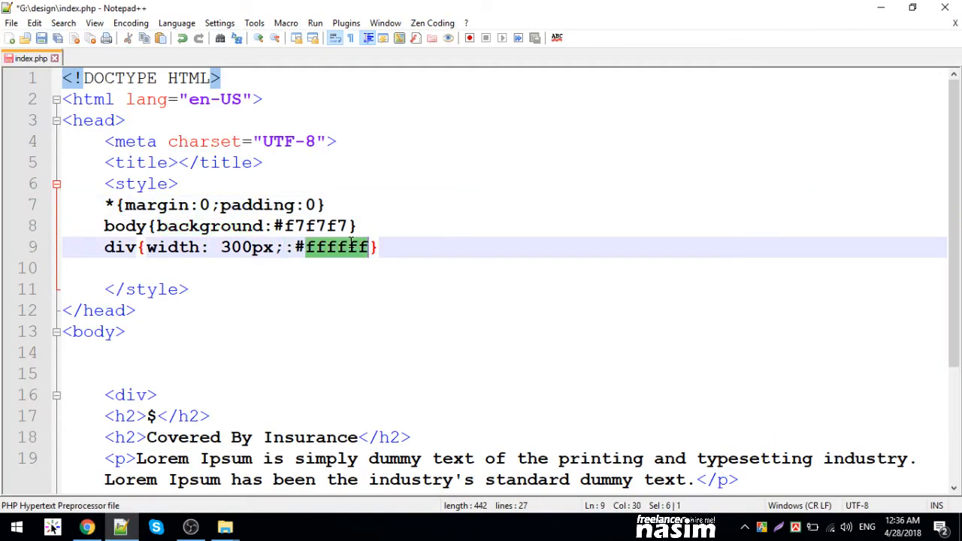
- Replace the div's background value live in DevTools with white
key("Delete")
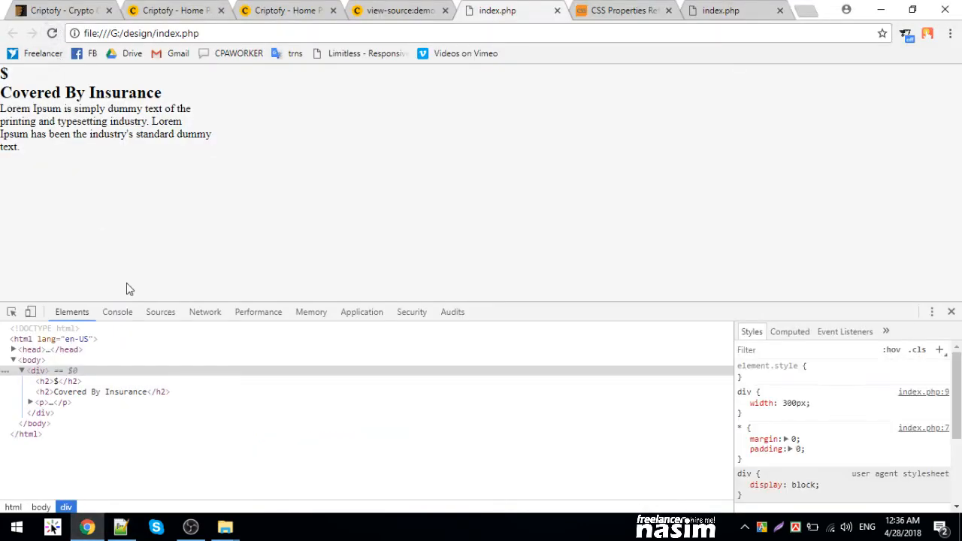
left_click(36, 370)
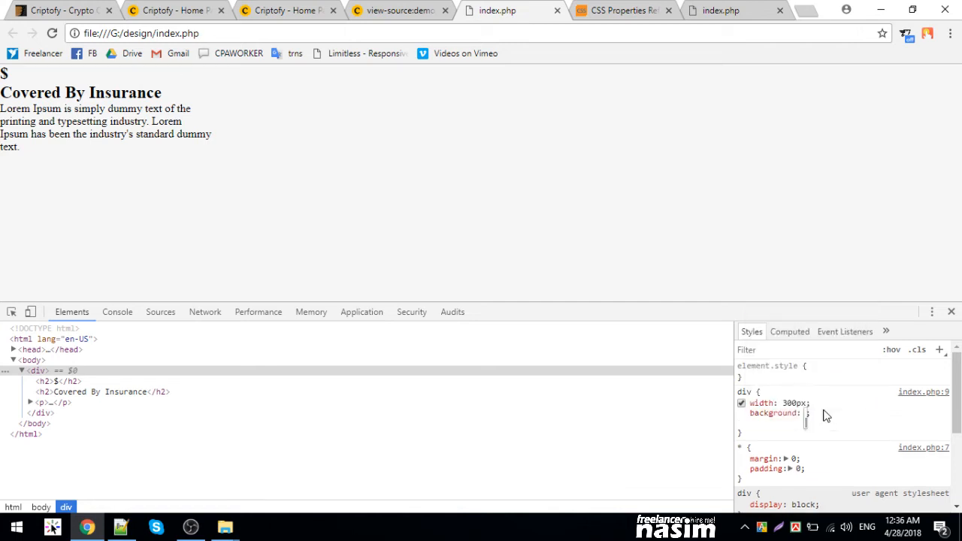
type("white")
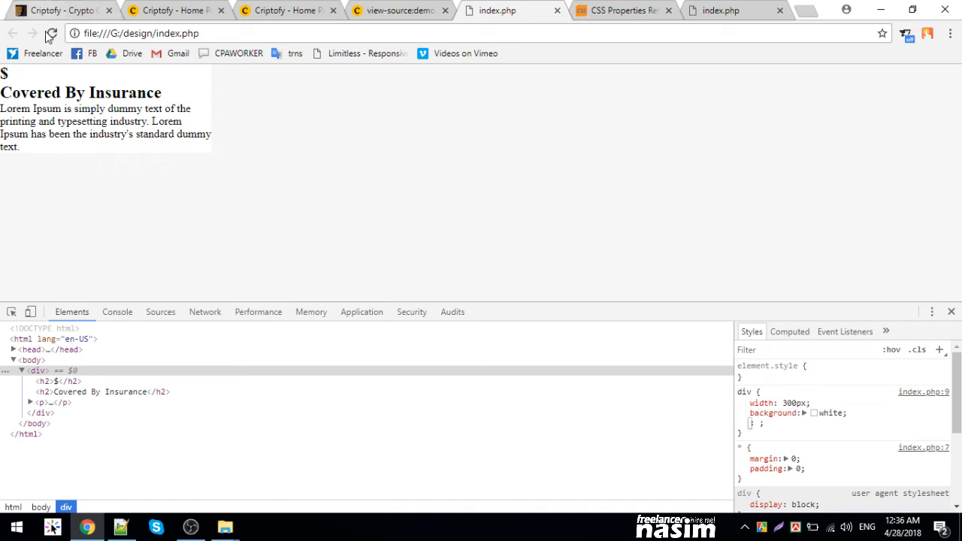
left_click(121, 526)
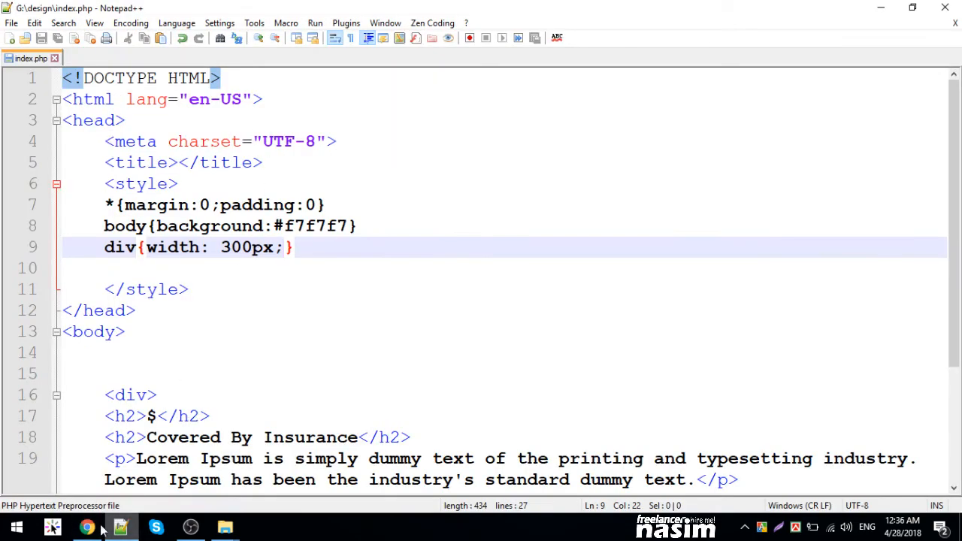
left_click(87, 526)
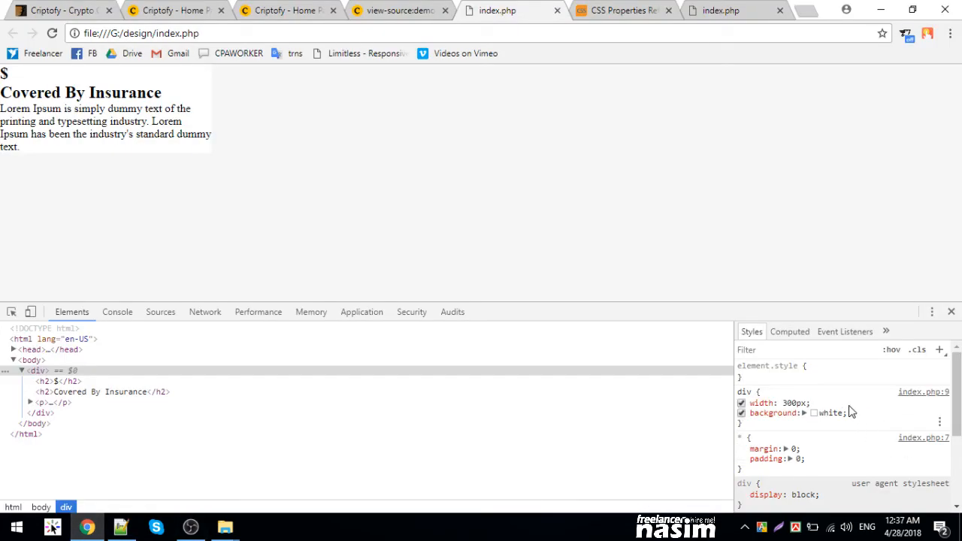
- Copy background: white; from DevTools into the div rule in index.php and preview it
double_click(774, 412)
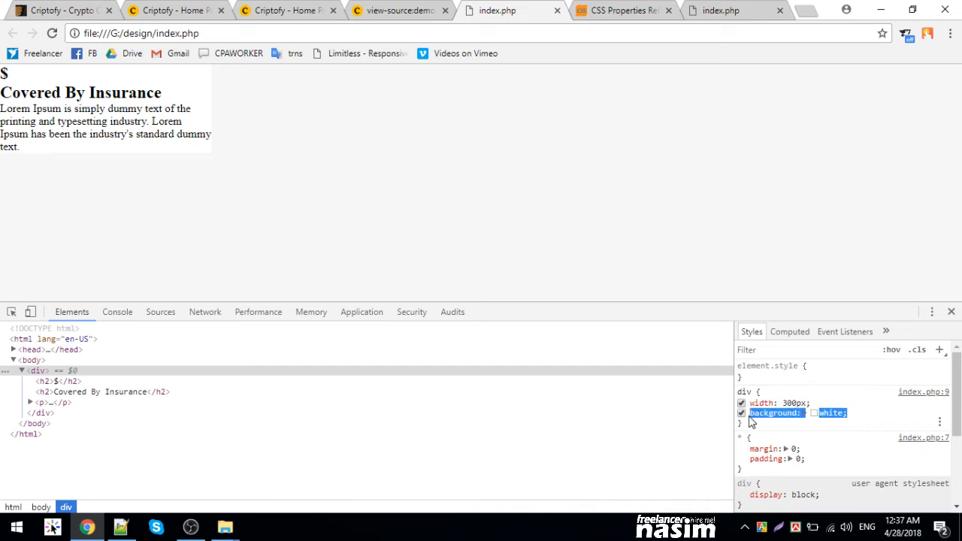
mouse_move(923, 391)
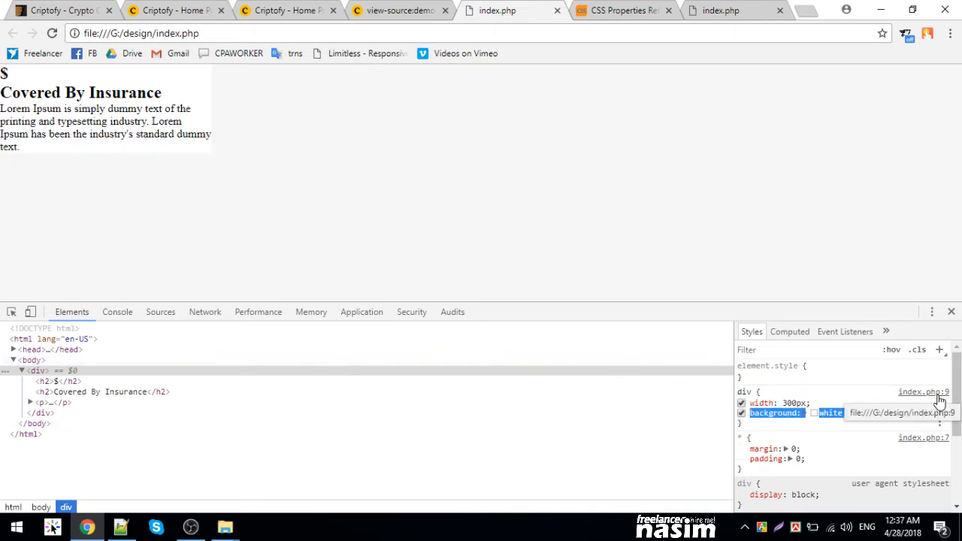
mouse_move(944, 400)
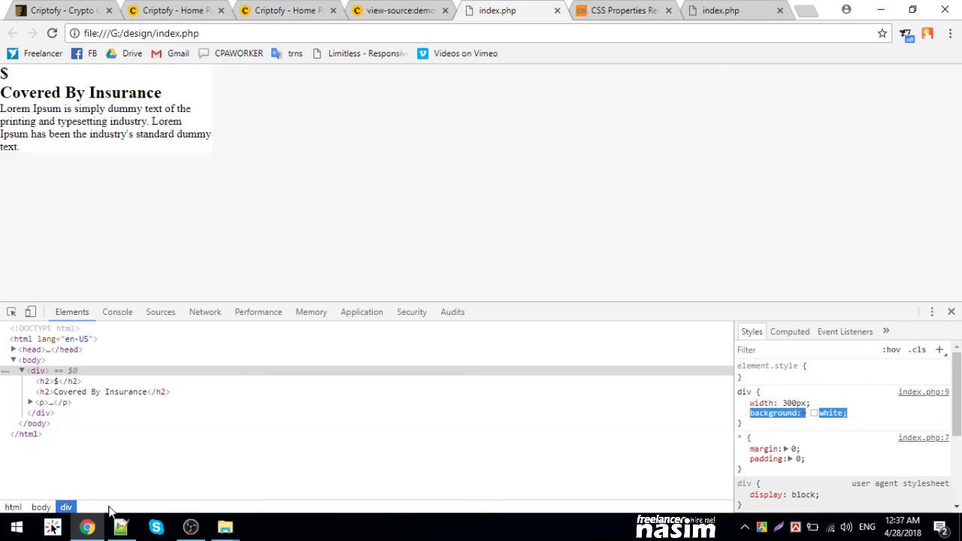
left_click(120, 526)
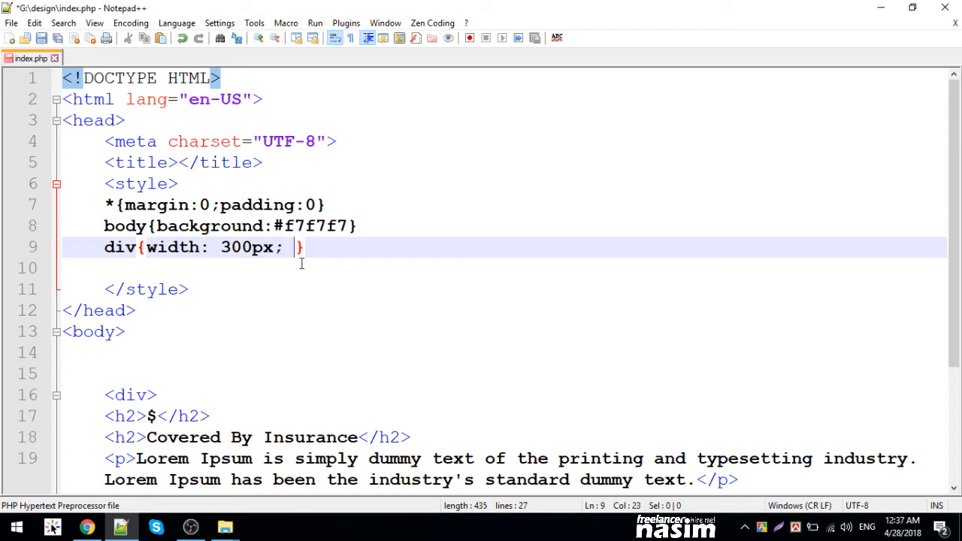
type("background: white;}")
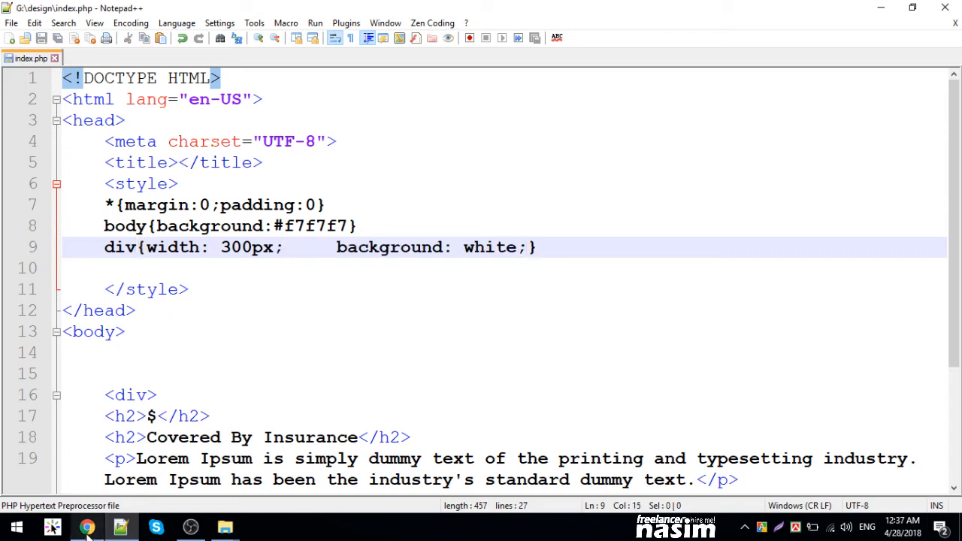
left_click(87, 526)
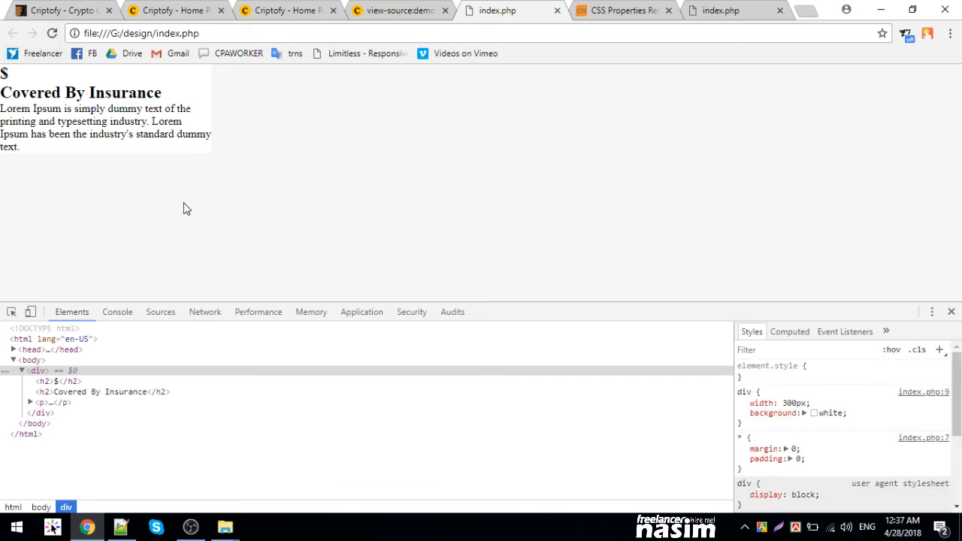
mouse_move(209, 130)
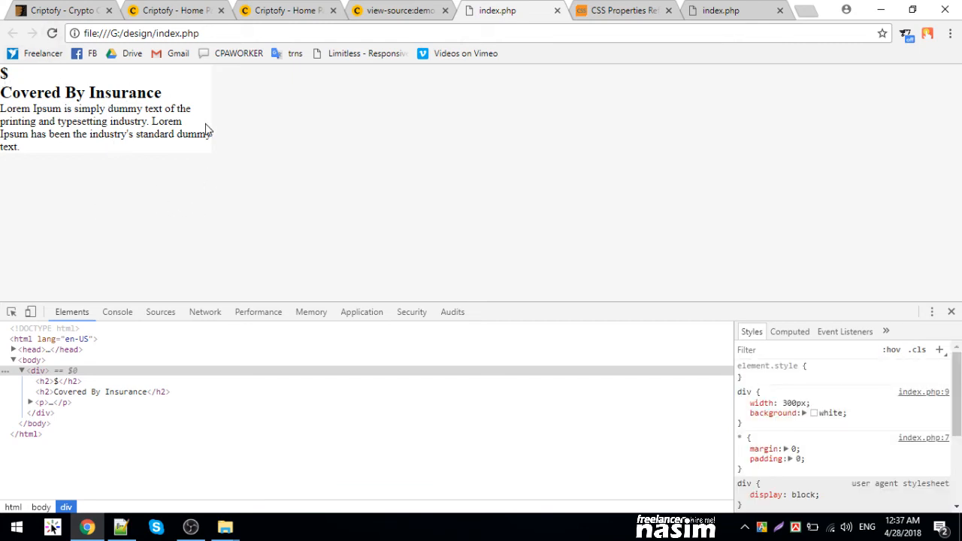
mouse_move(96, 154)
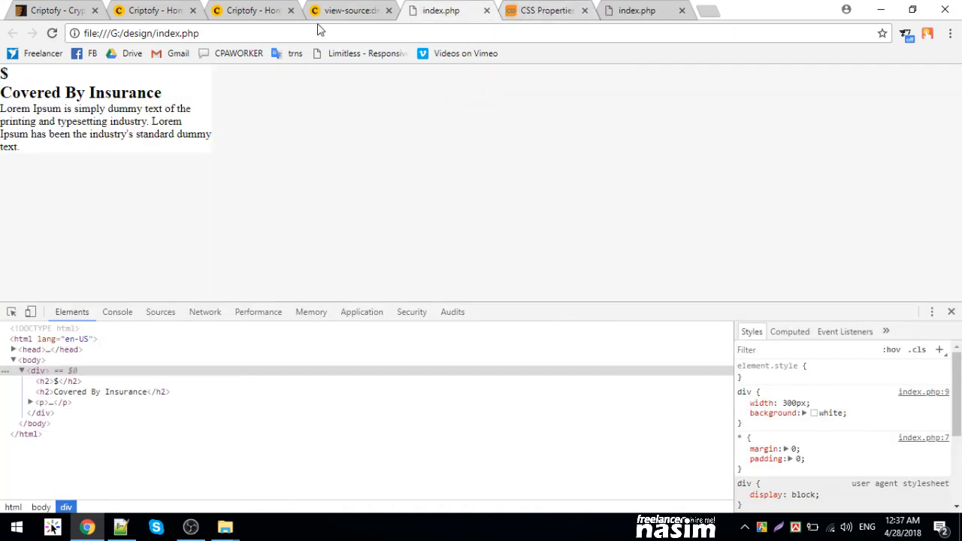
- Give the div padding: 30px in the live styles and toggle it off and on to compare
left_click(43, 403)
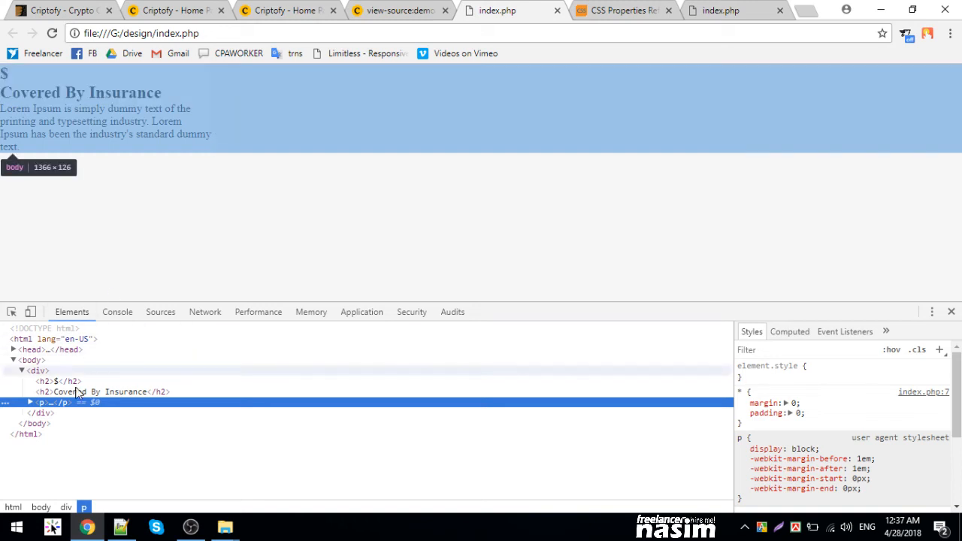
left_click(36, 370)
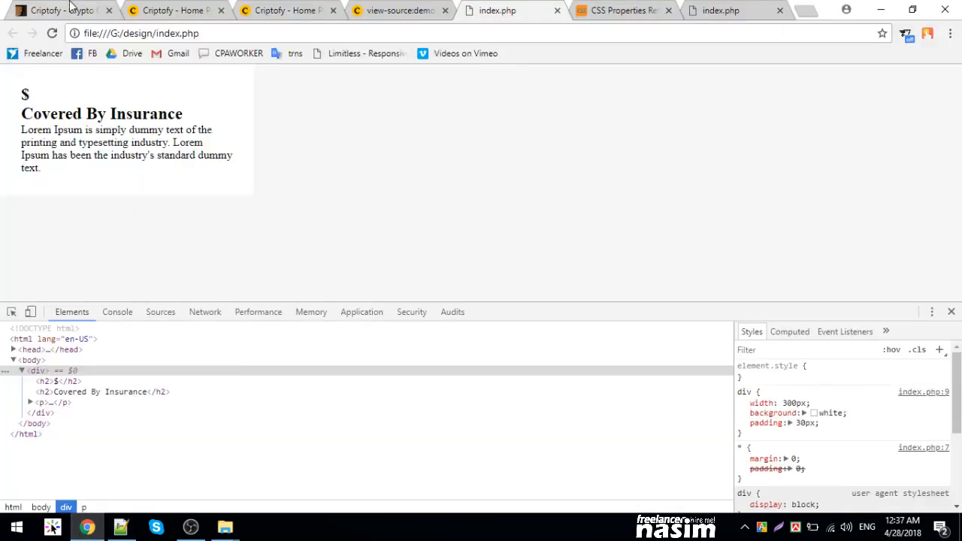
mouse_move(53, 33)
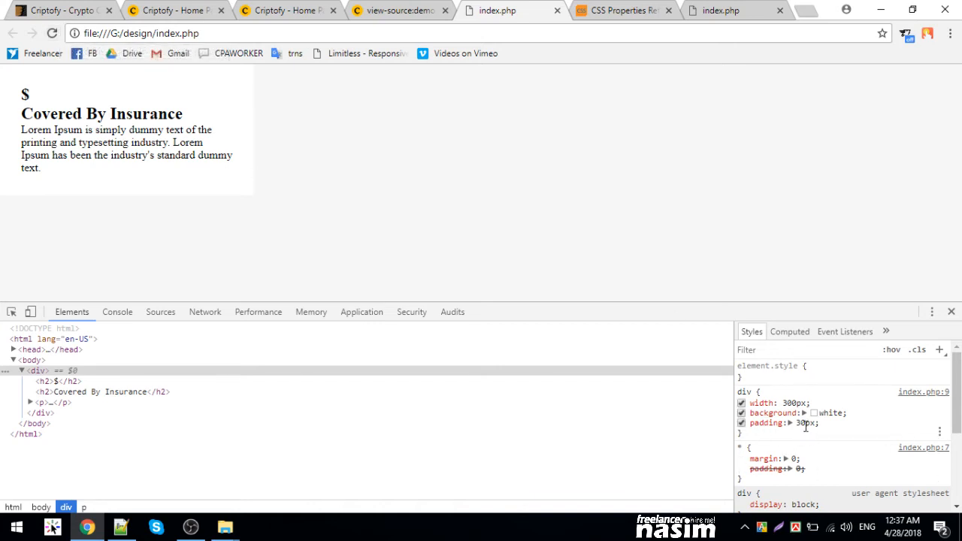
left_click(743, 422)
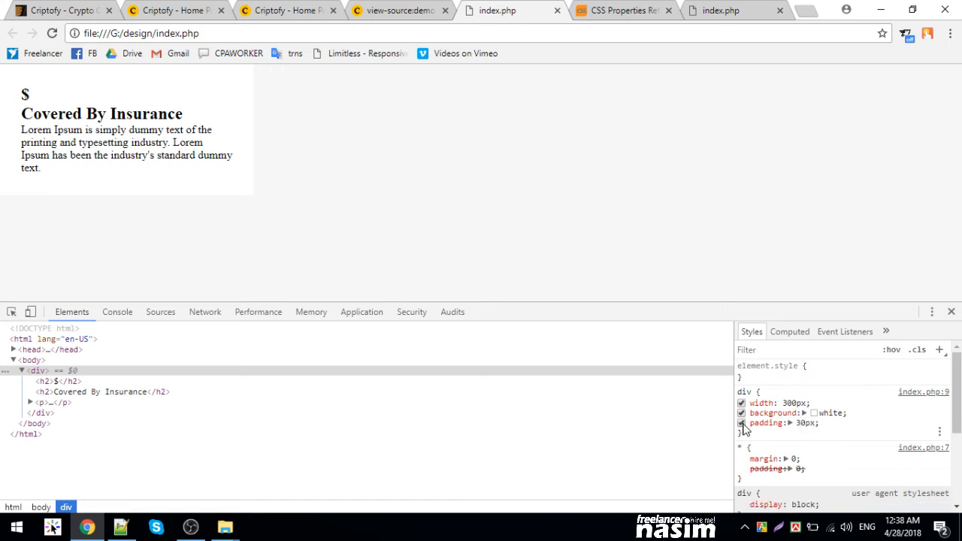
left_click(743, 422)
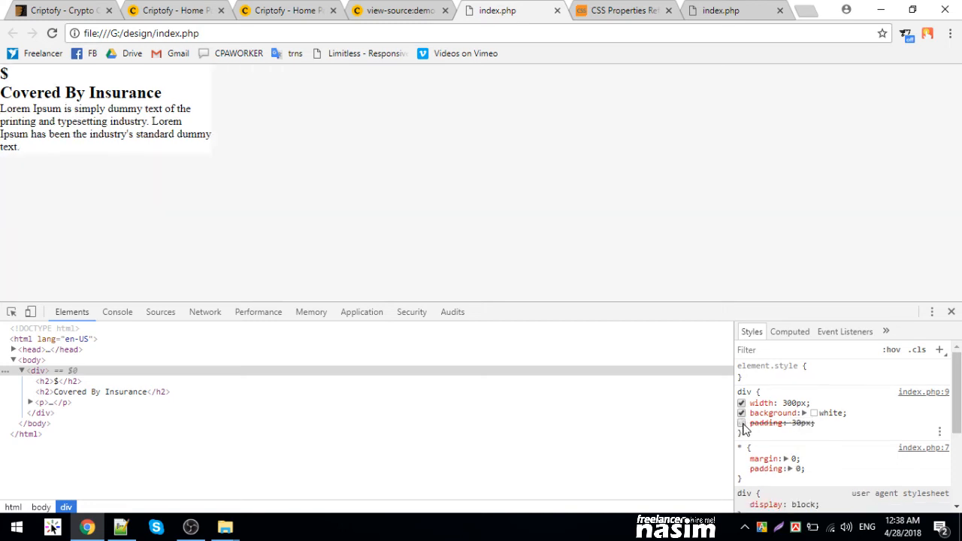
left_click(741, 422)
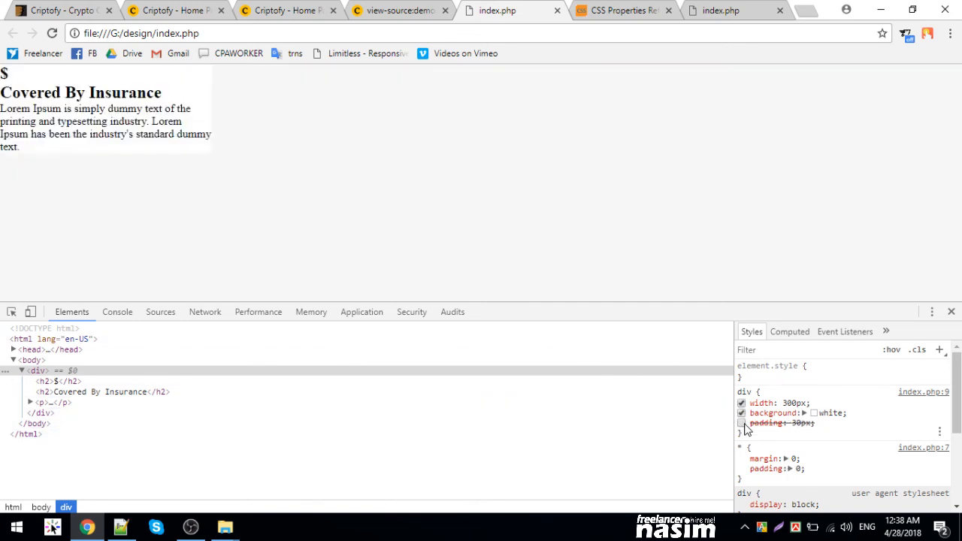
left_click(743, 422)
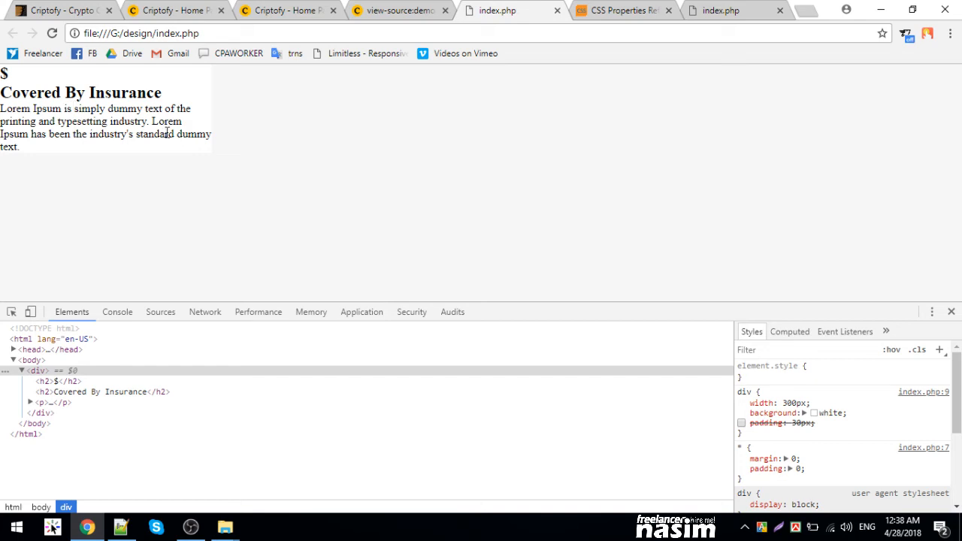
mouse_move(181, 278)
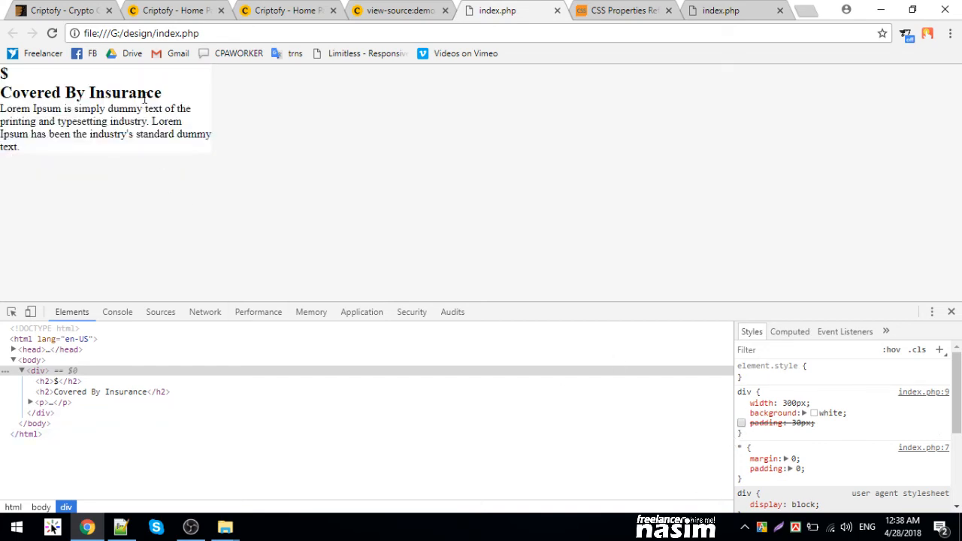
left_click(741, 422)
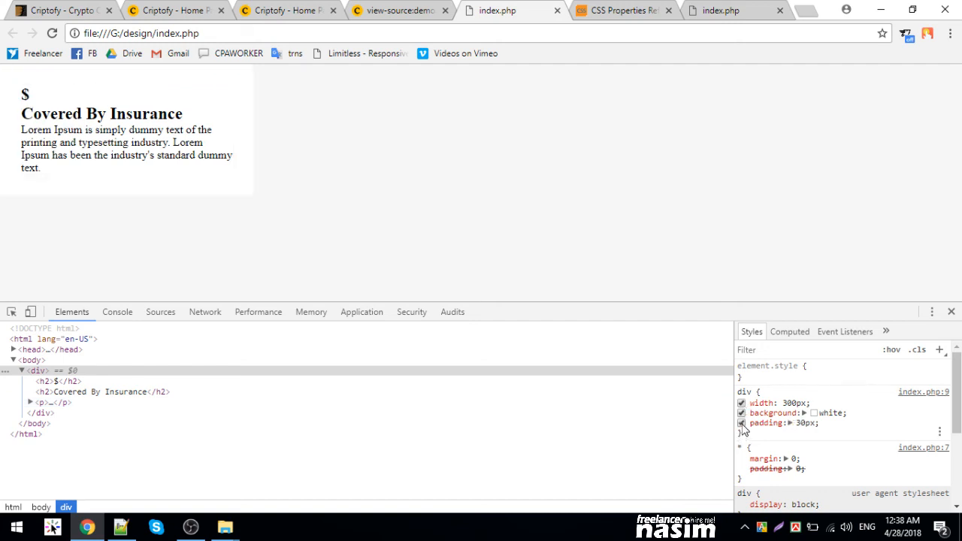
left_click(743, 422)
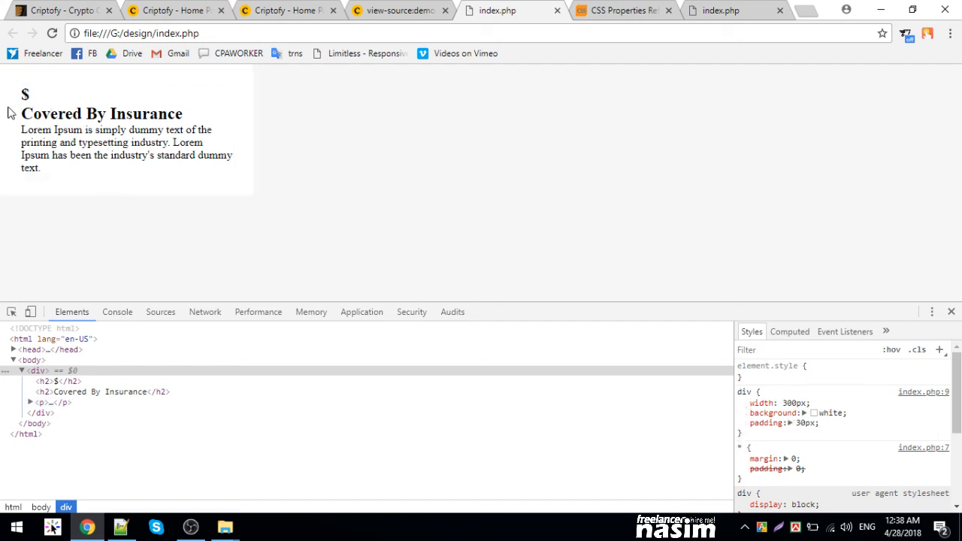
mouse_move(114, 101)
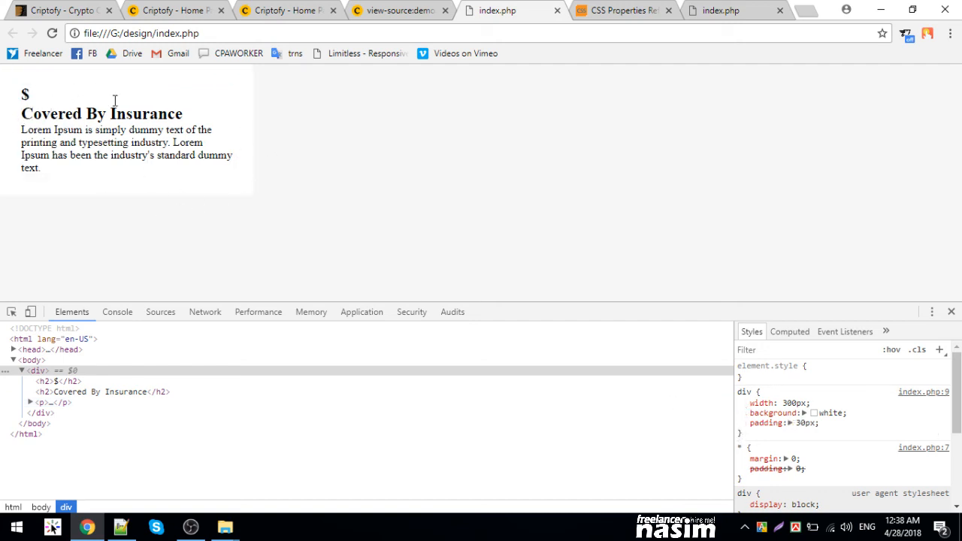
mouse_move(247, 143)
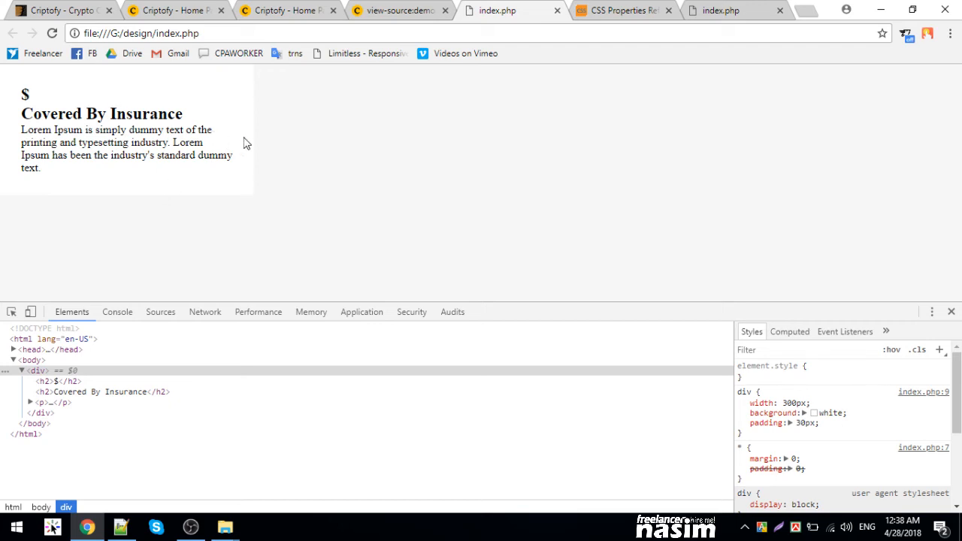
mouse_move(127, 327)
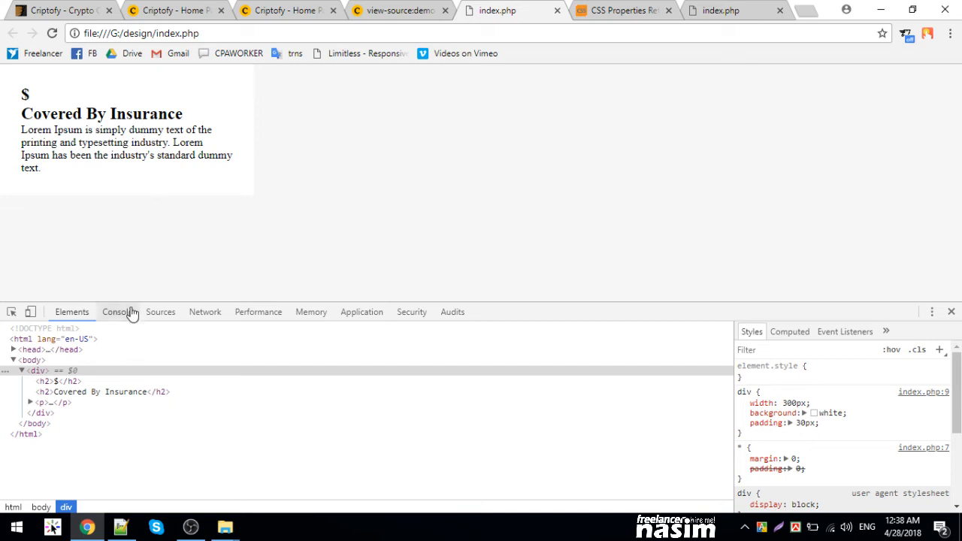
mouse_move(439, 164)
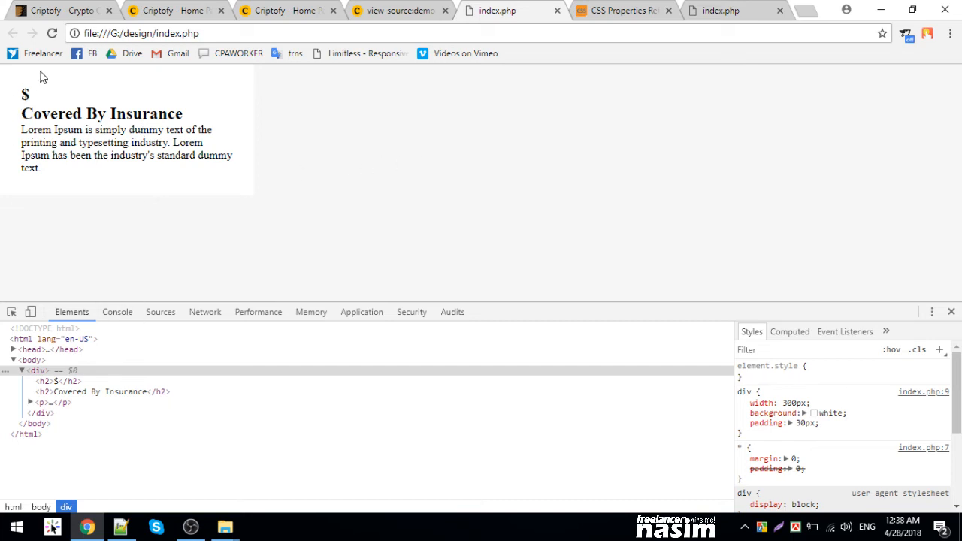
mouse_move(238, 197)
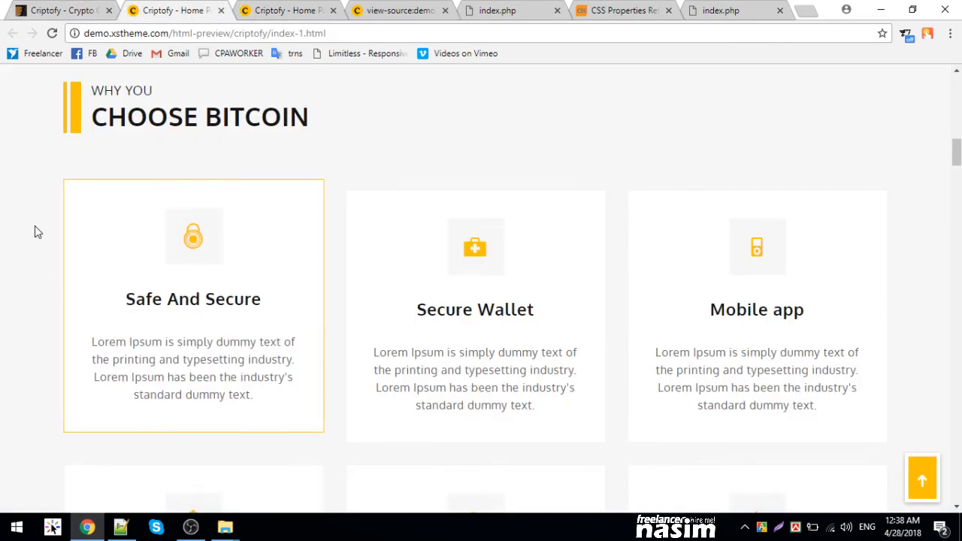
scroll("up", 3)
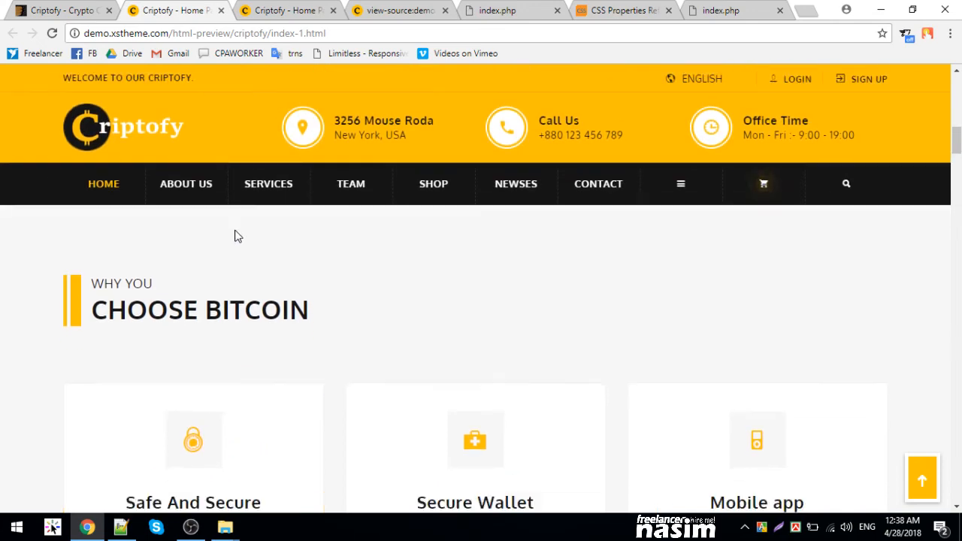
left_click(496, 9)
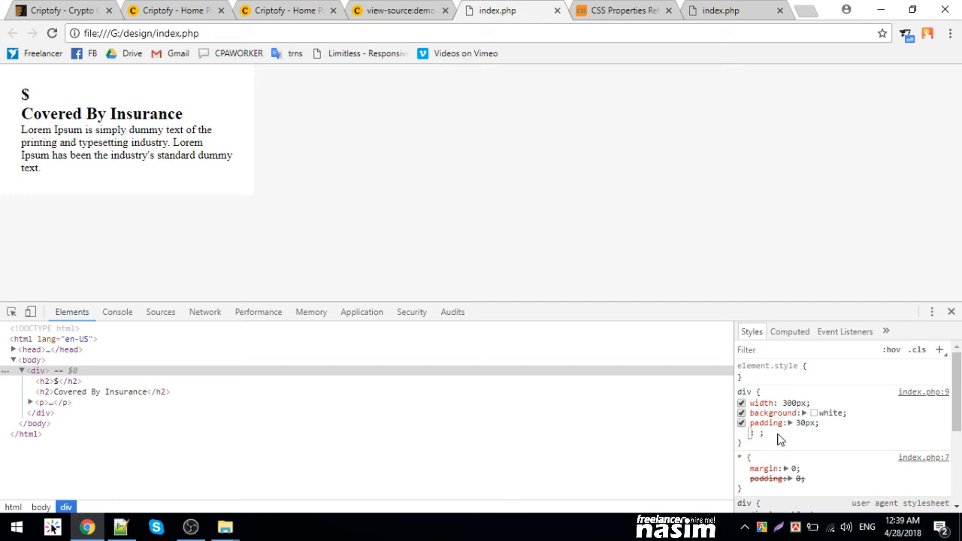
- Try text-align left, right and center on the div in the live styles
type("text-align")
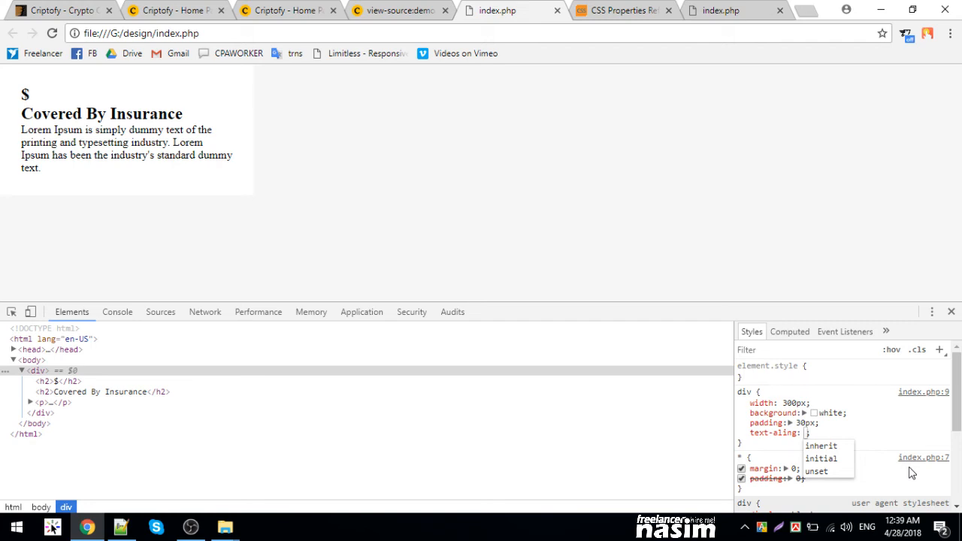
type("left")
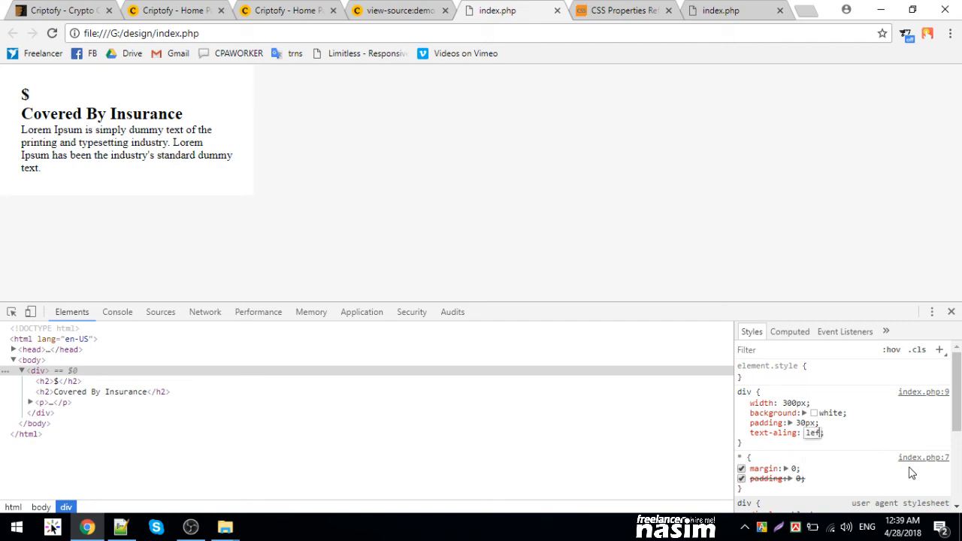
type("ri")
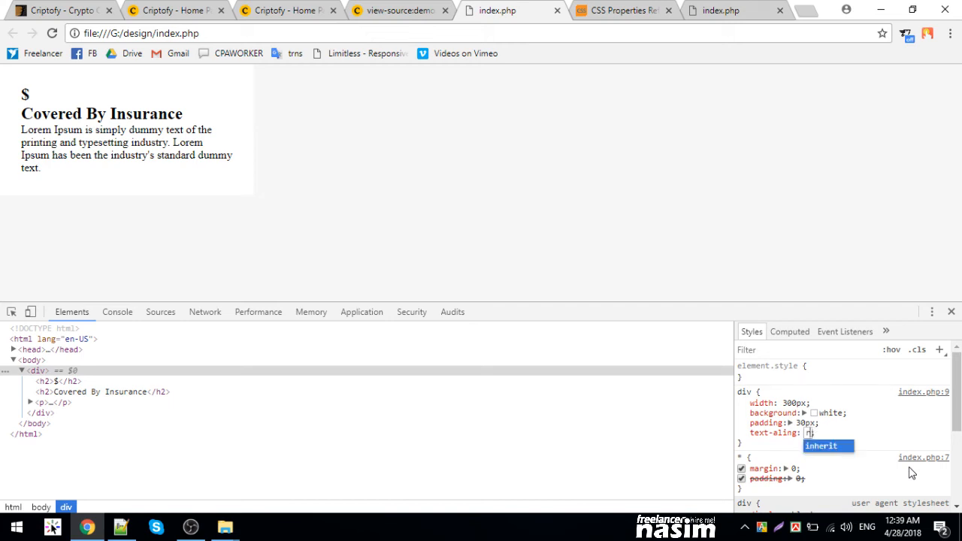
type("center")
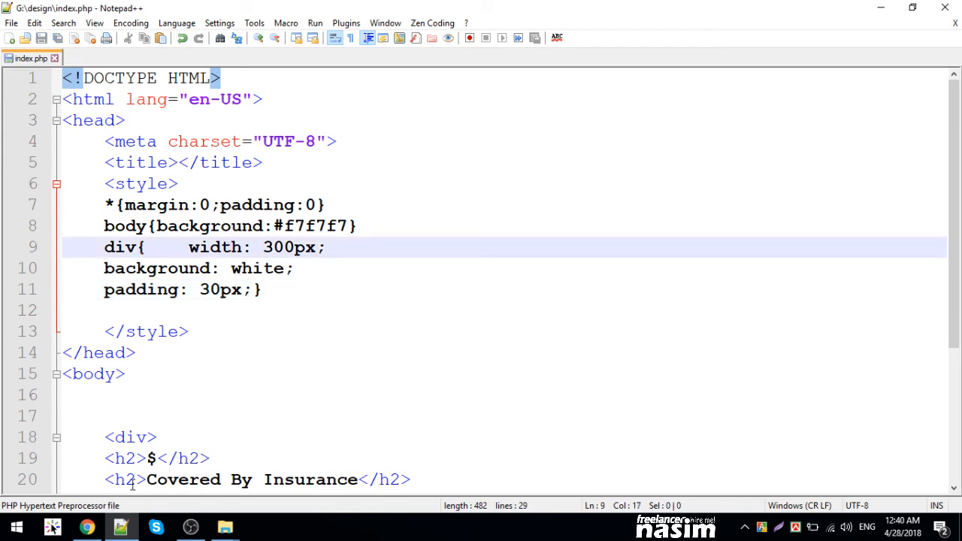
- Reload the preview to discard the experimental styles and return to the index.php code
left_click(88, 527)
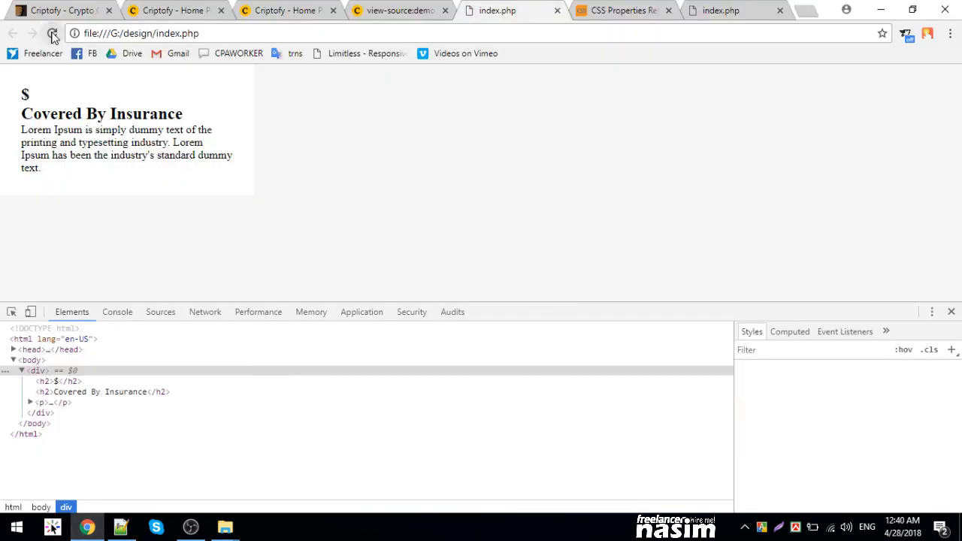
left_click(53, 33)
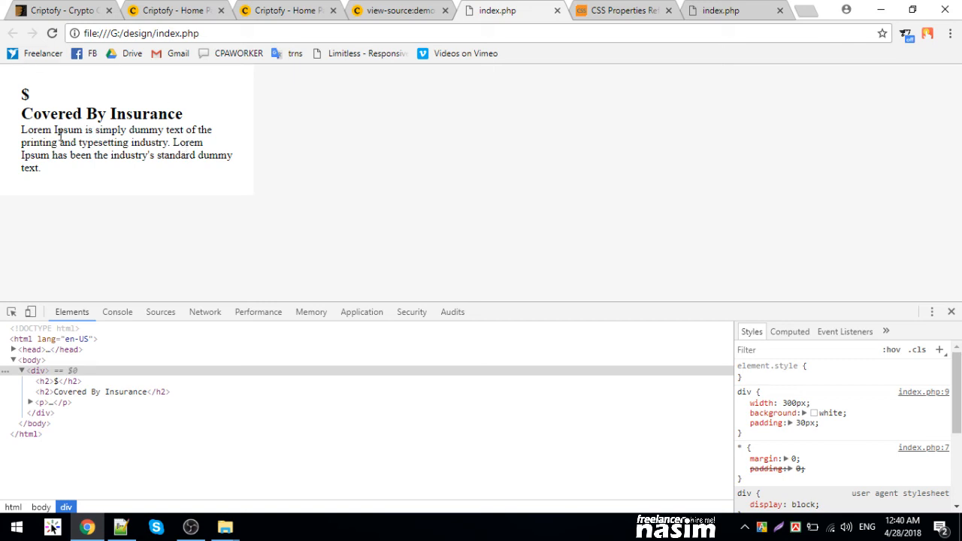
mouse_move(105, 194)
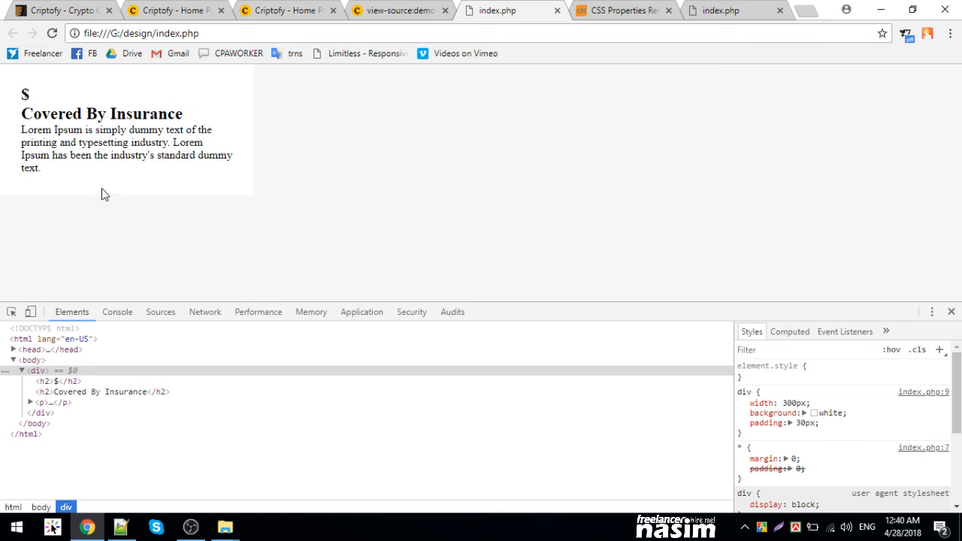
mouse_move(22, 103)
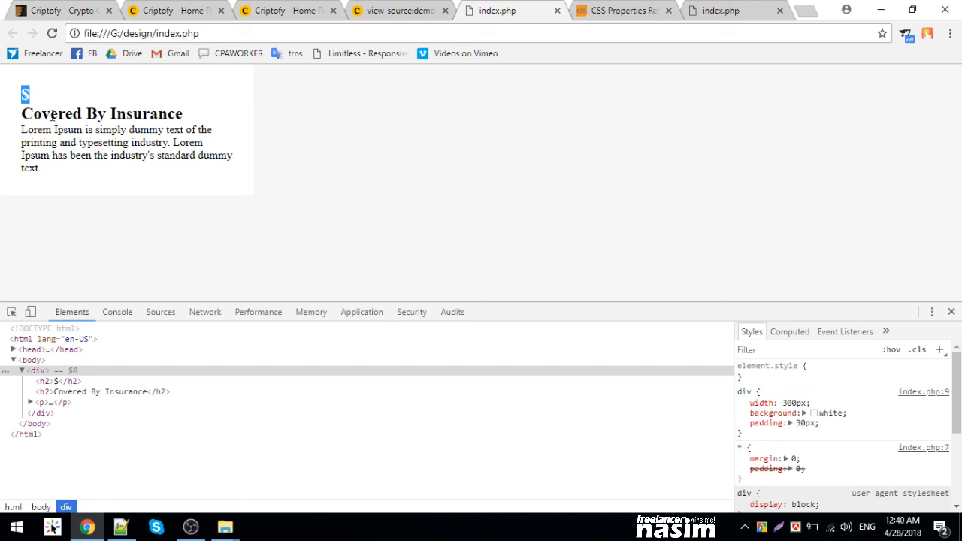
left_click(120, 526)
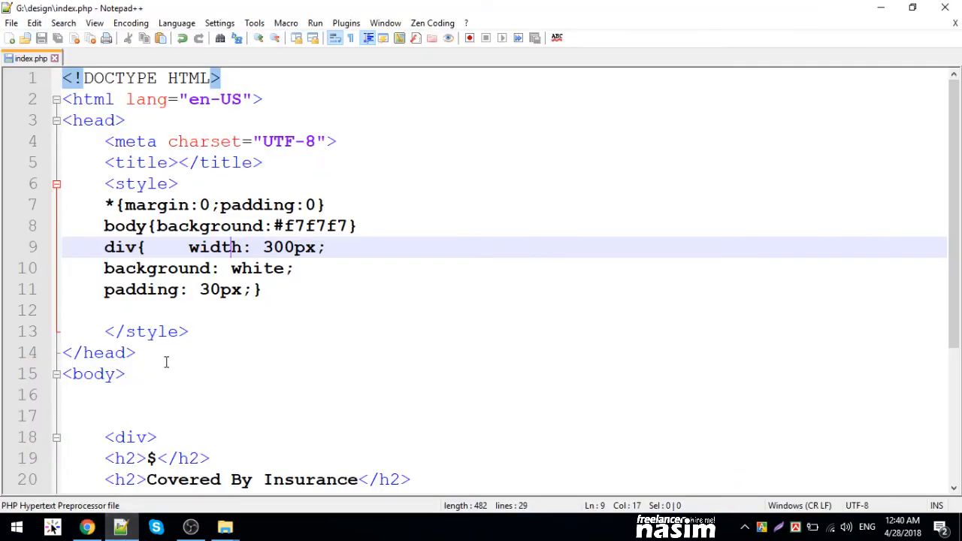
- Start a new div h2 rule below the div rule, briefly trying a <b> tag variant
scroll("down", 3)
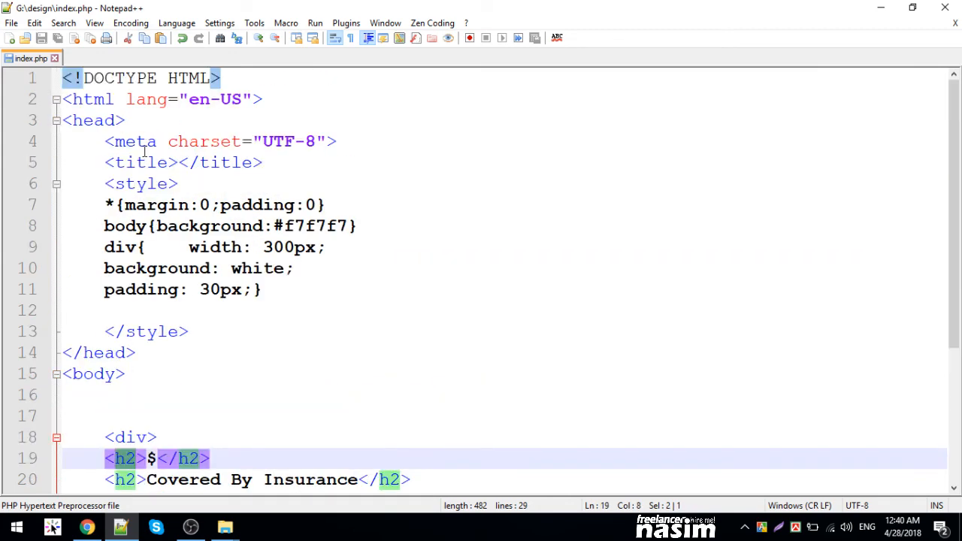
left_click(259, 289)
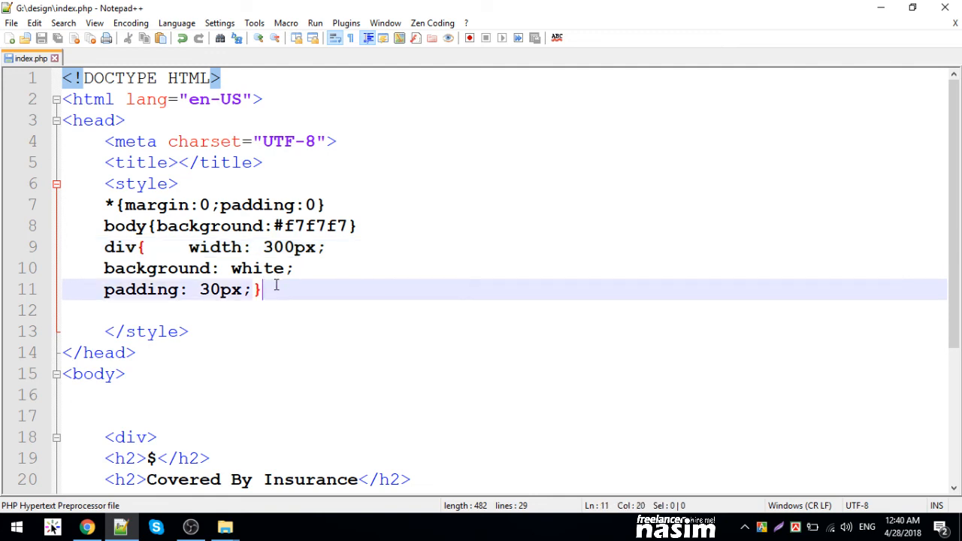
key("Enter")
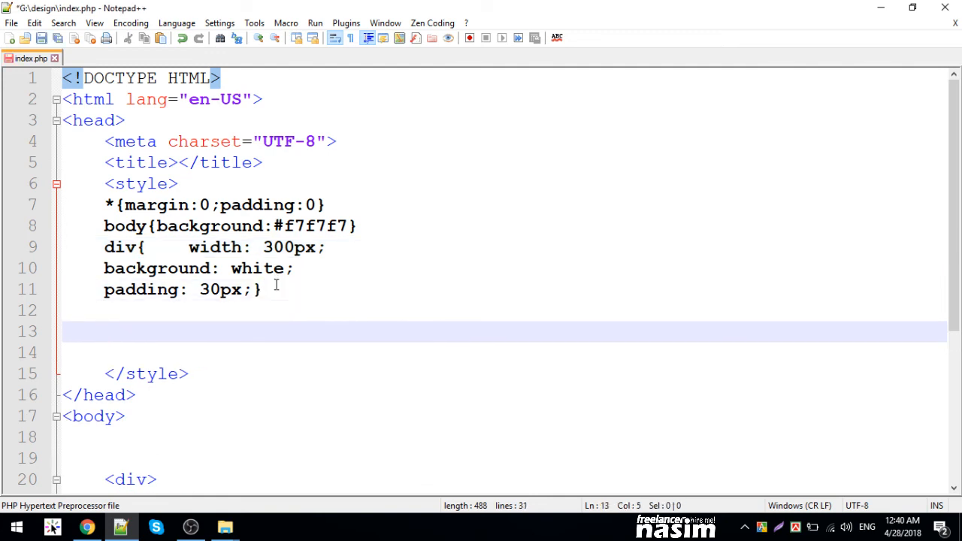
type("div{}")
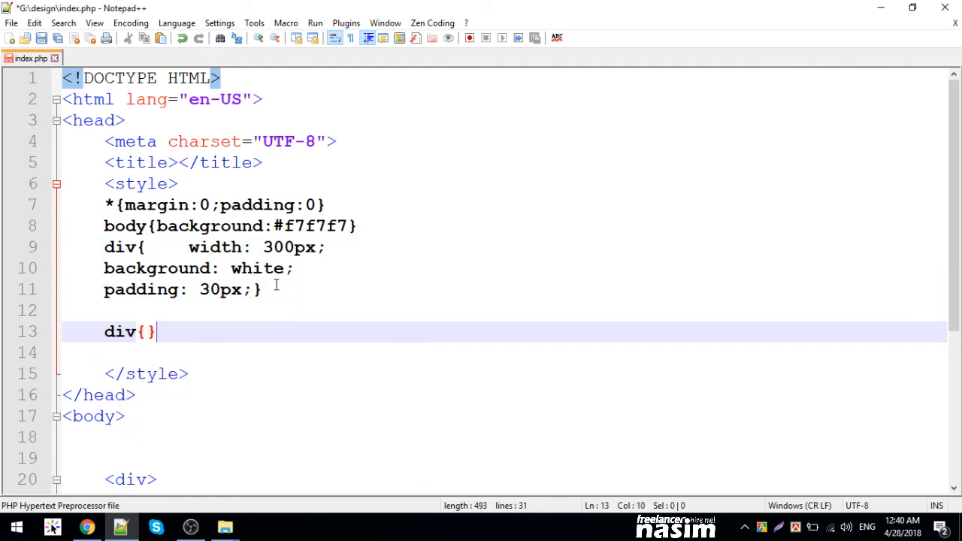
type("sda")
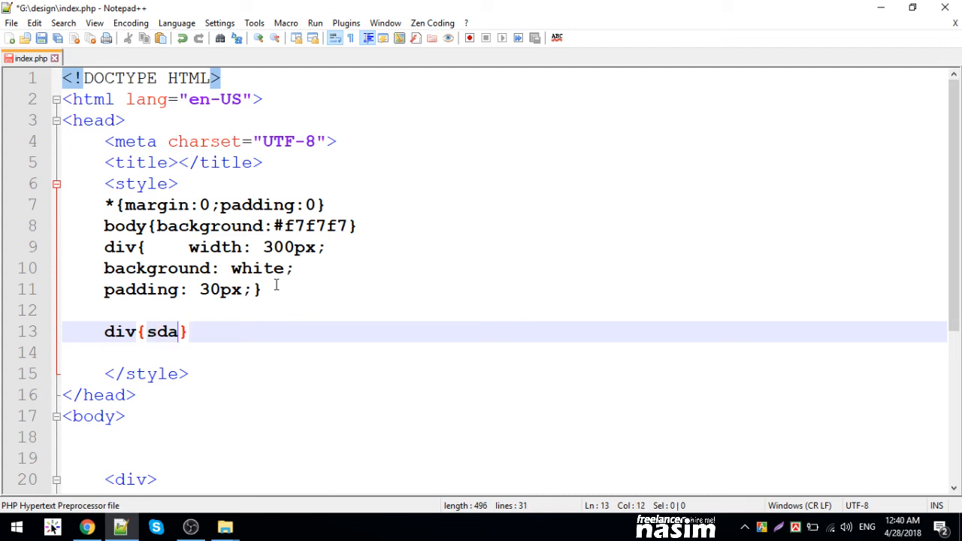
type("f")
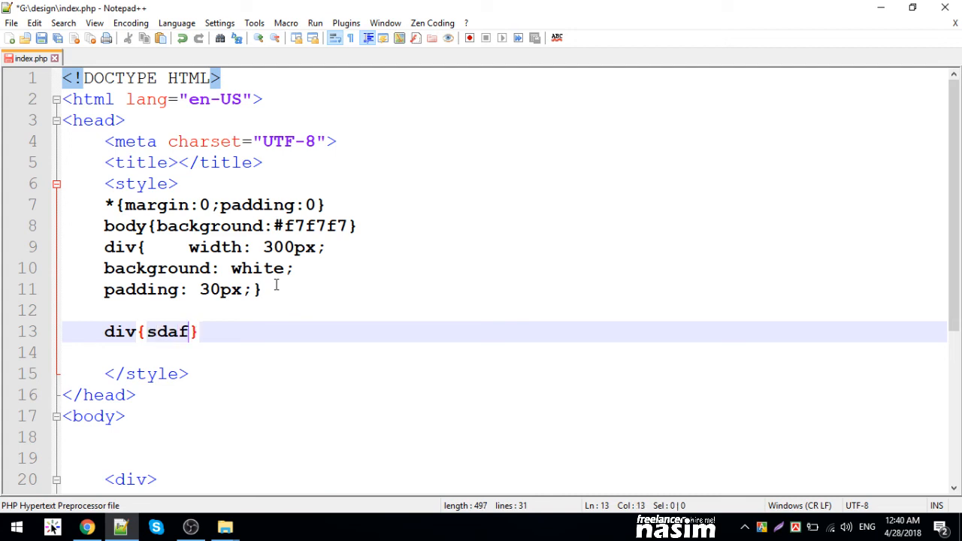
key("Backspace")
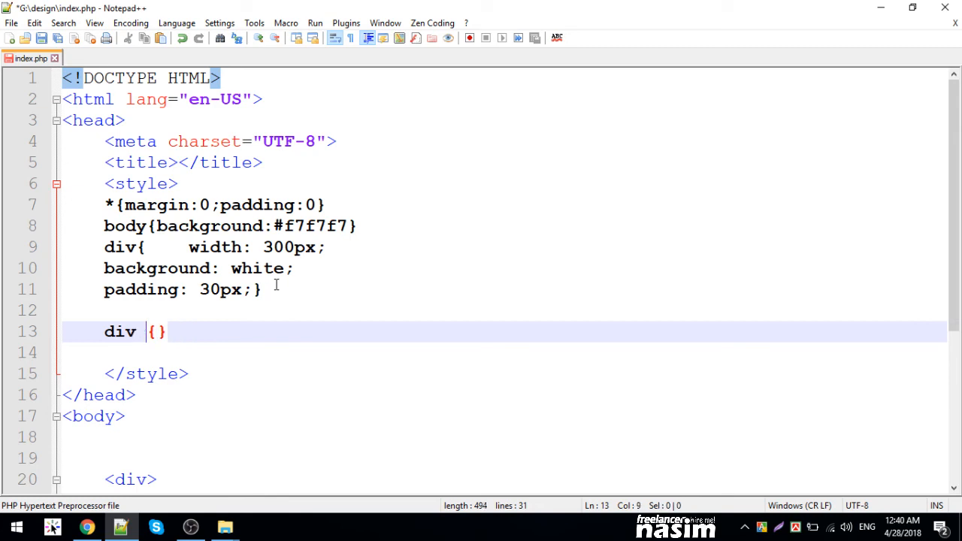
type("H")
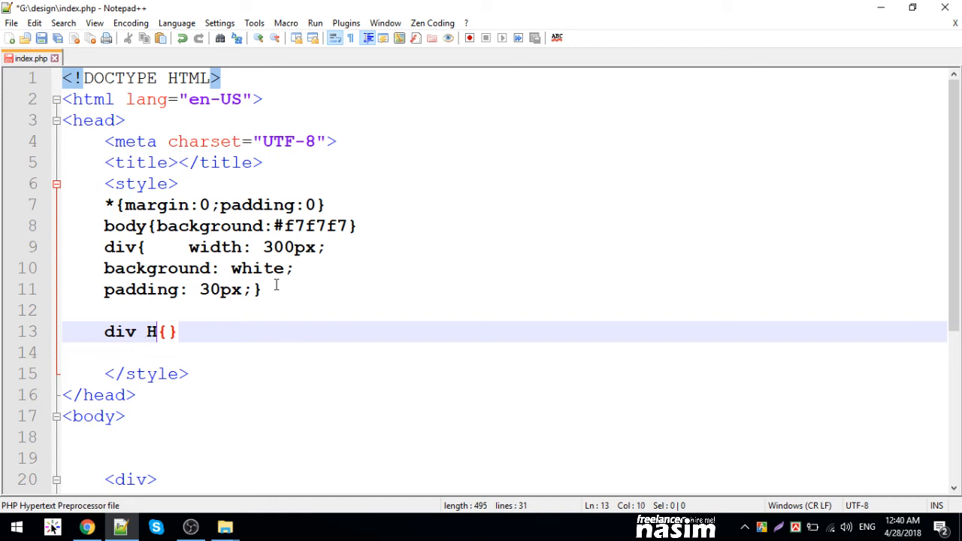
type("2")
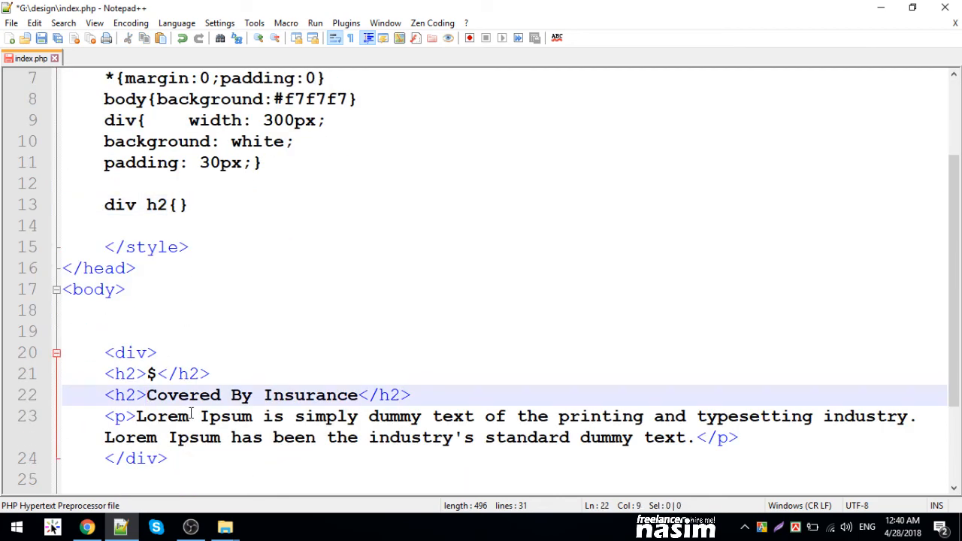
type("<b>")
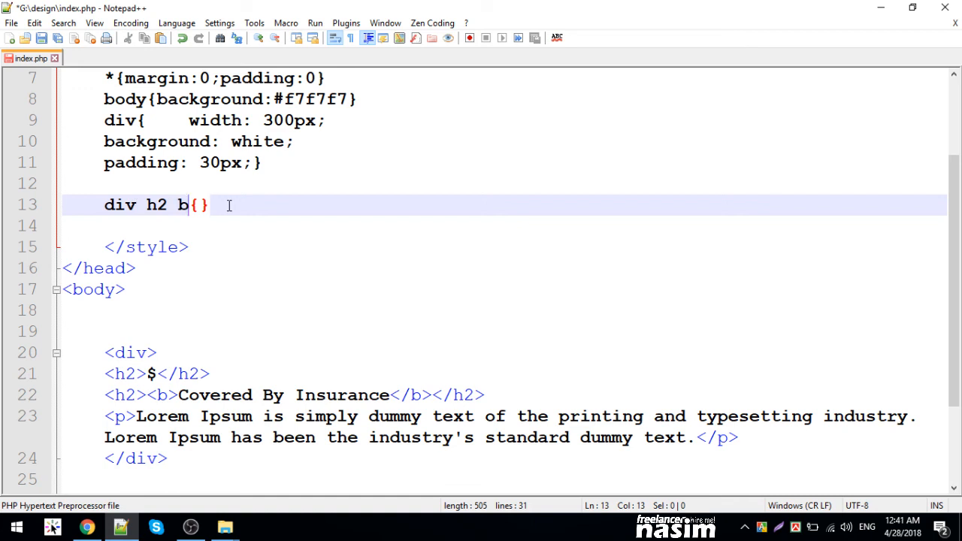
- Drop the bold-tag experiment and finish the rule as div h2{color:orange}
left_click(211, 394)
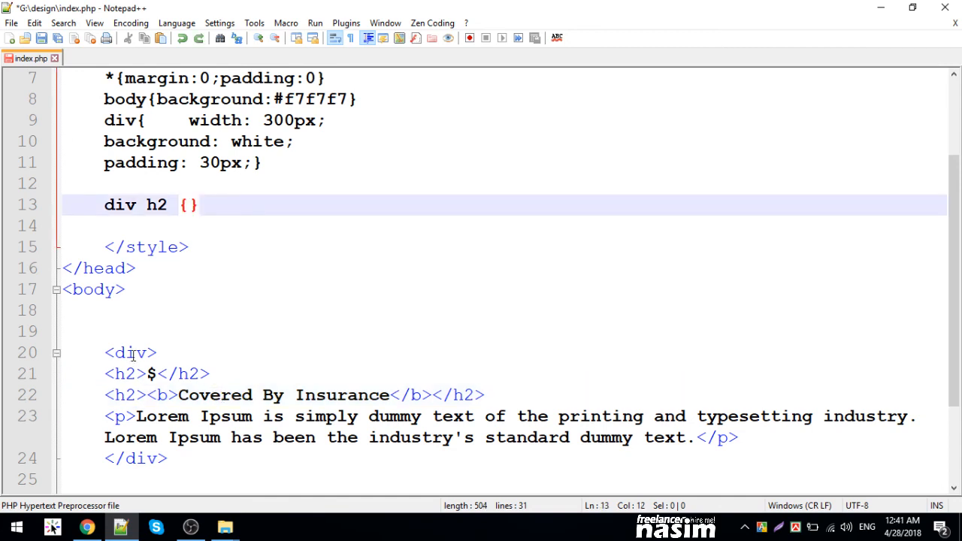
double_click(129, 352)
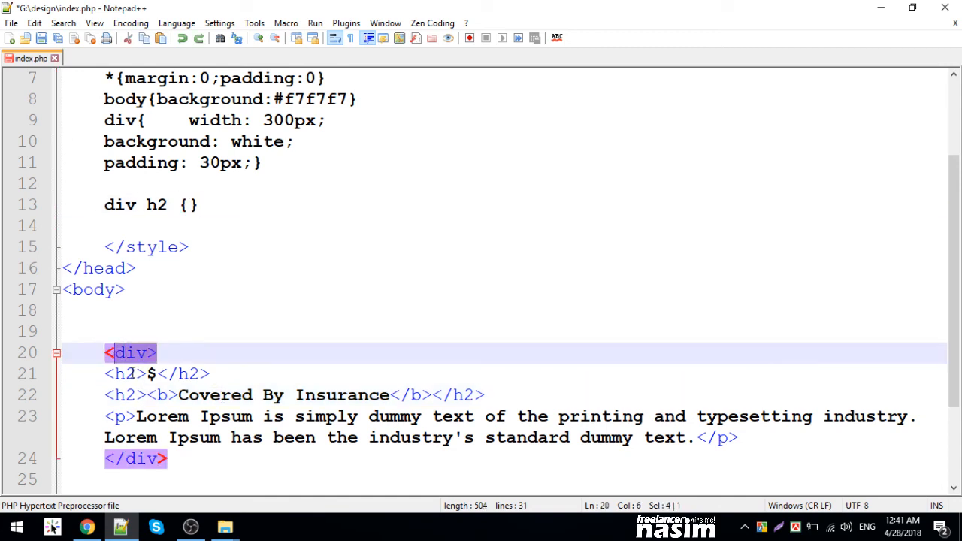
left_click(238, 394)
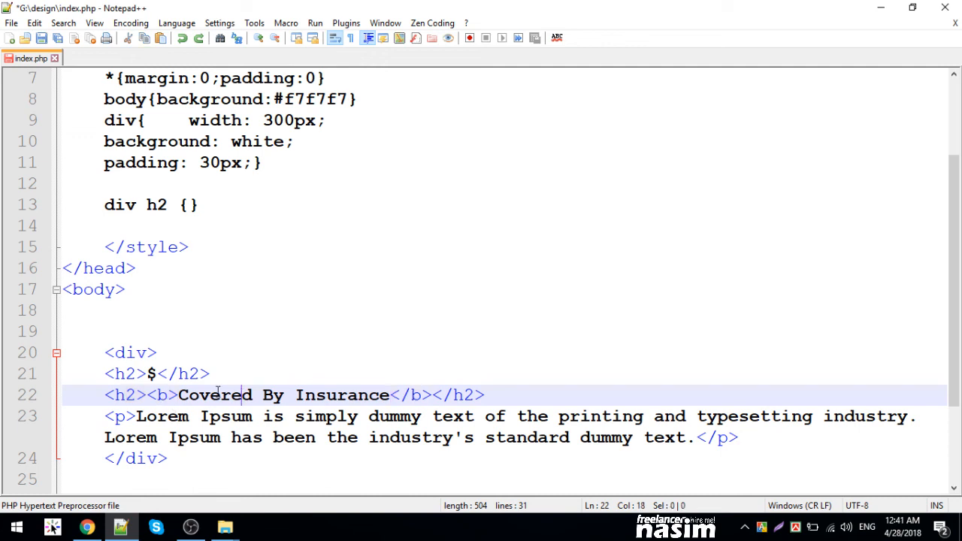
left_click(129, 352)
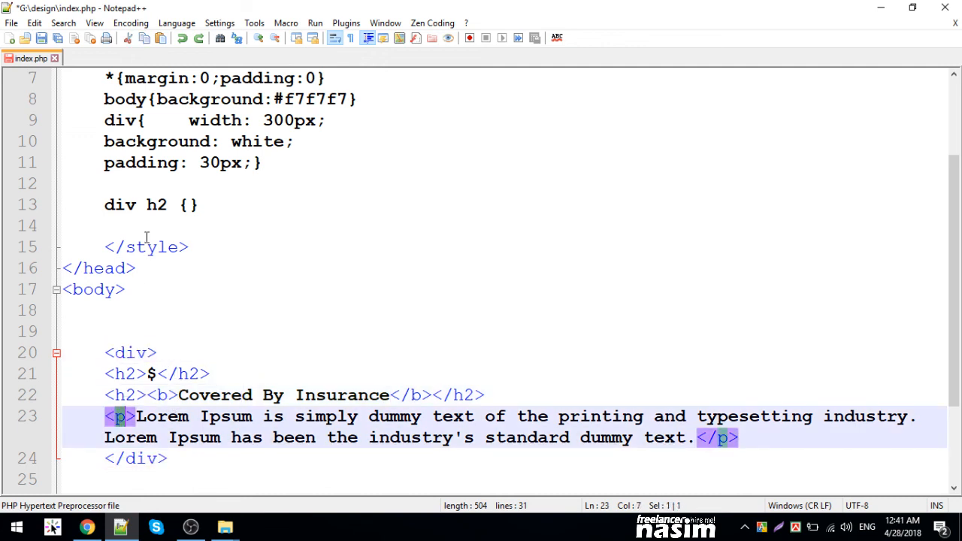
left_click(203, 204)
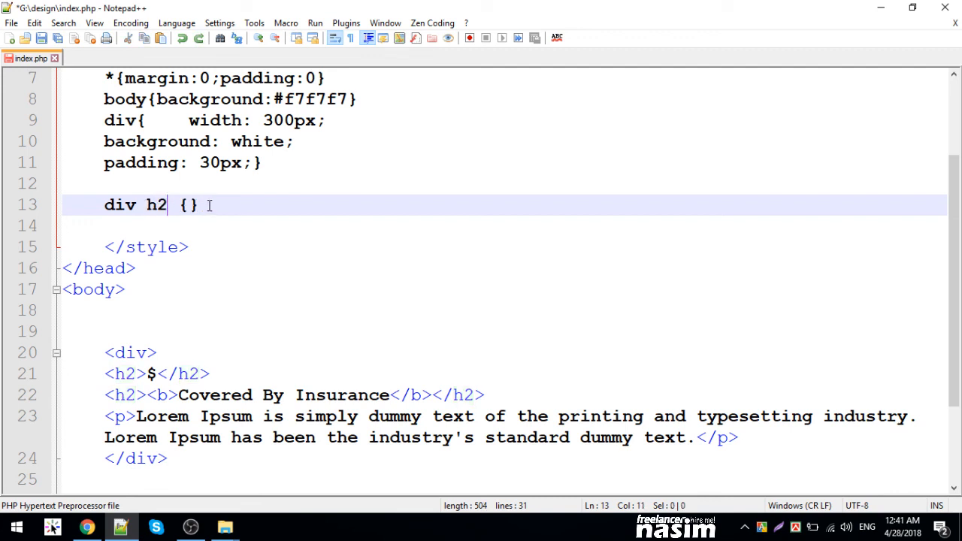
key("Backspace")
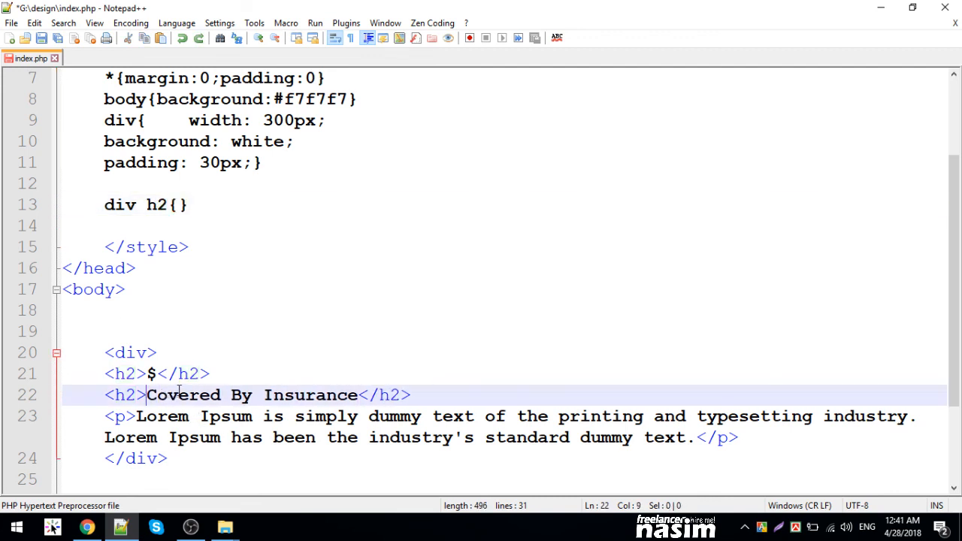
left_click(179, 205)
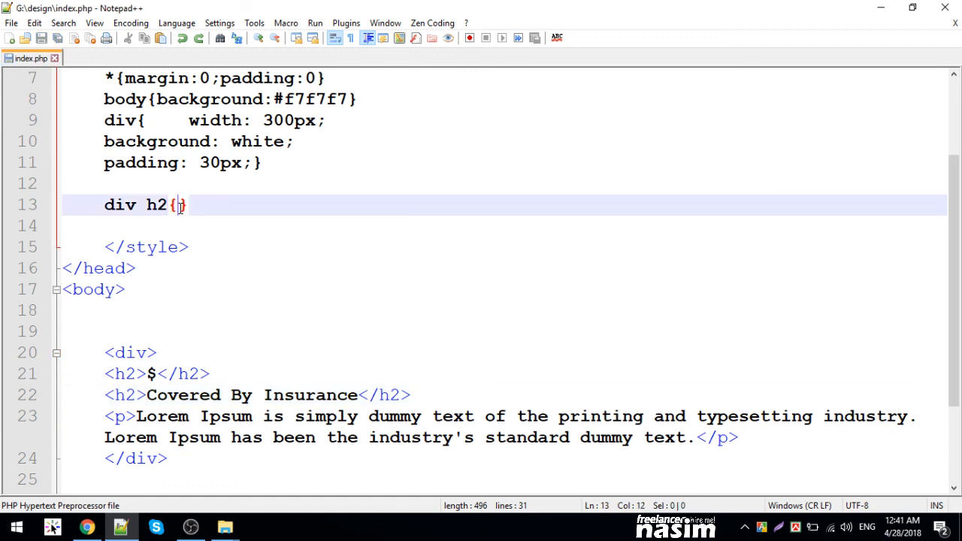
type("color:or")
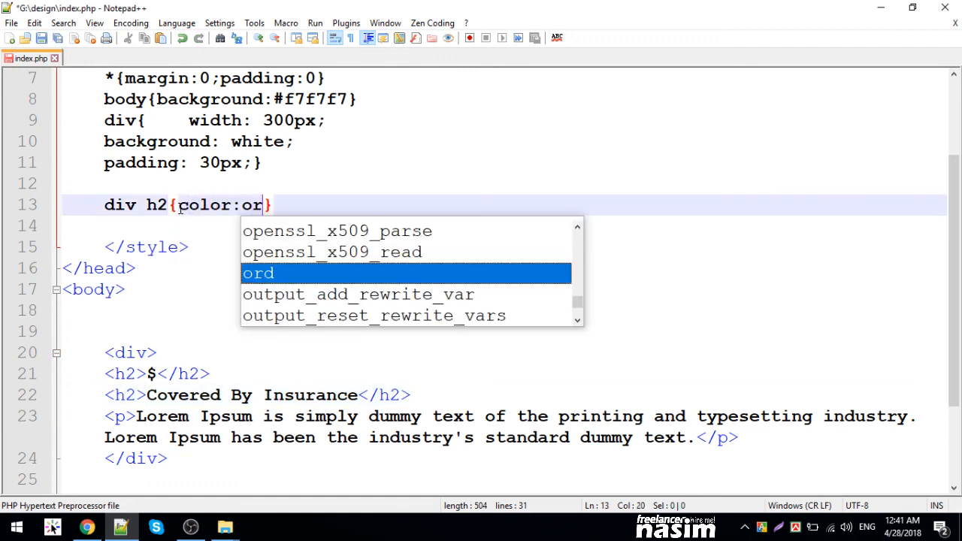
type("ange")
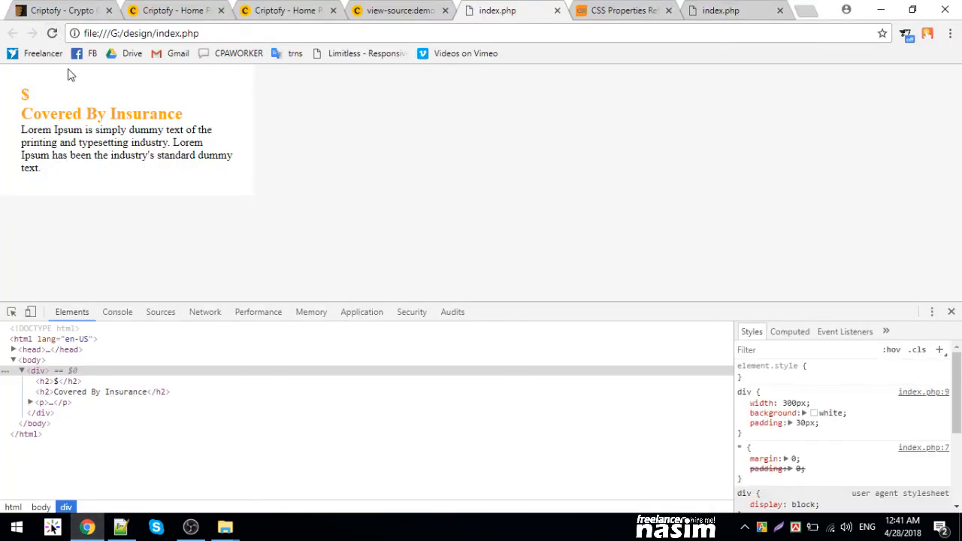
mouse_move(105, 198)
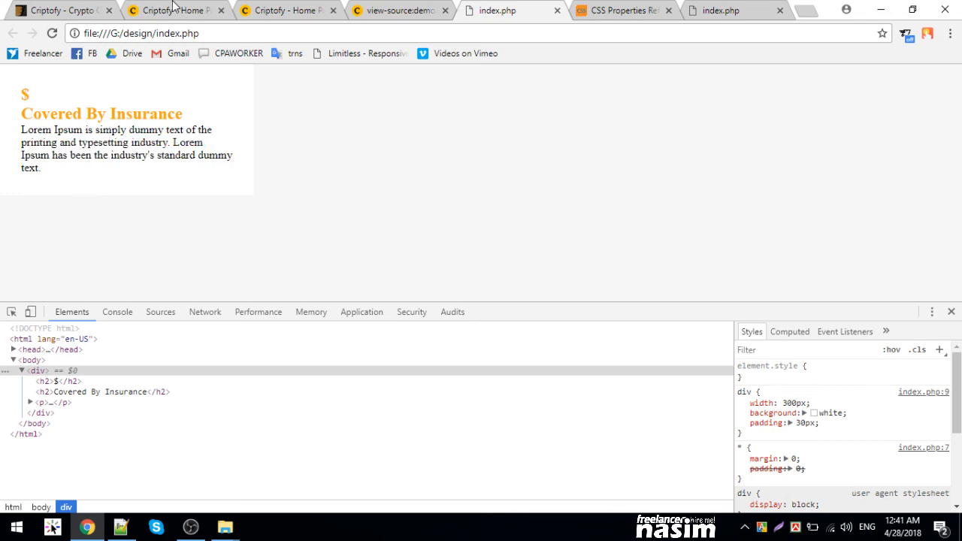
- View the Criptofy demo's Choose Bitcoin cards in Chrome for reference
left_click(173, 9)
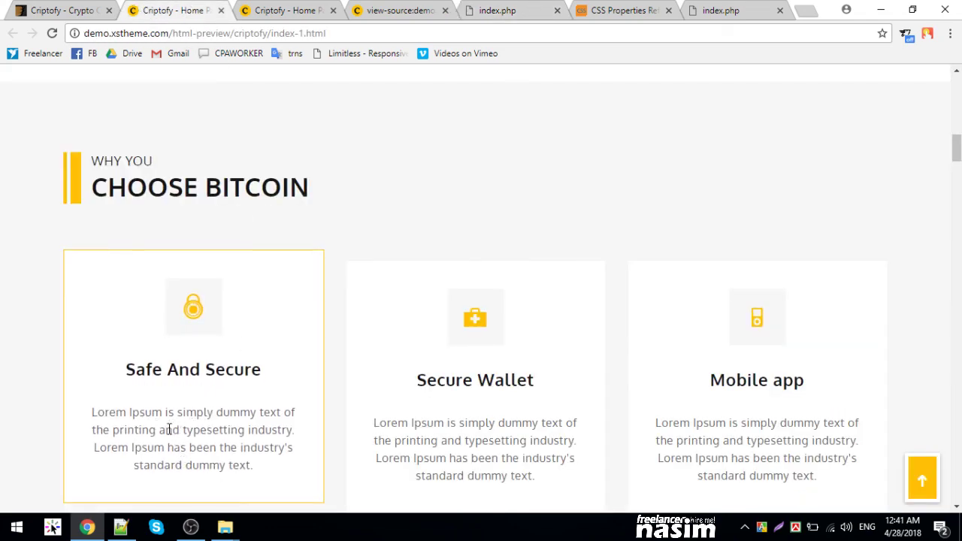
left_click(120, 526)
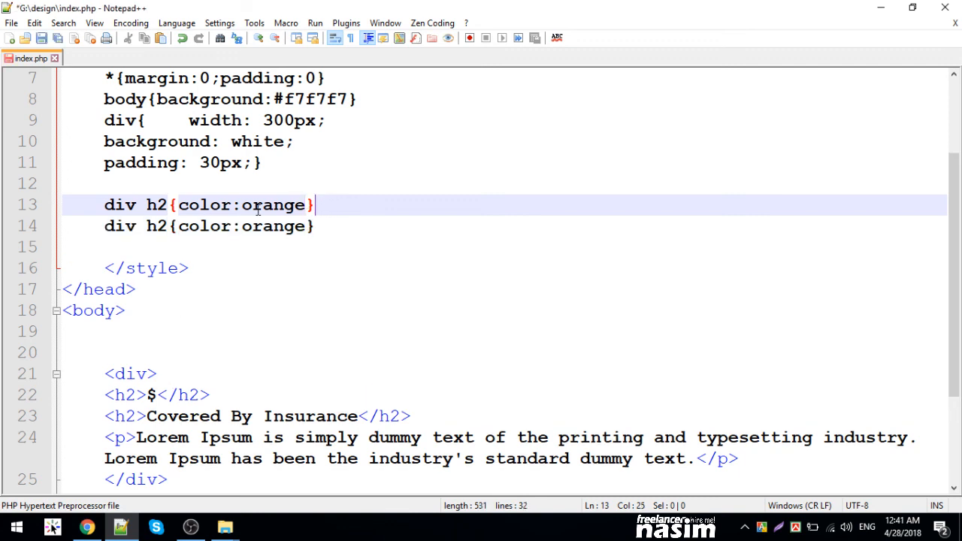
- Change the duplicated rule to div p with the grey colour #888
double_click(156, 225)
type("p")
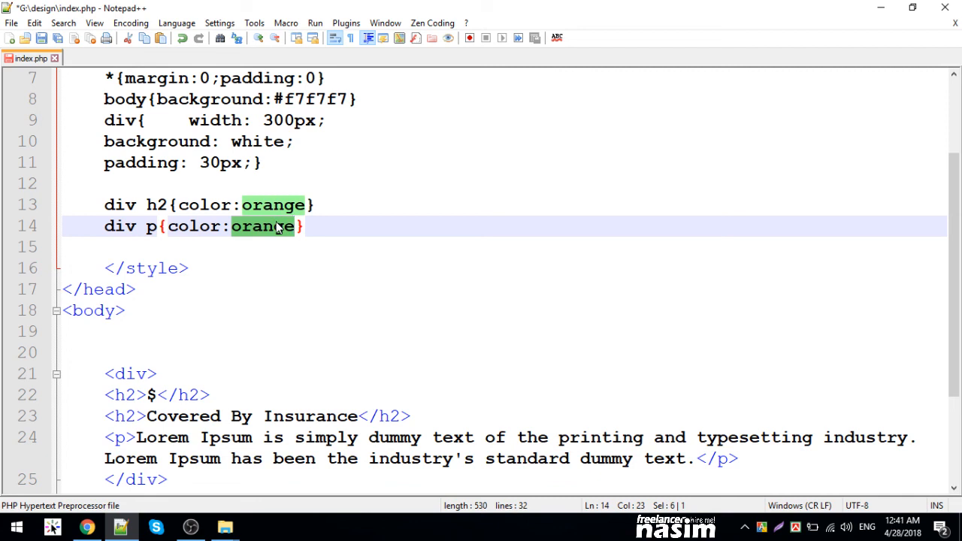
type("#8")
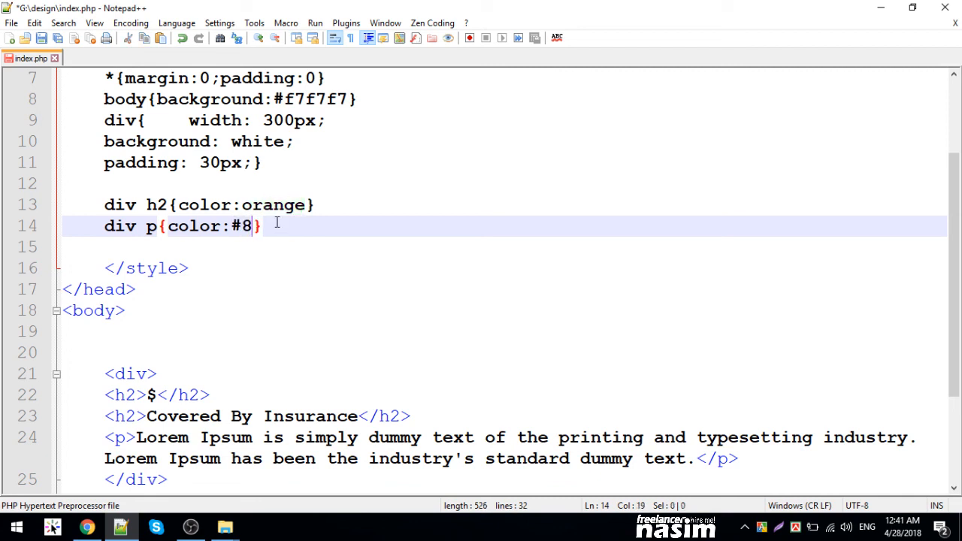
type("88")
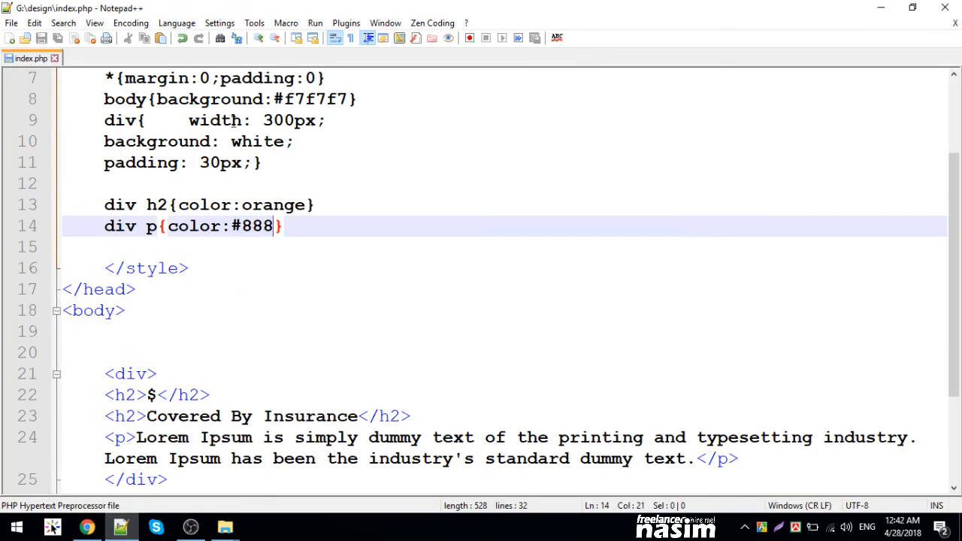
left_click(168, 205)
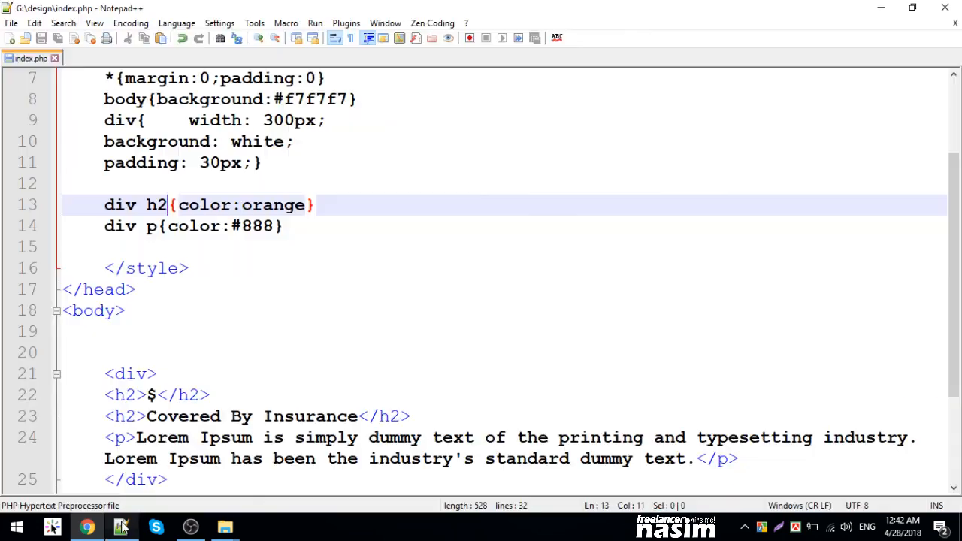
left_click(172, 205)
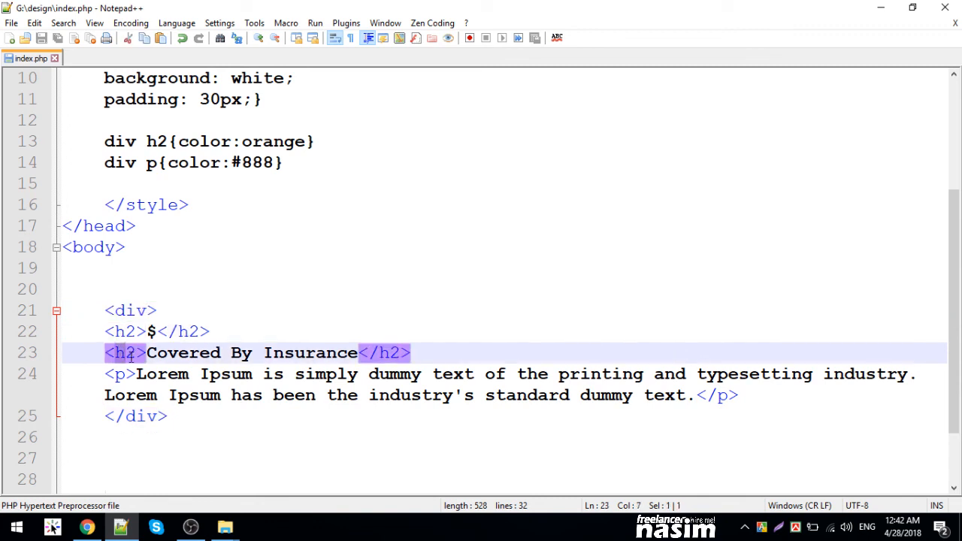
left_click(147, 373)
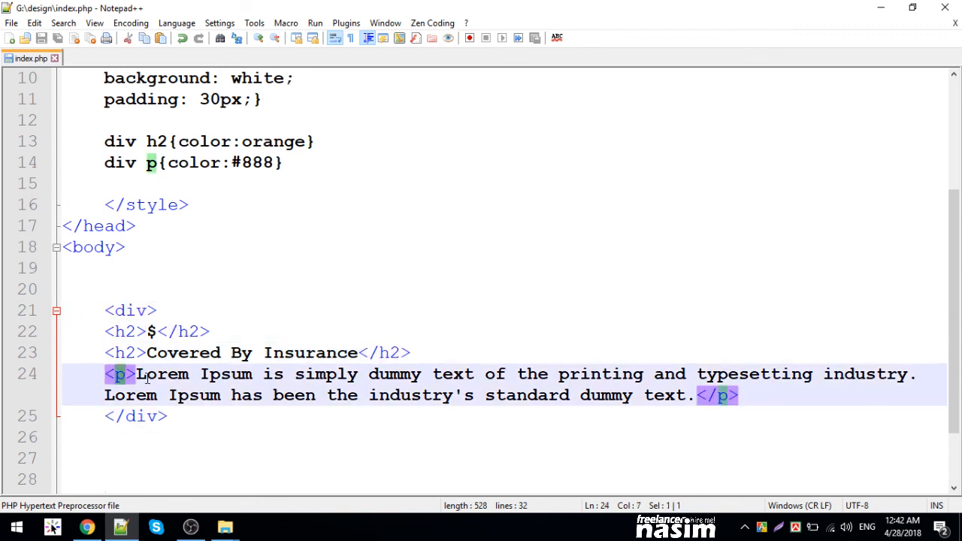
left_click(137, 373)
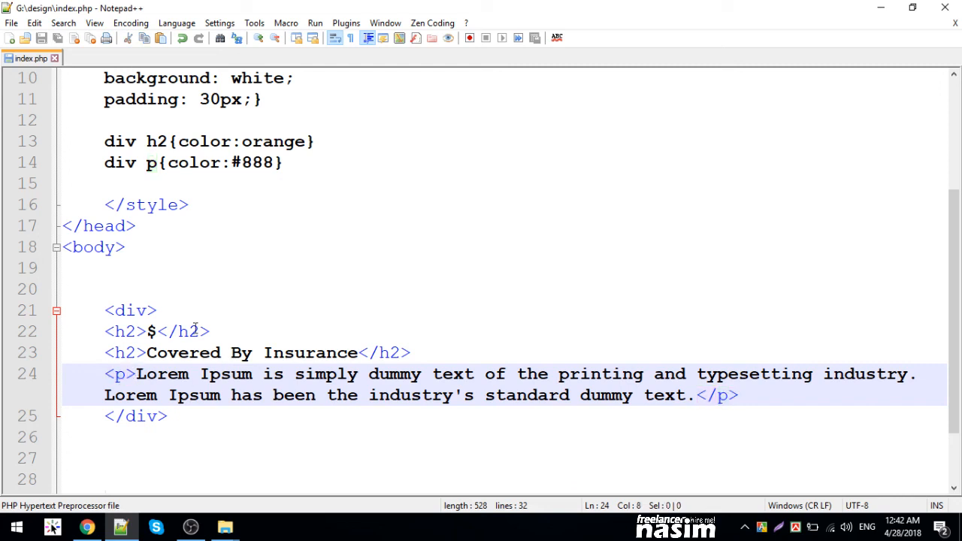
left_click(210, 141)
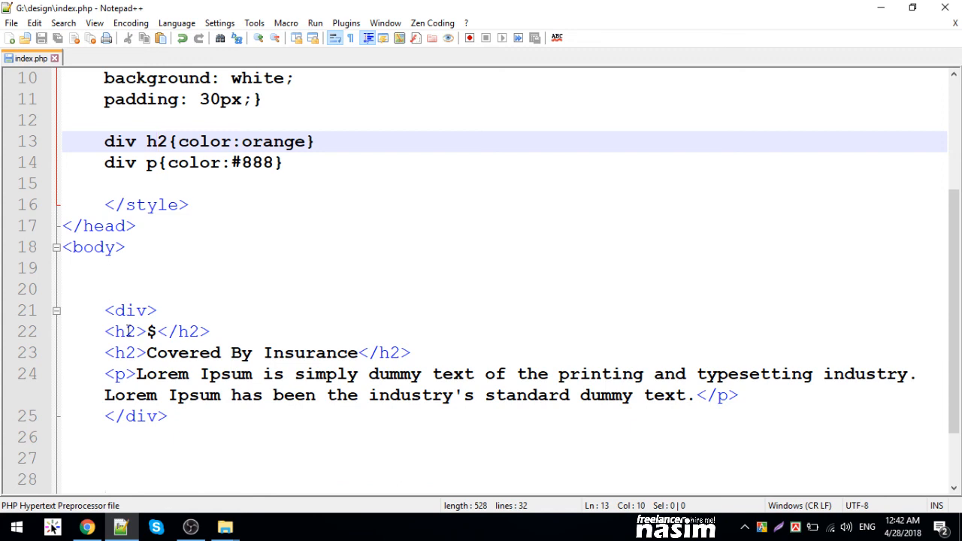
left_click(123, 352)
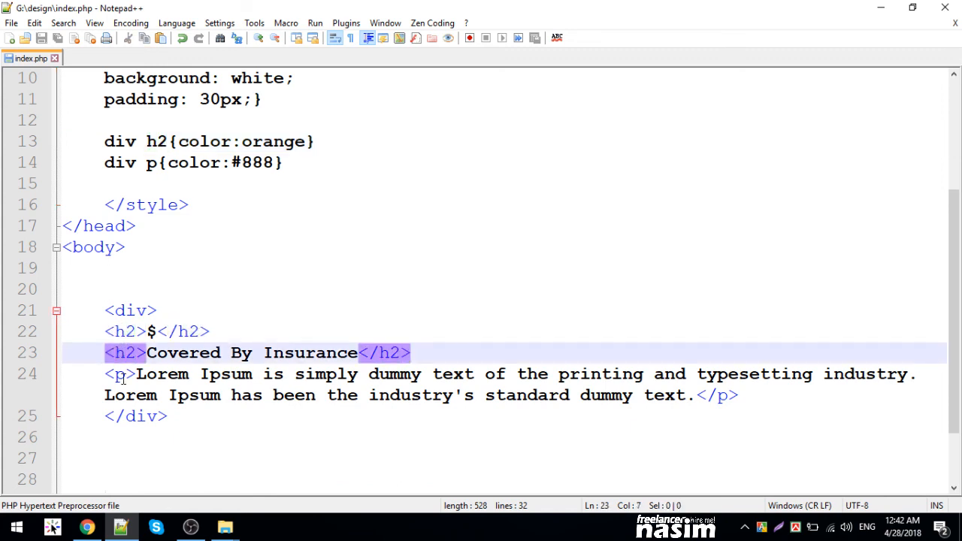
left_click(120, 373)
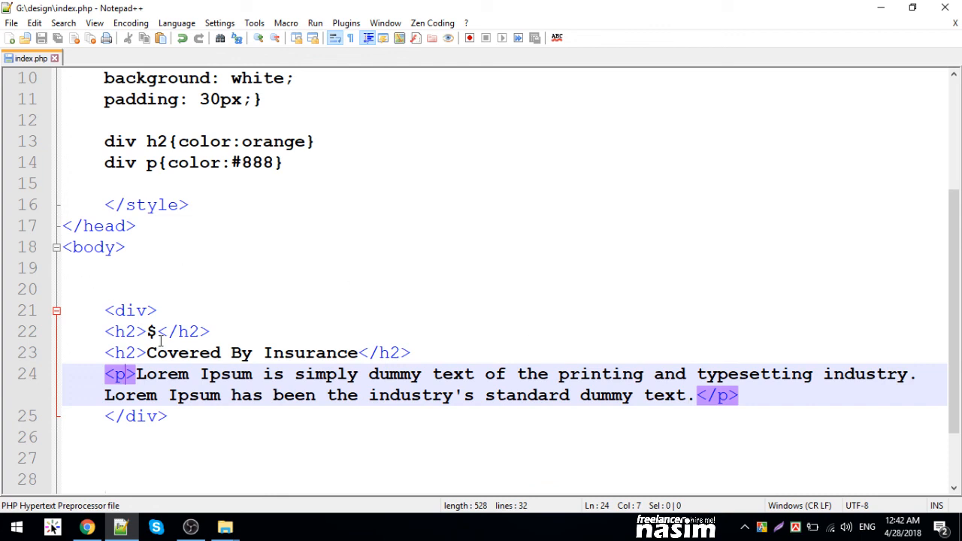
left_click(151, 333)
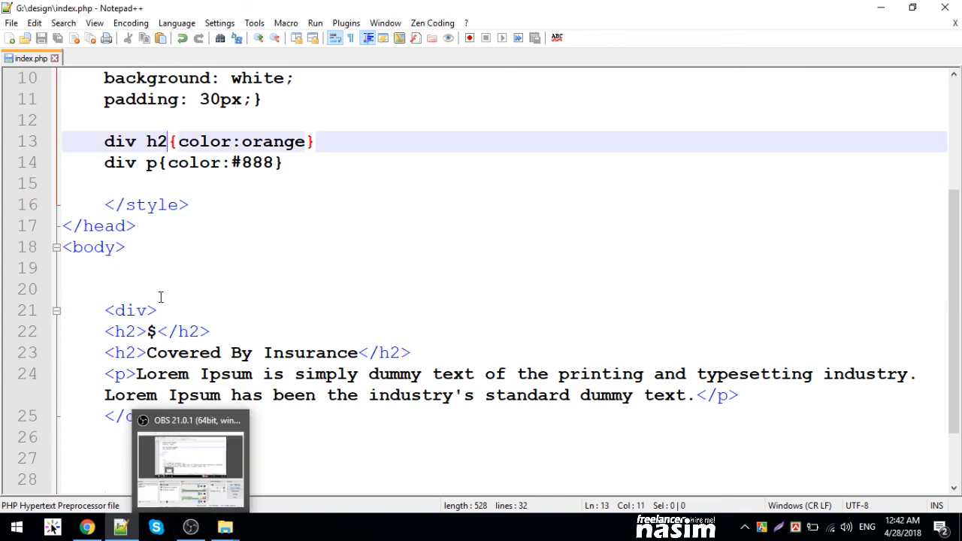
left_click(190, 454)
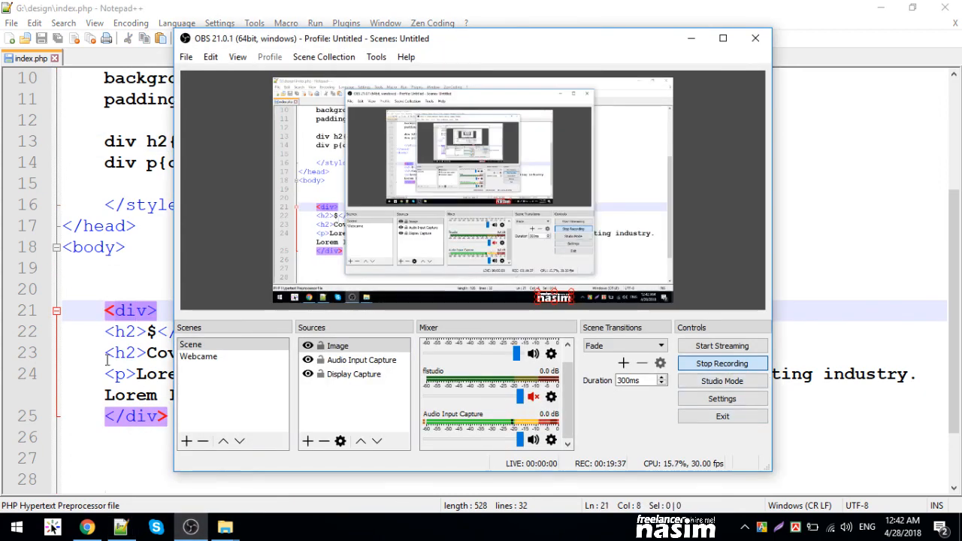